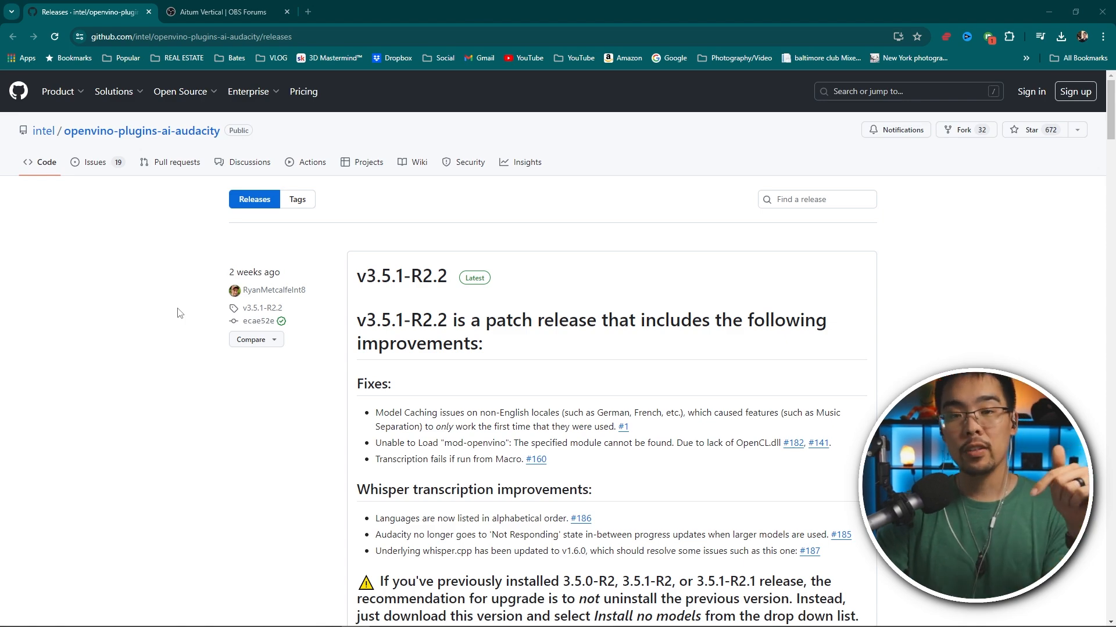
mouse_move(508, 285)
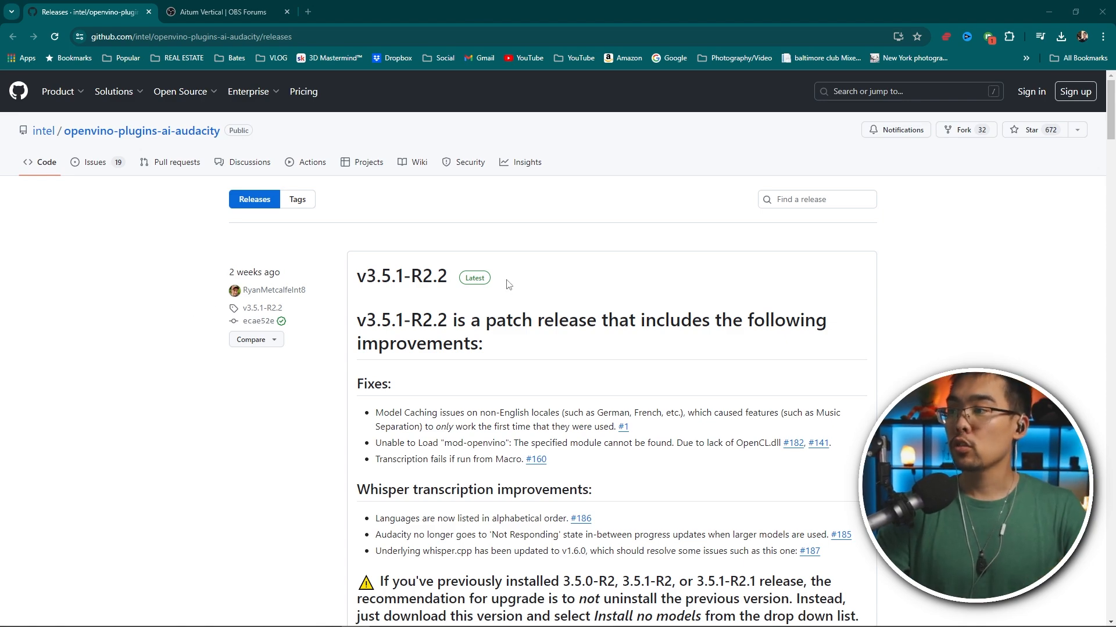
- Start downloading the audacity-win OpenVINO-AI-Plugins.exe from Assets, then cancel the duplicate save
scroll("down", 3)
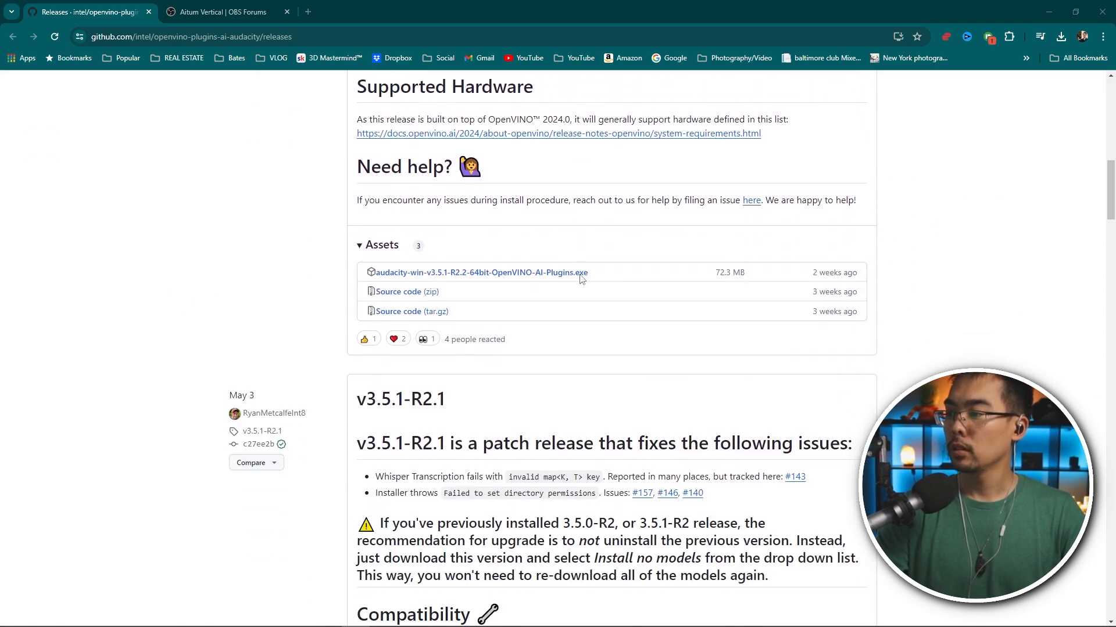
scroll("up", 3)
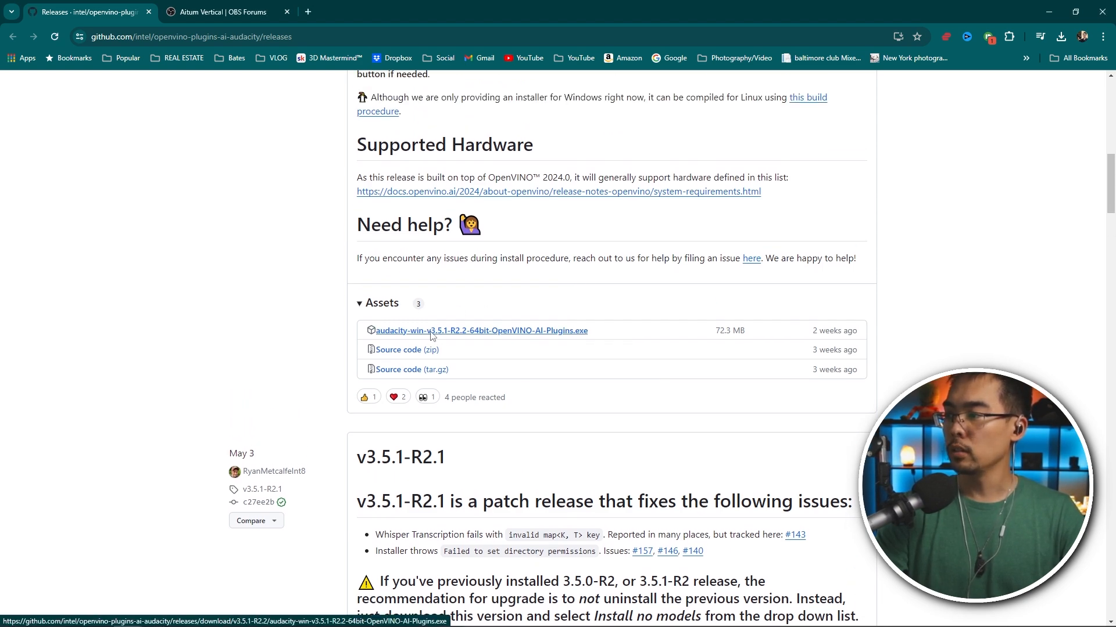
left_click(480, 330)
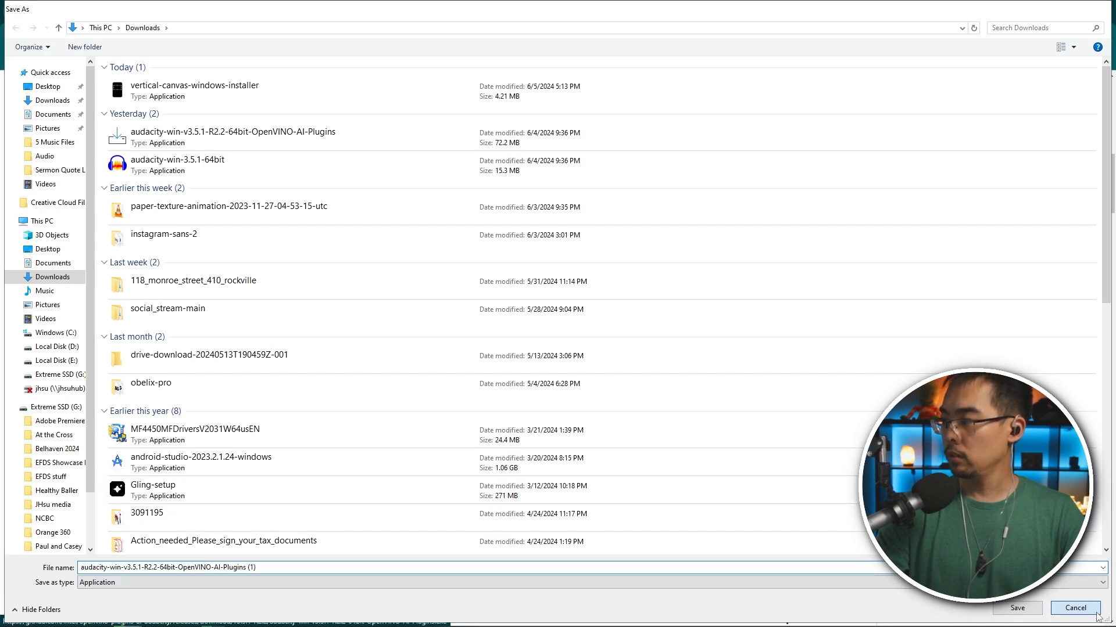
left_click(1074, 608)
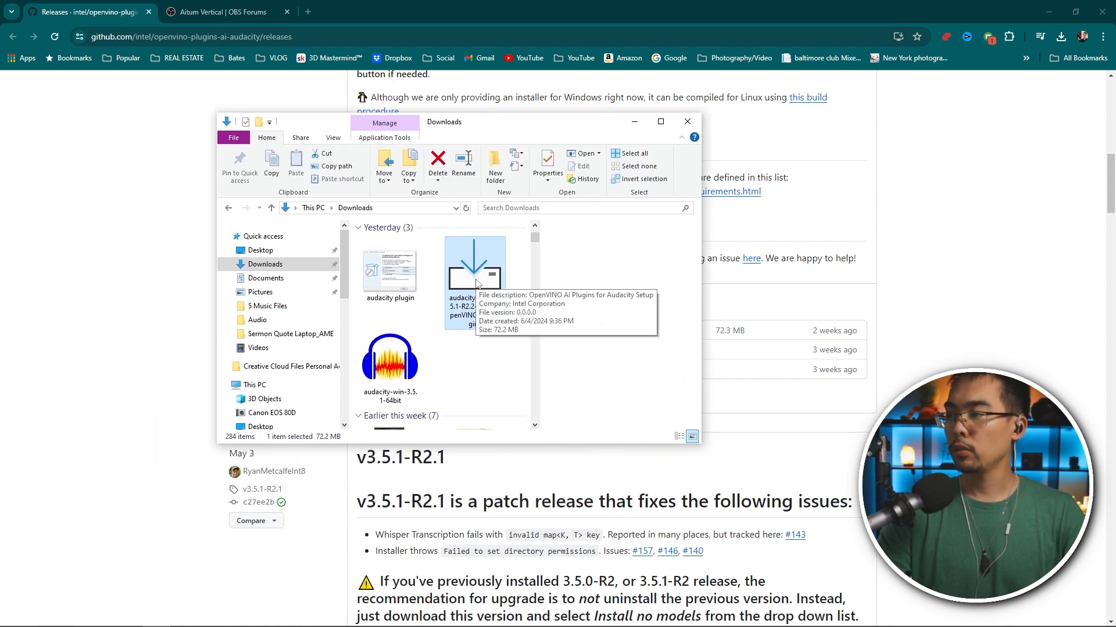
double_click(474, 264)
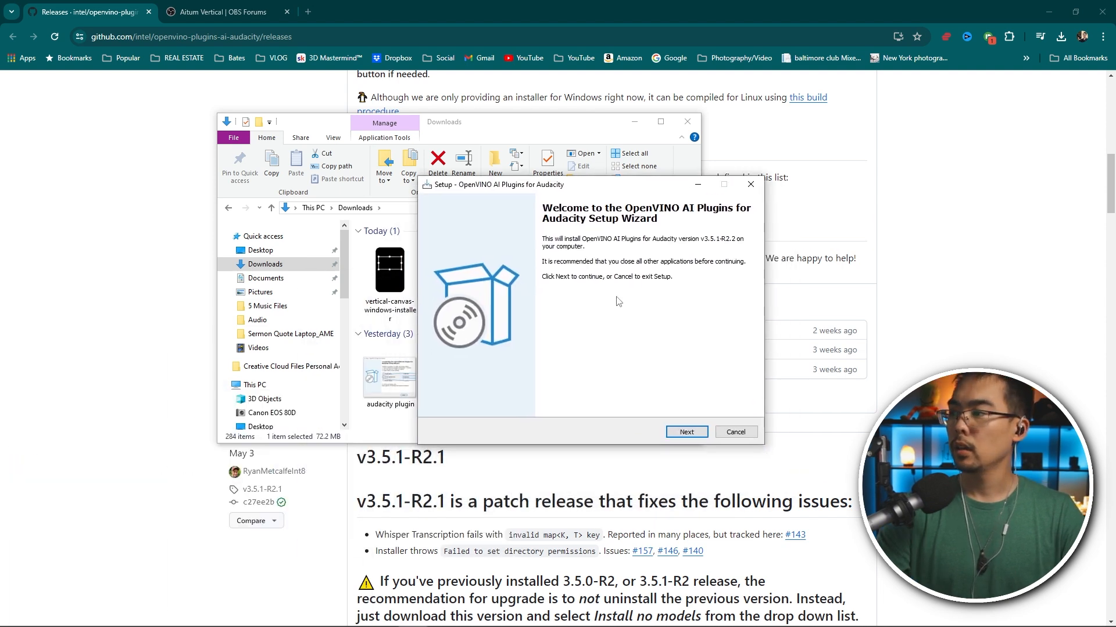
left_click(685, 433)
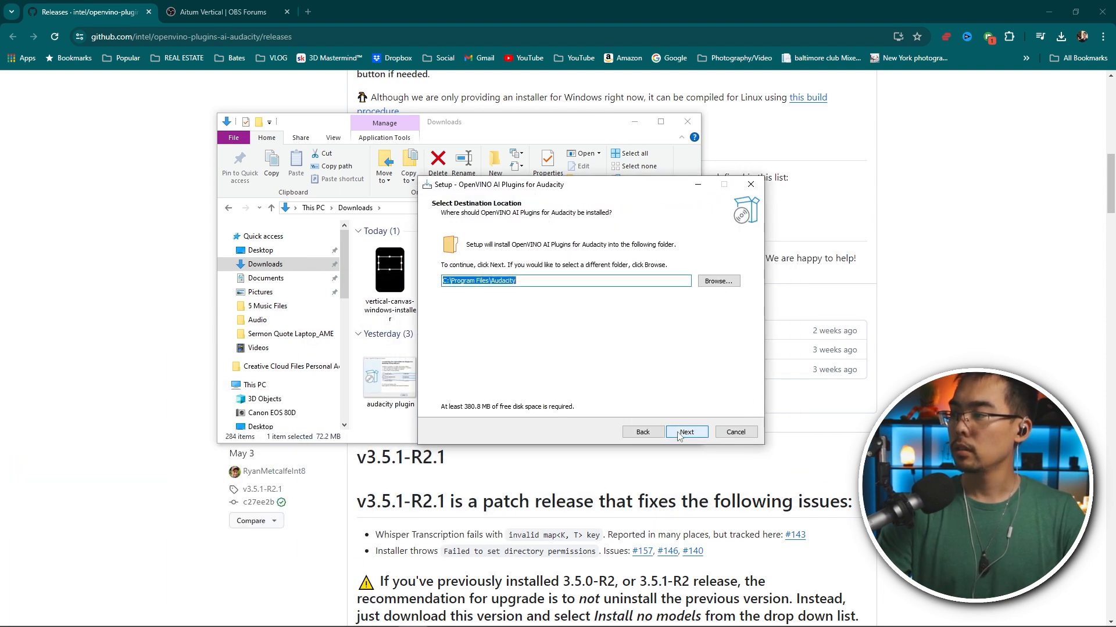
left_click(686, 432)
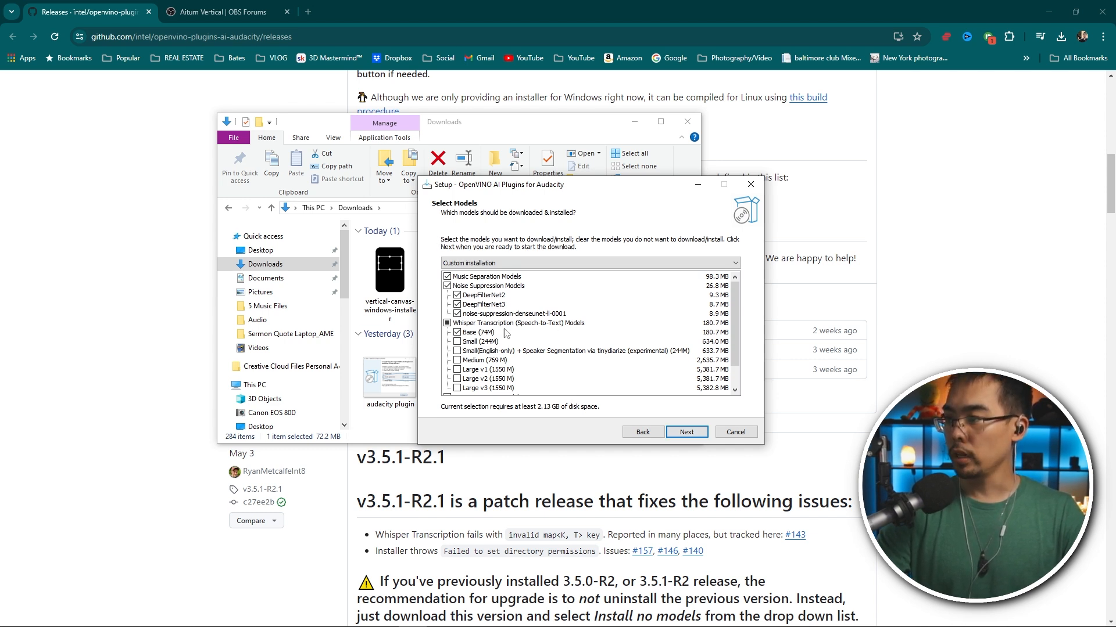
scroll("down", 3)
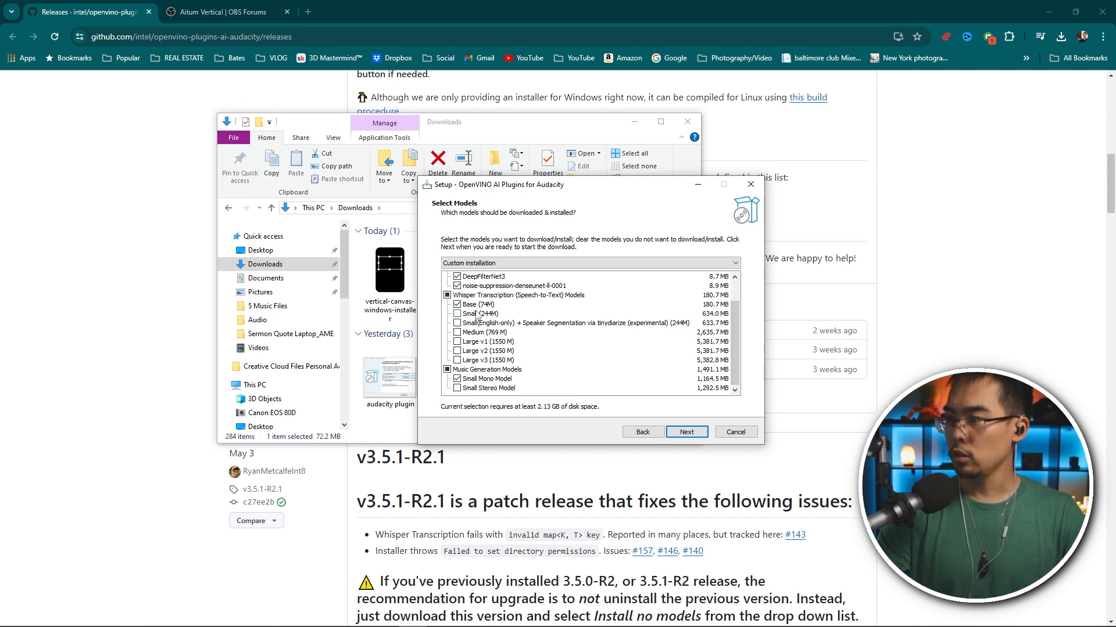
left_click(685, 433)
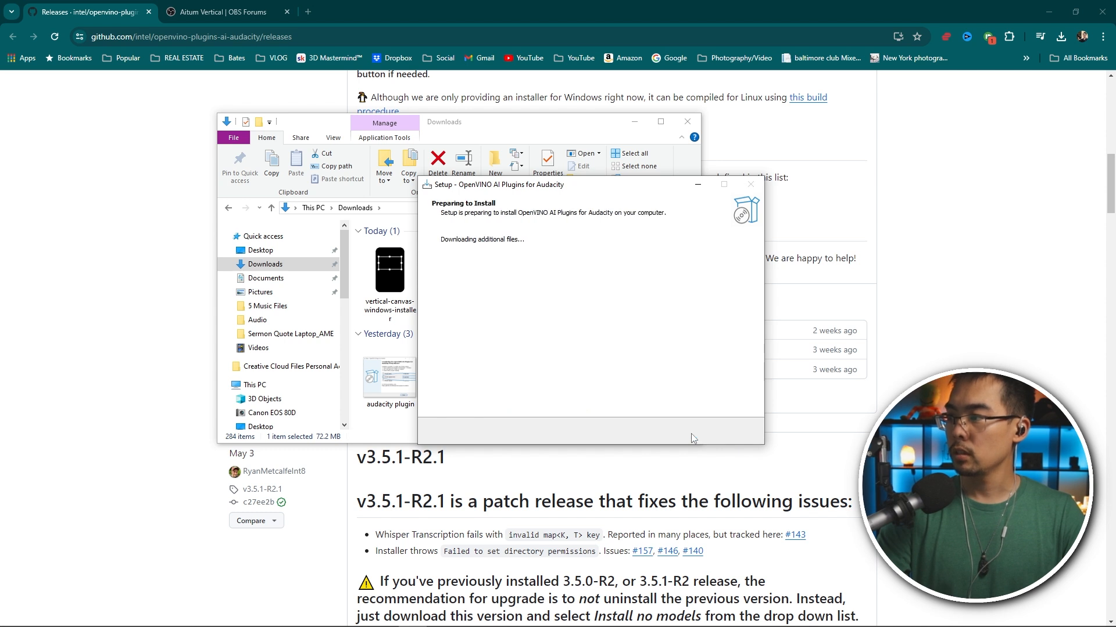
mouse_move(551, 333)
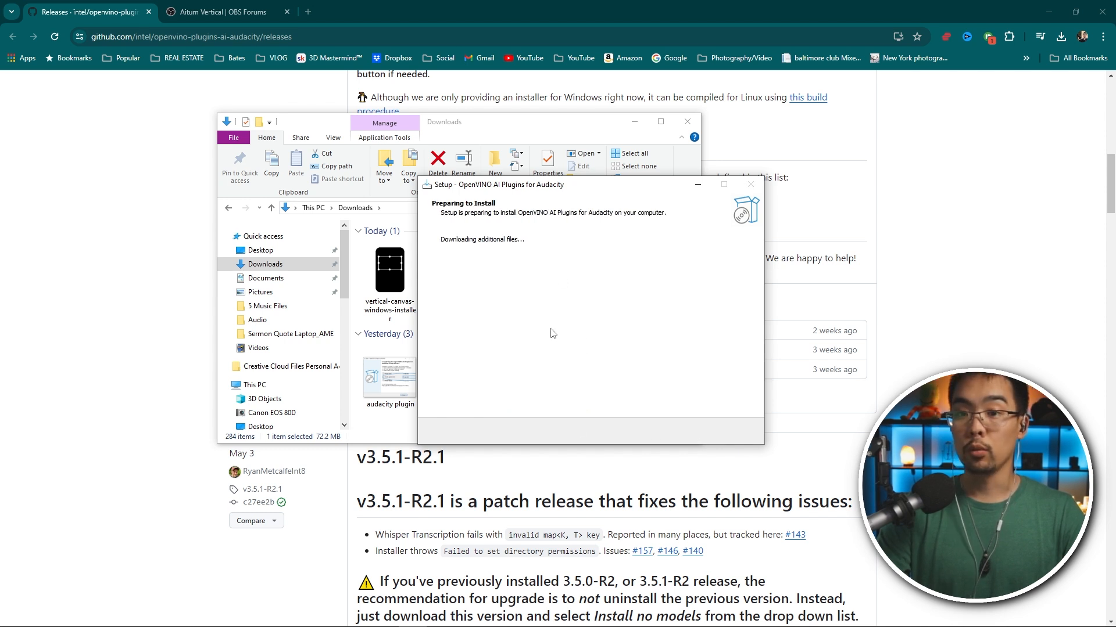
left_click(466, 284)
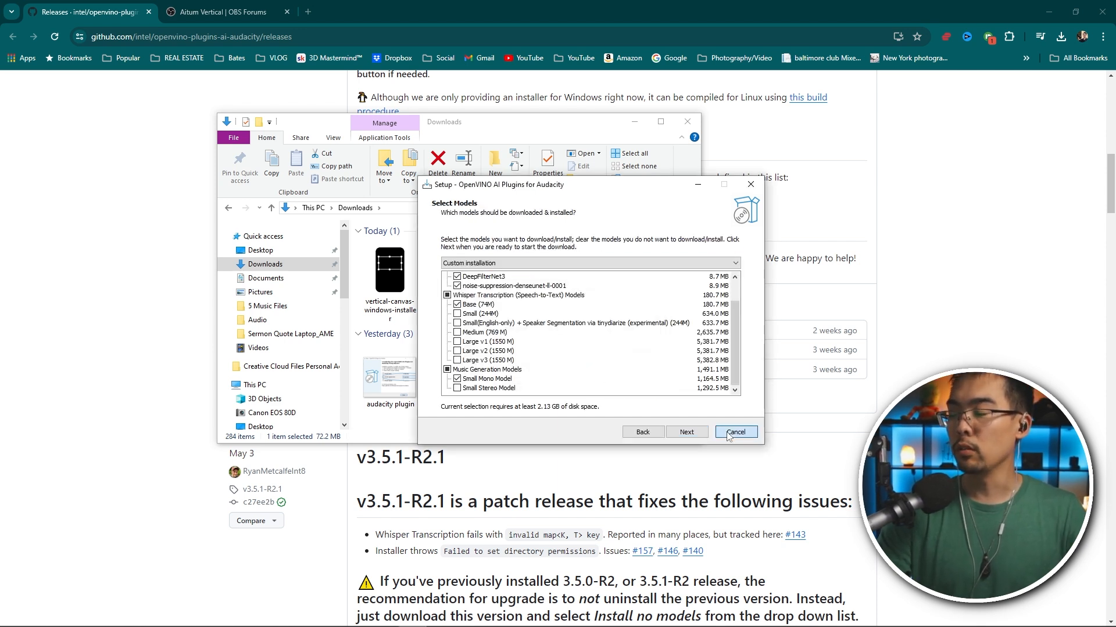
left_click(734, 433)
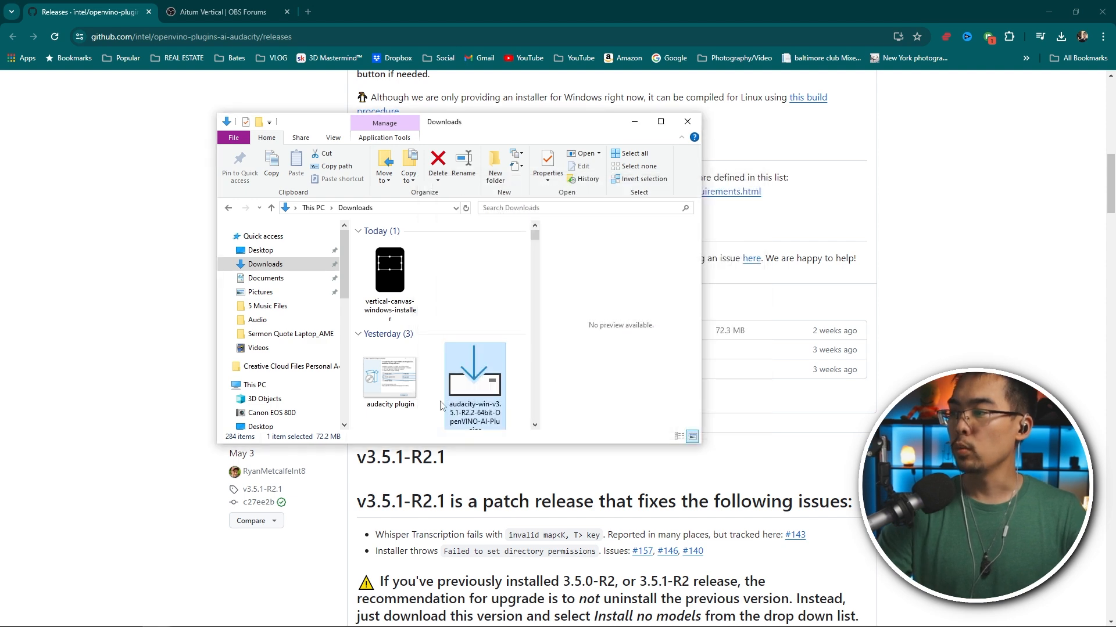
- Open the 'audacity plugin' completed-setup screenshot from Downloads in Photos
left_click(389, 366)
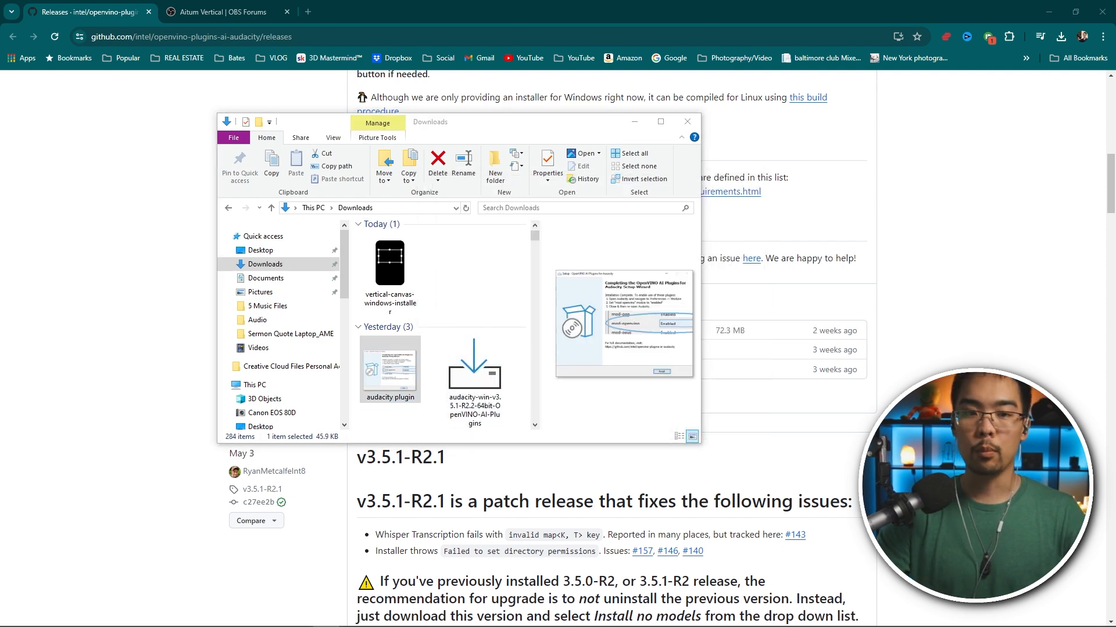
double_click(389, 369)
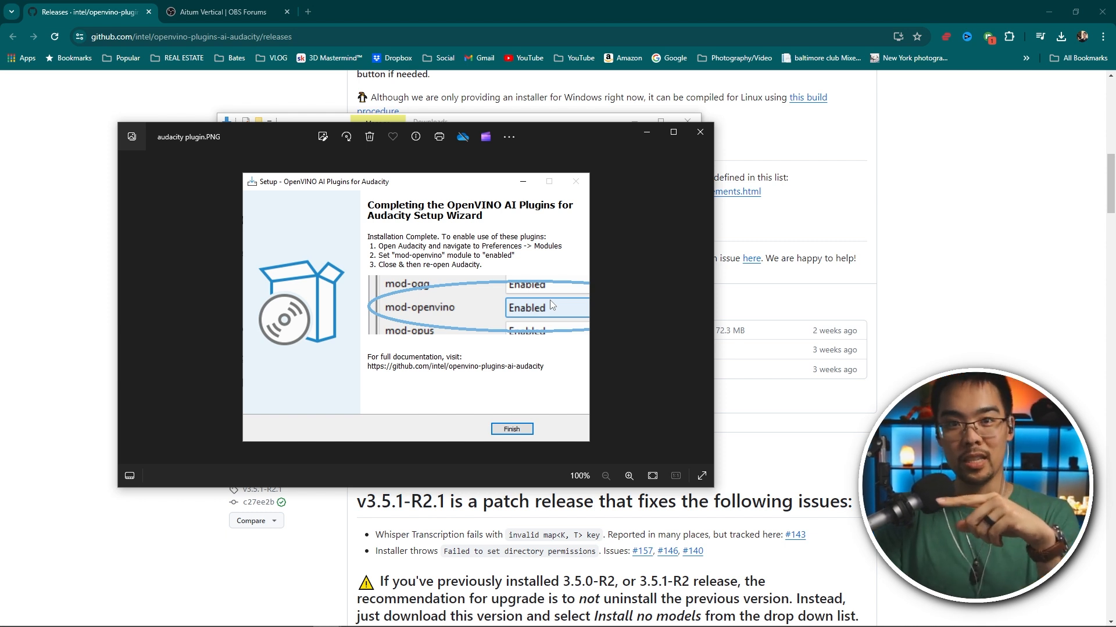
mouse_move(550, 301)
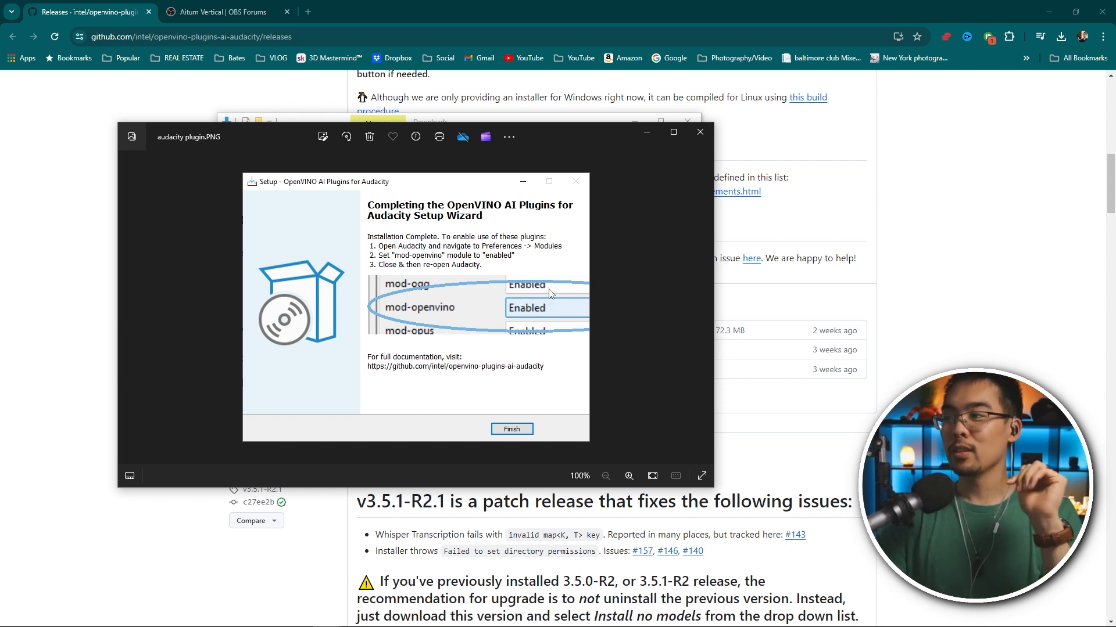
mouse_move(556, 294)
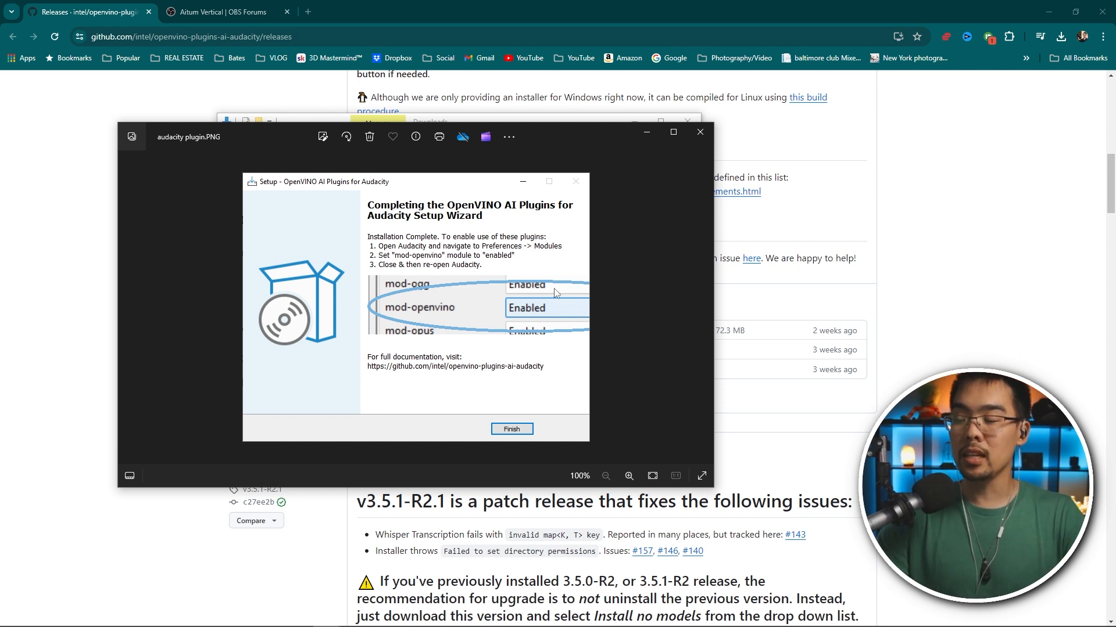
mouse_move(458, 300)
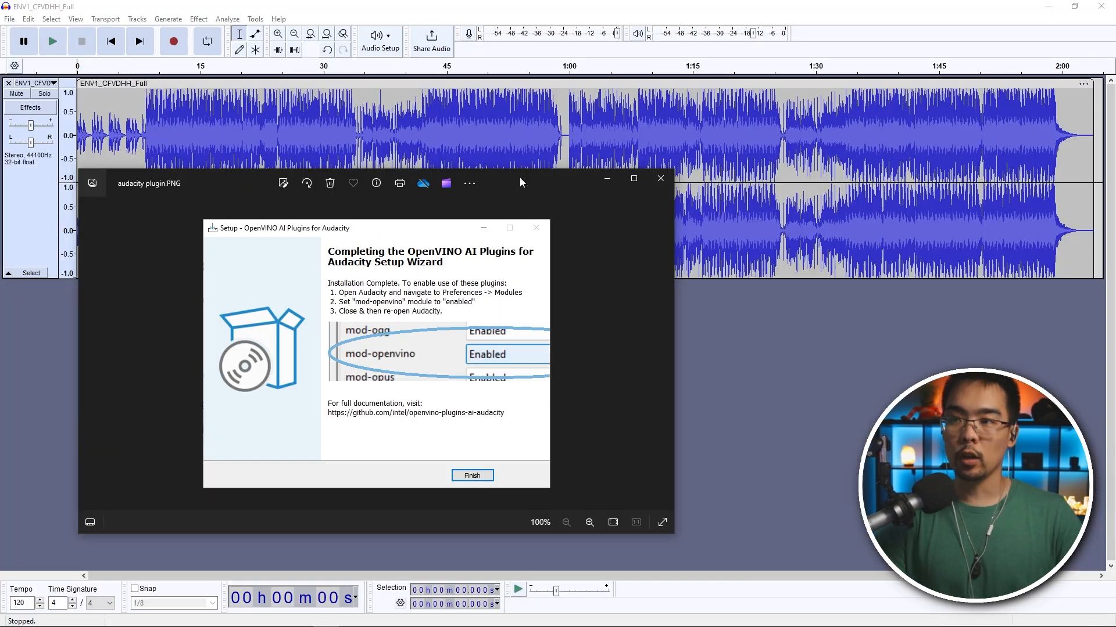
mouse_move(519, 183)
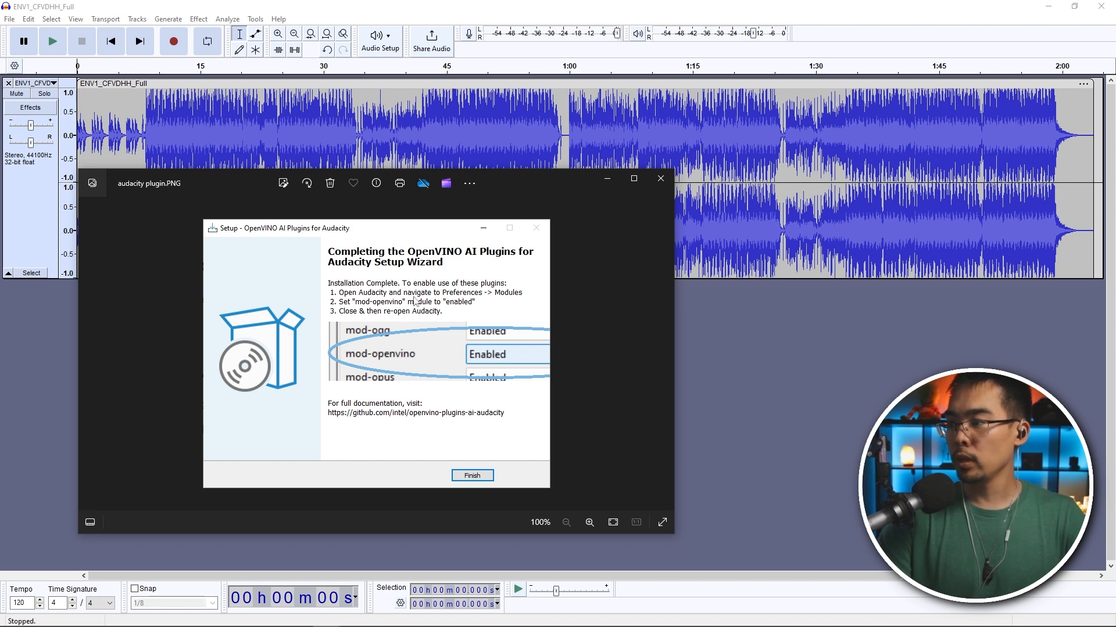
- Close the setup screenshot to return to the ENV1_CFVDHH_Full song project
left_click(471, 476)
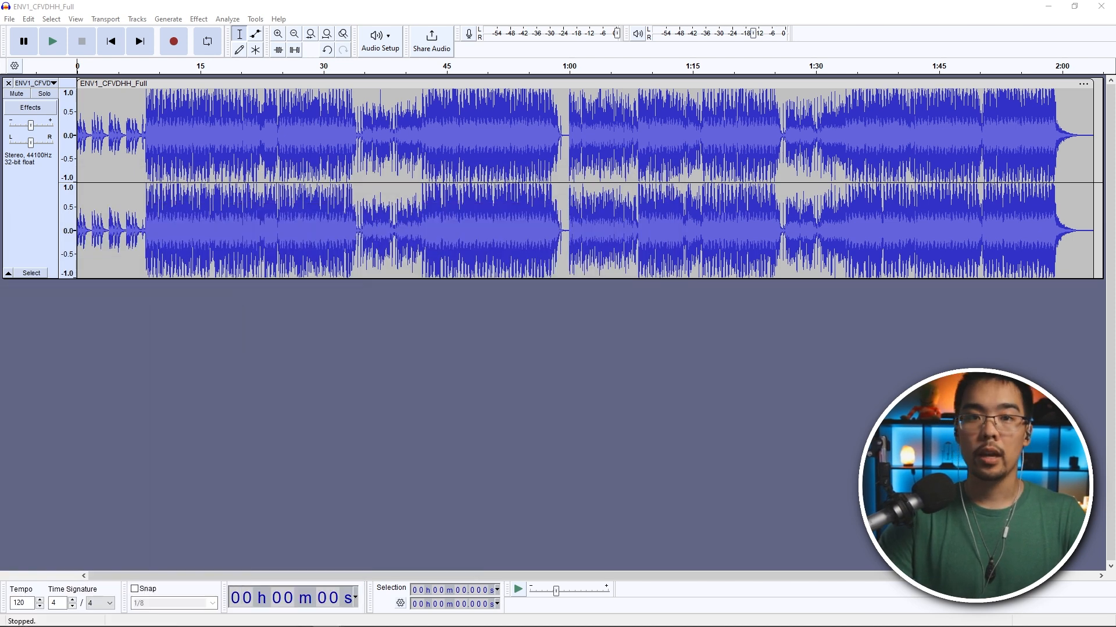
mouse_move(51, 40)
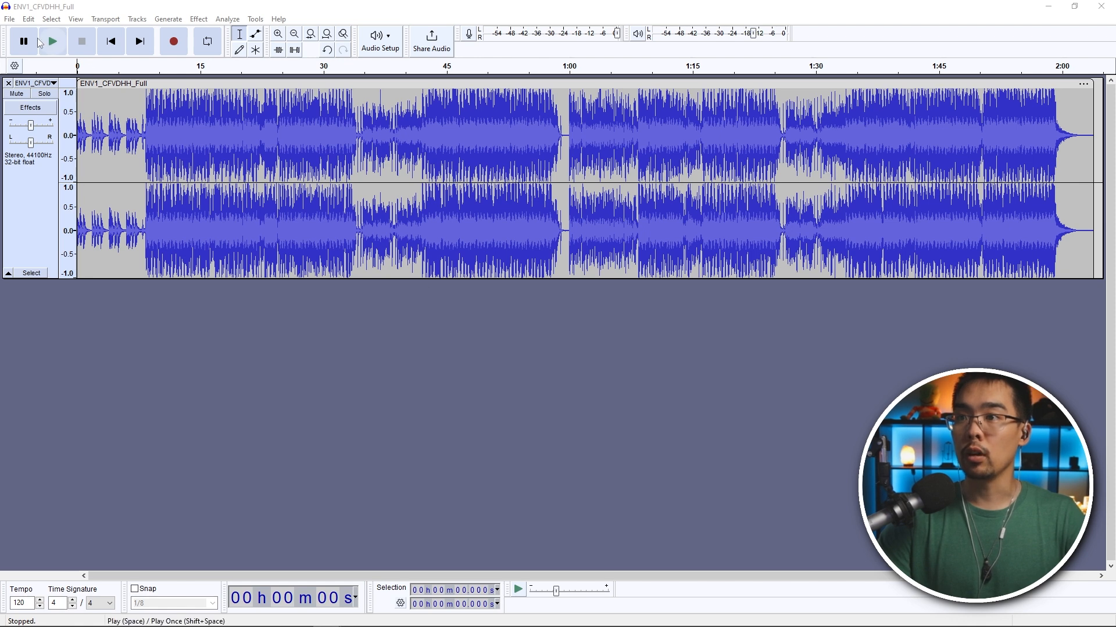
left_click(28, 19)
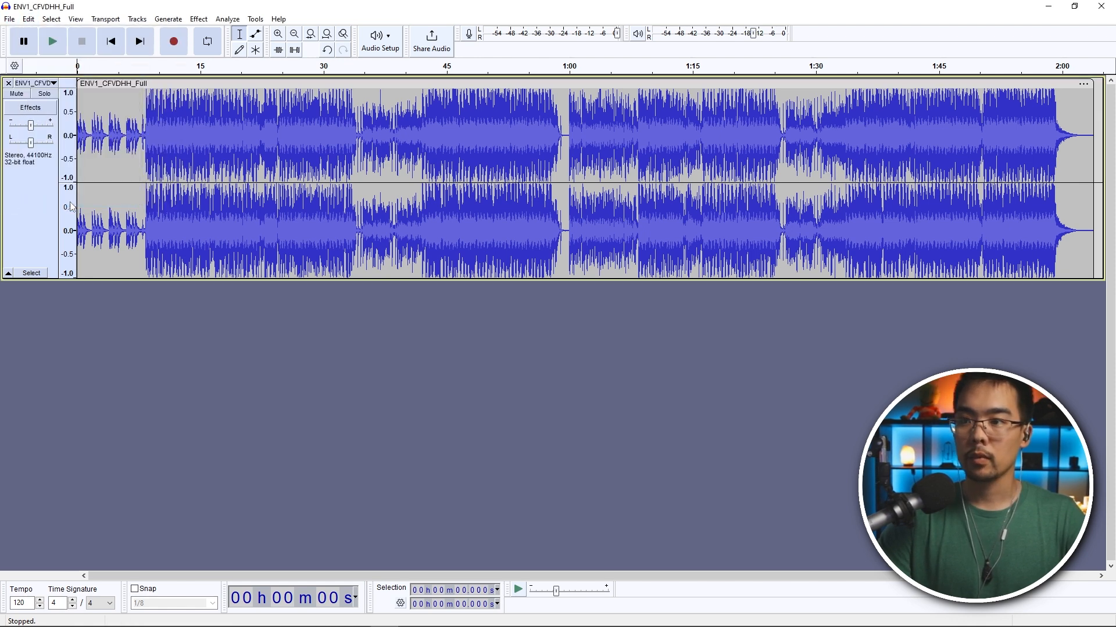
- Review Preferences > Modules, keep mod-openvino Enabled and confirm with OK
left_click(379, 41)
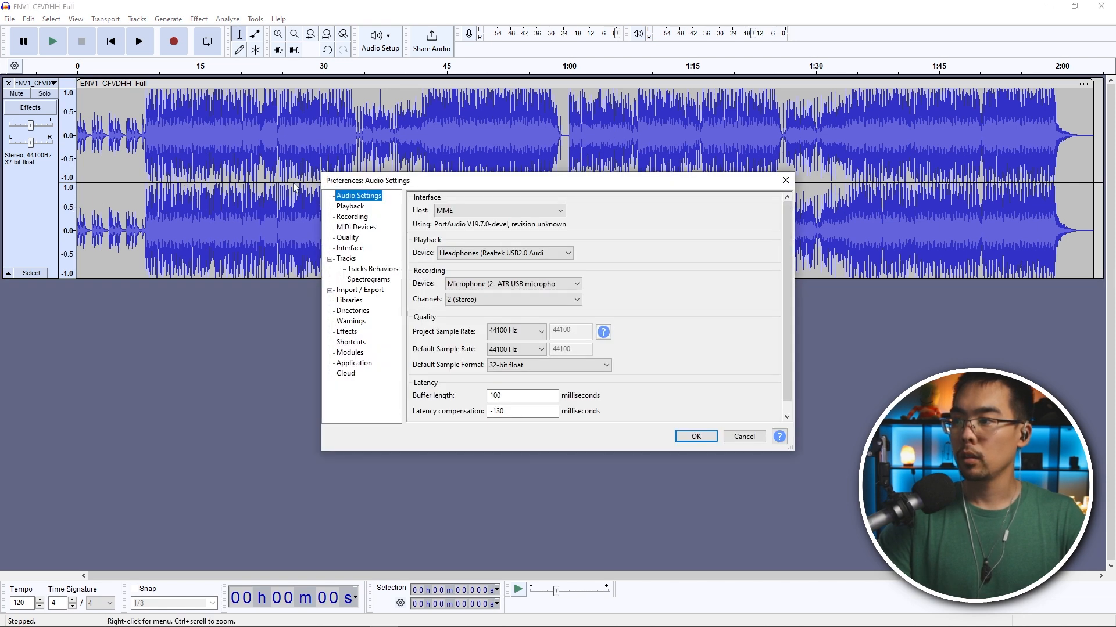
mouse_move(353, 359)
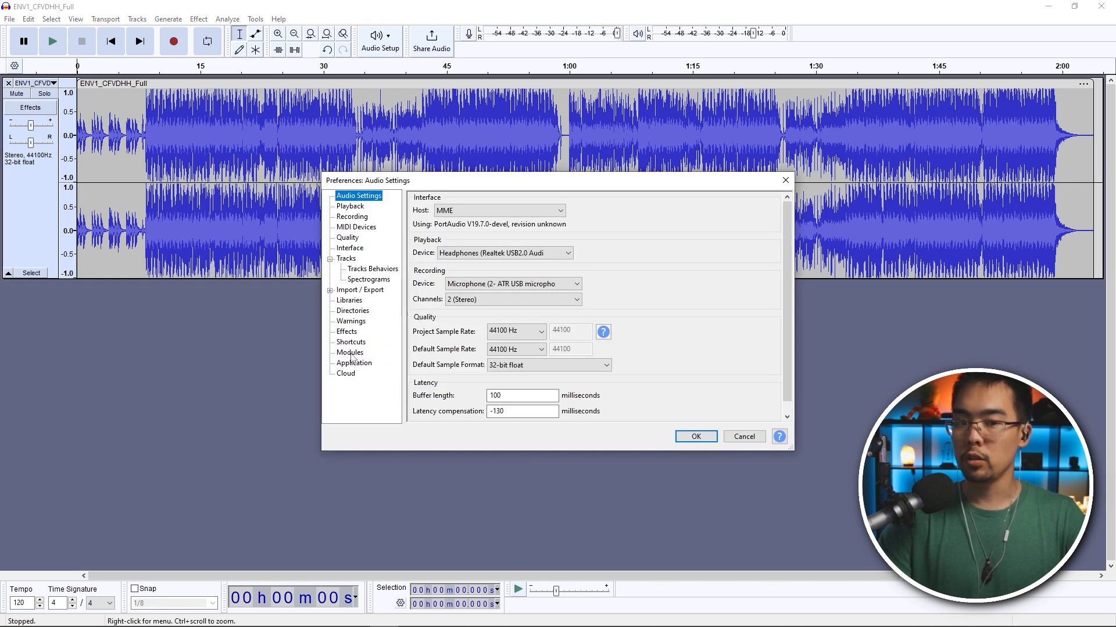
left_click(350, 353)
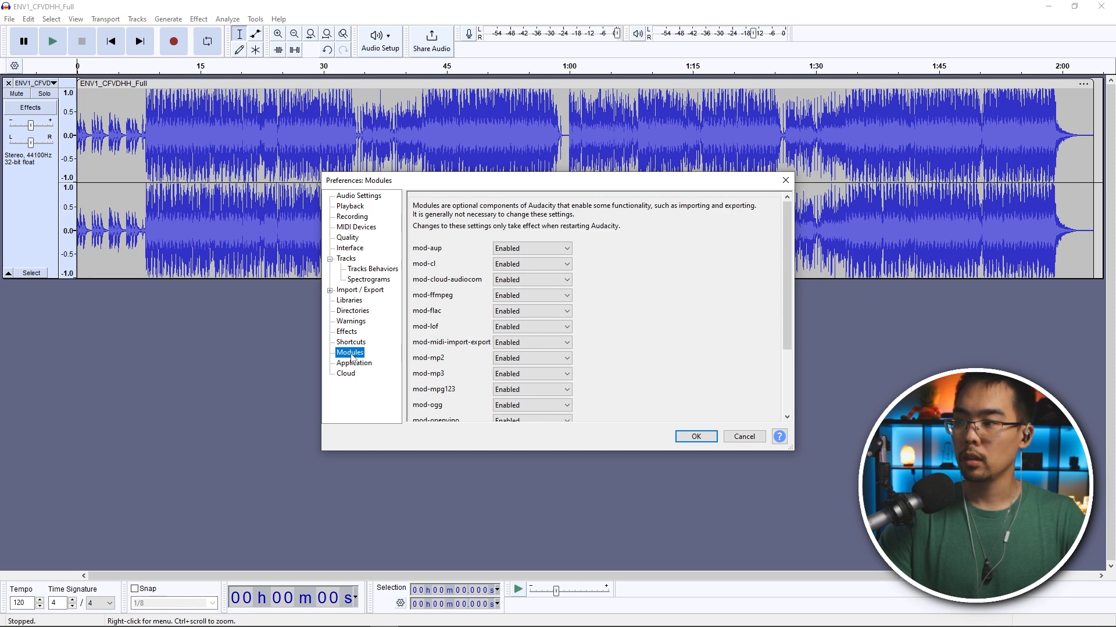
mouse_move(445, 378)
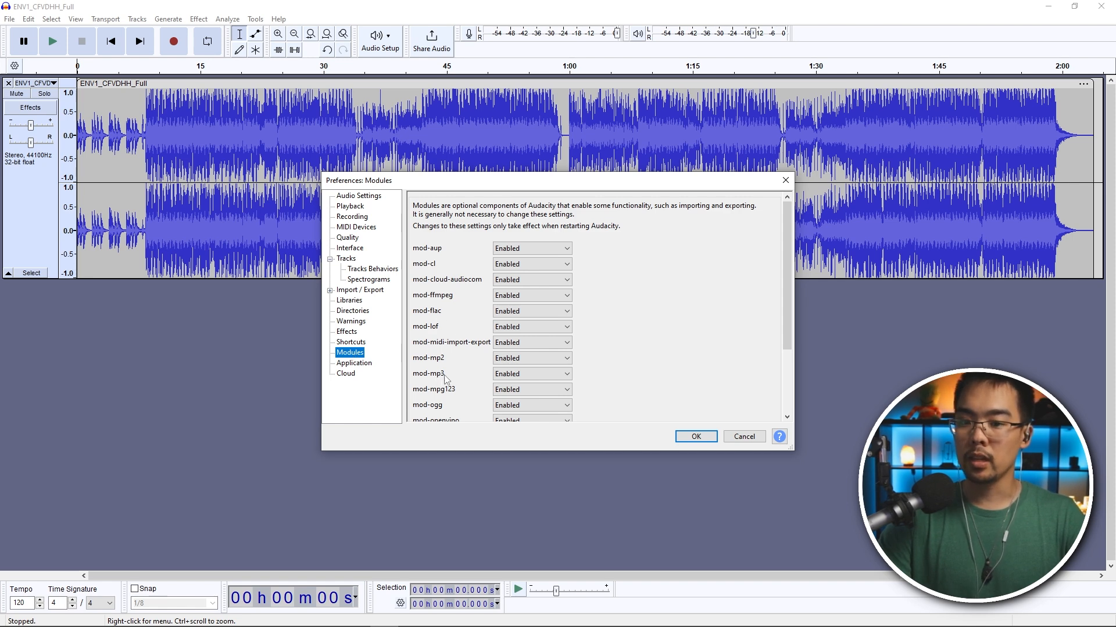
scroll("down", 3)
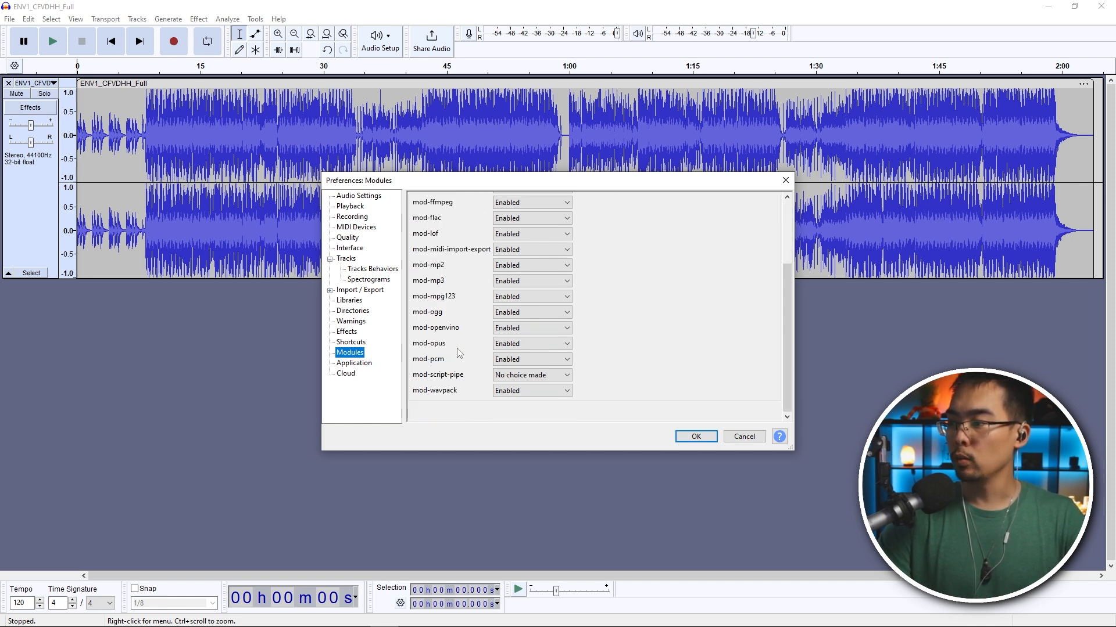
left_click(531, 328)
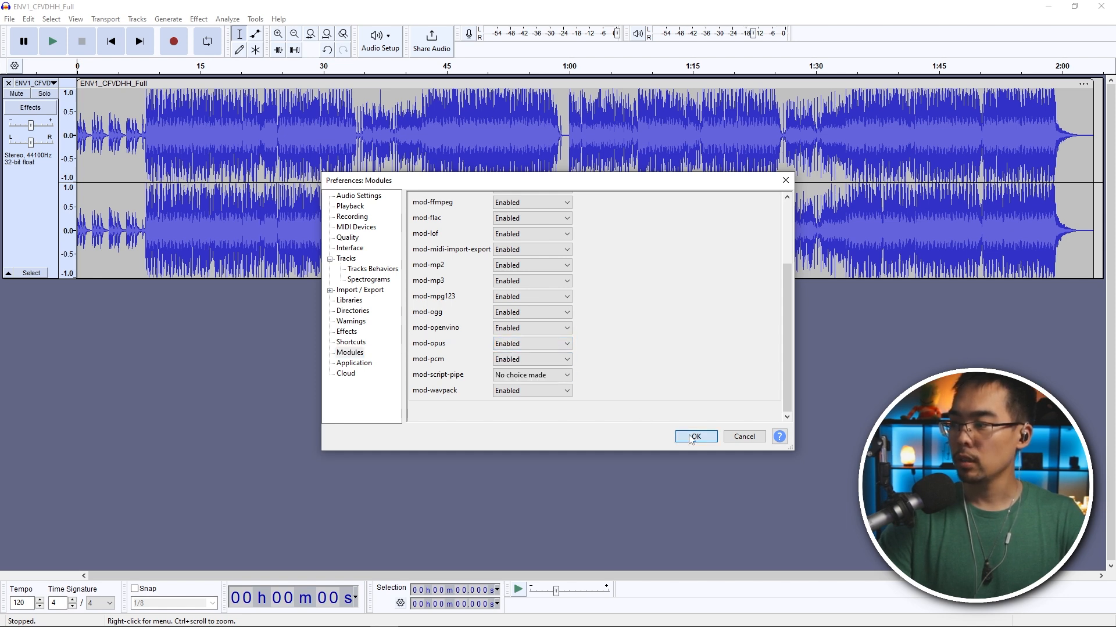
left_click(695, 435)
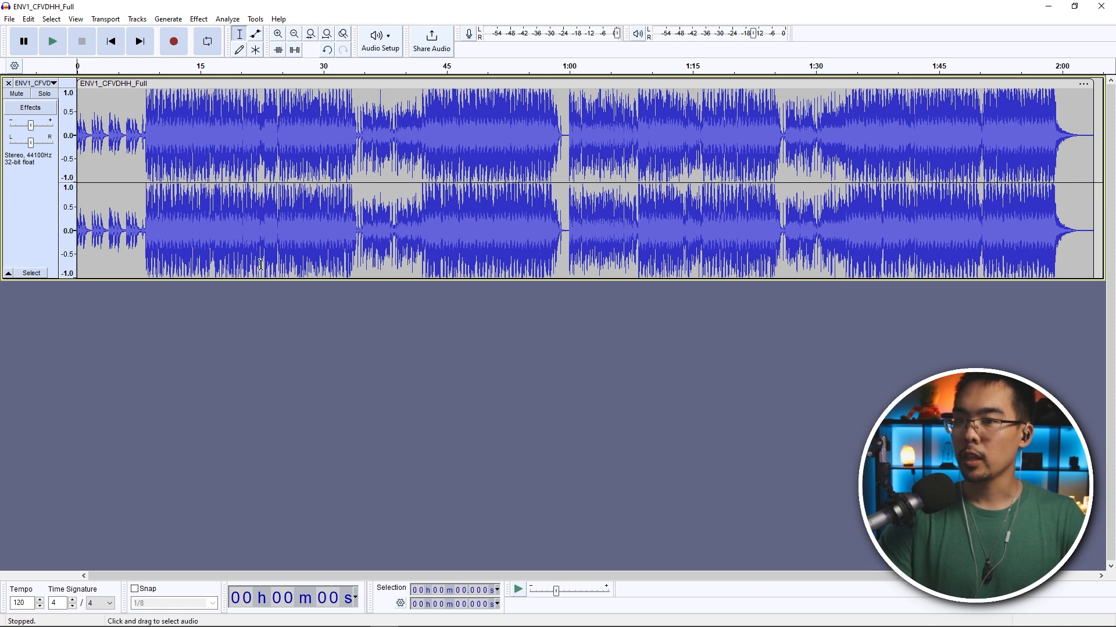
mouse_move(338, 116)
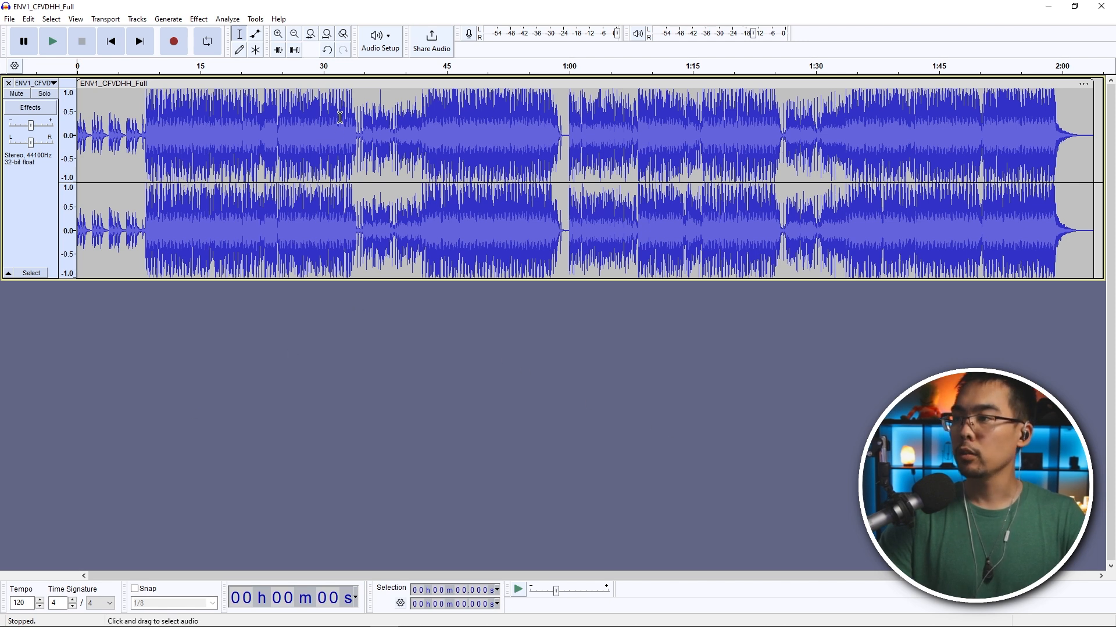
- Apply OpenVINO Music Separation to the whole song in (4 Stem) Drums, Bass, Vocals, Others mode
left_click(377, 181)
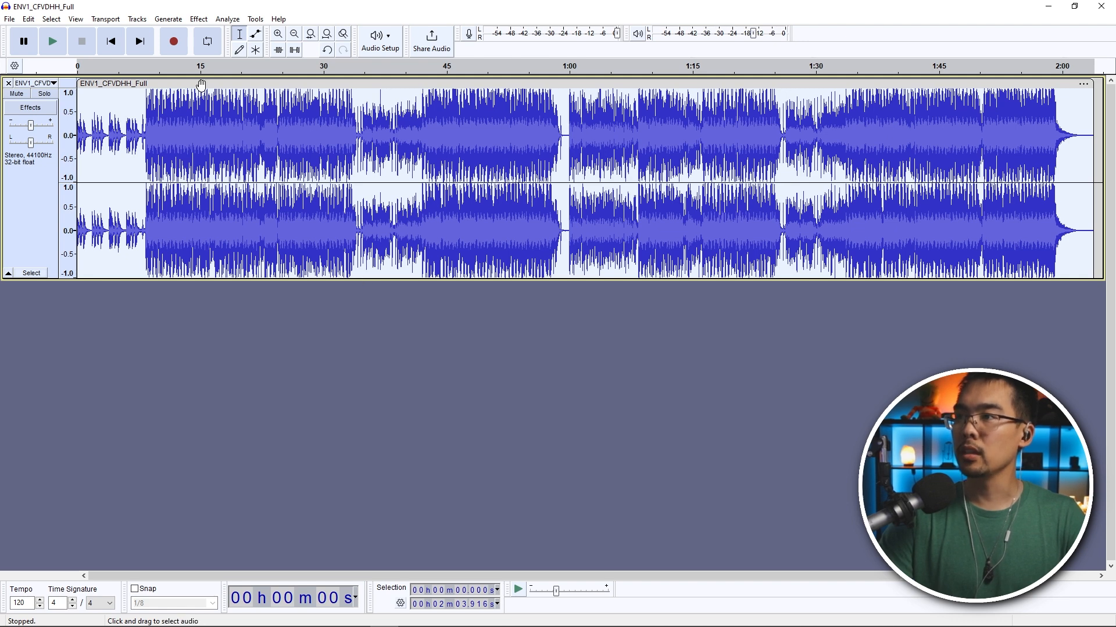
left_click(199, 19)
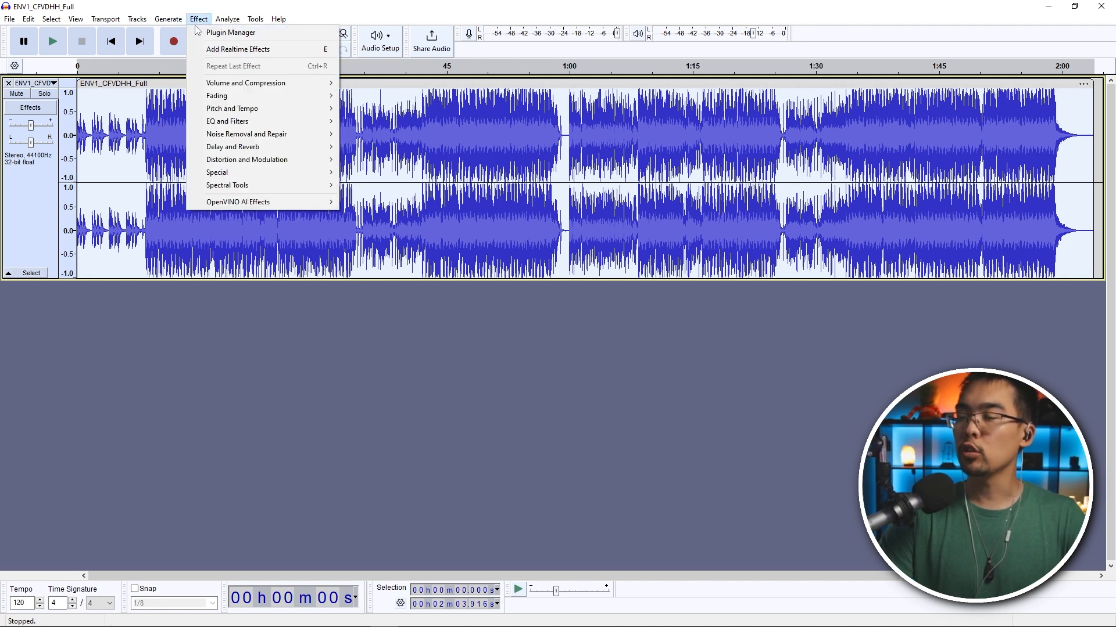
mouse_move(237, 201)
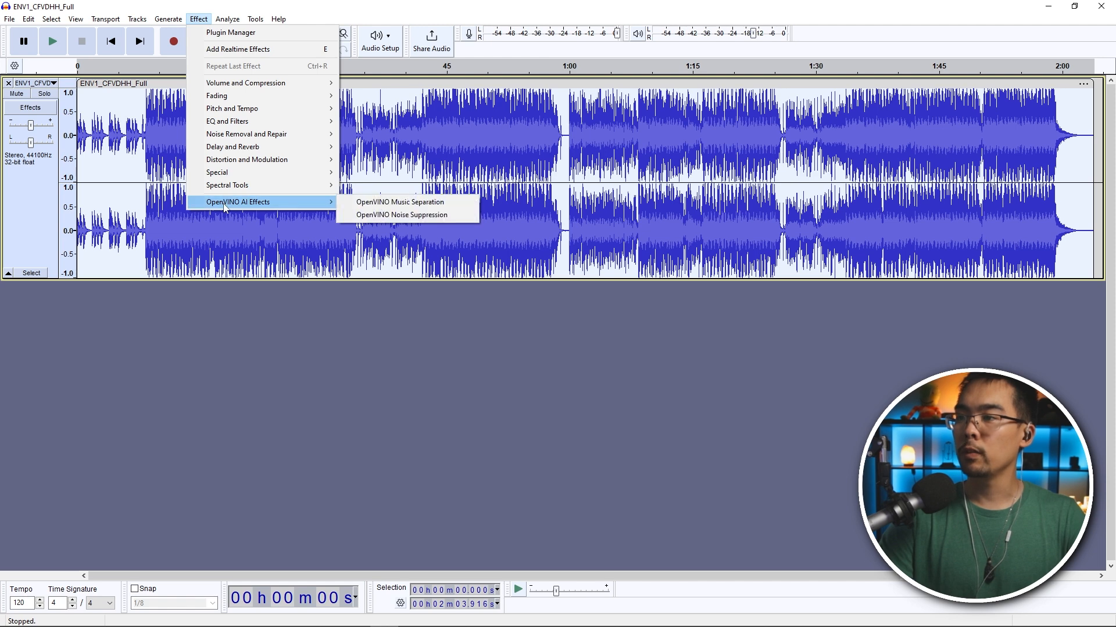
mouse_move(400, 201)
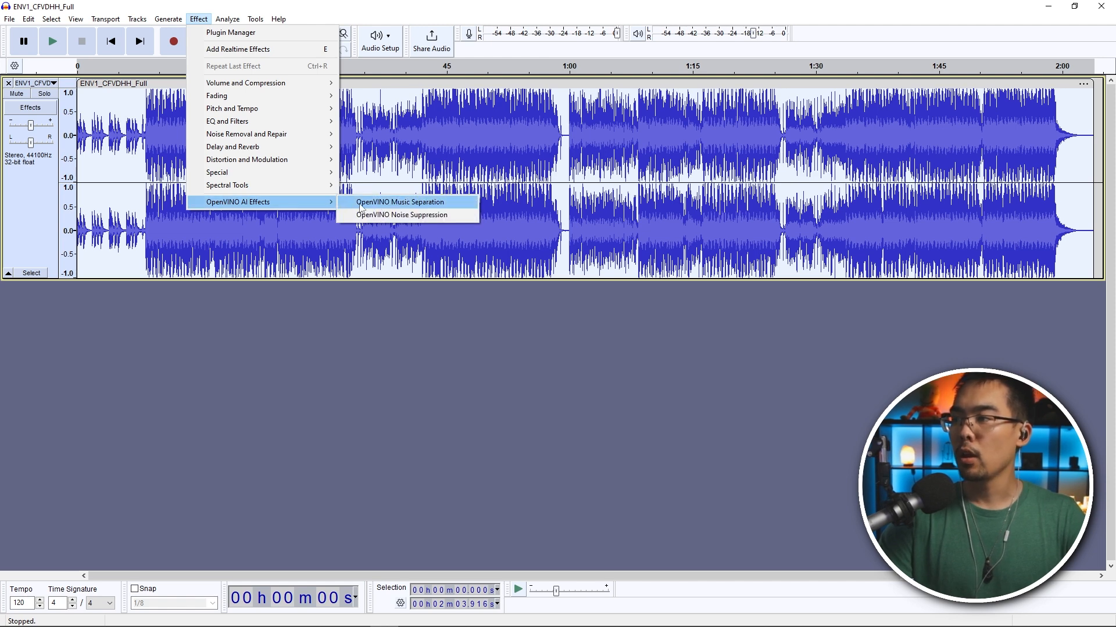
mouse_move(399, 214)
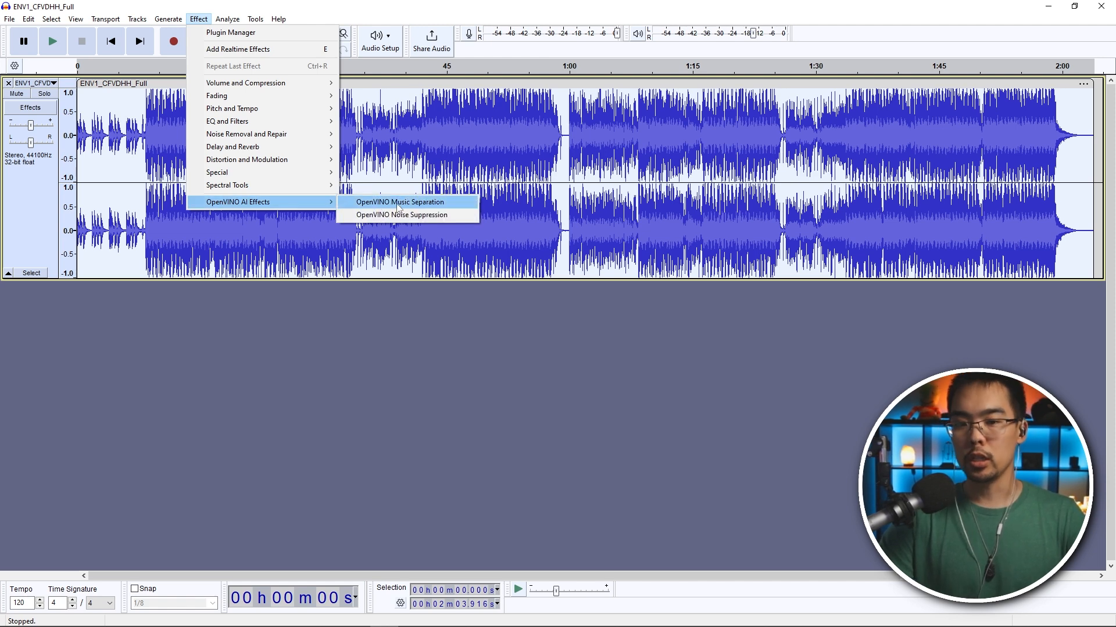
left_click(399, 201)
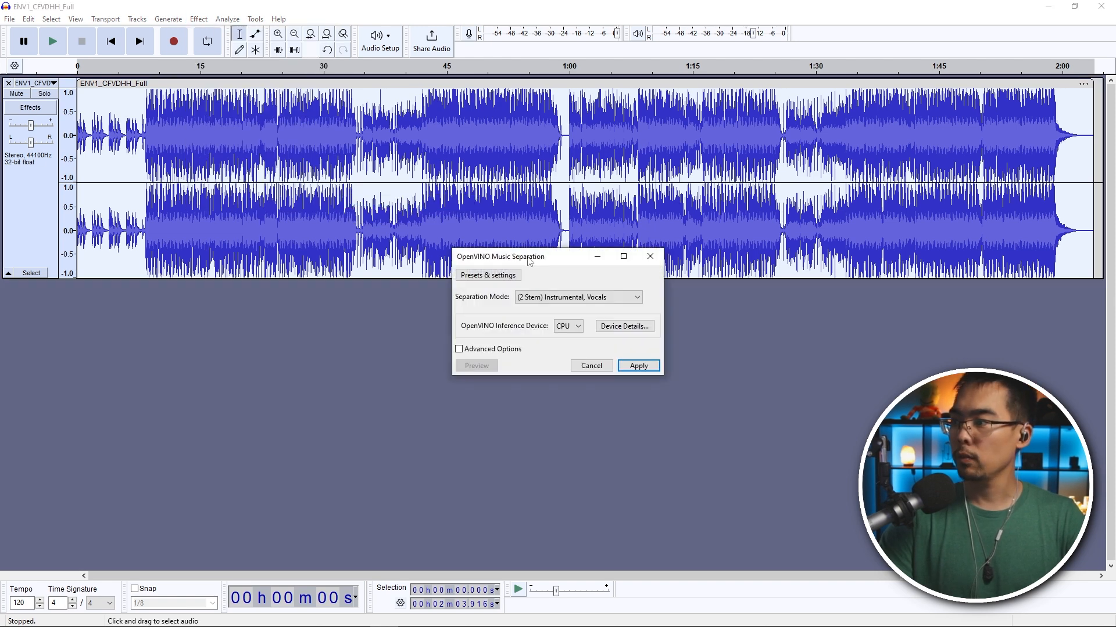
left_click(578, 297)
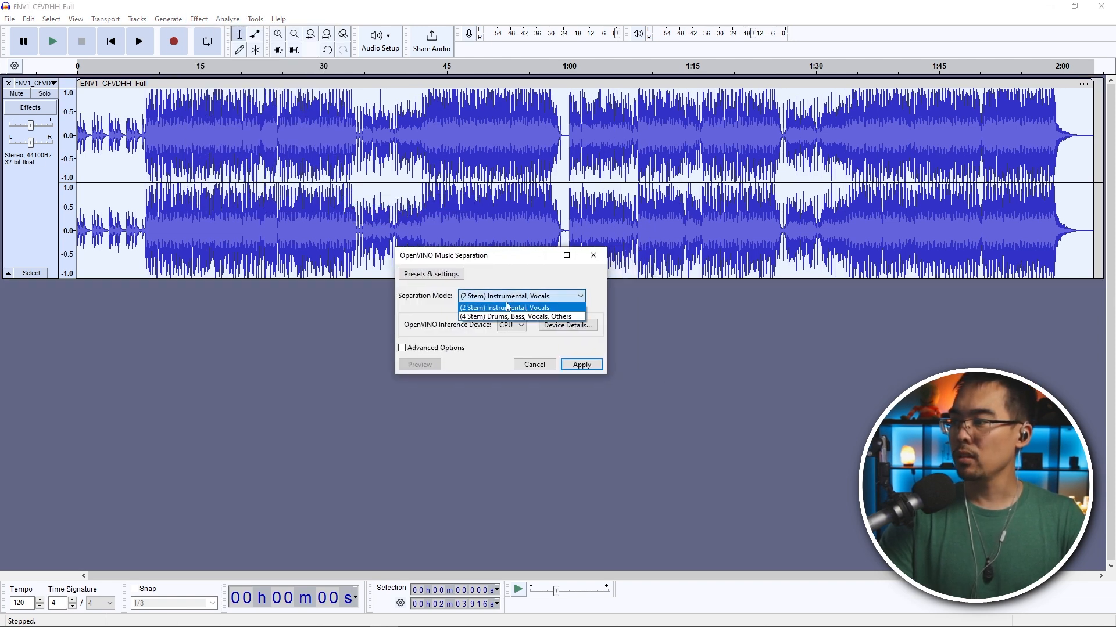
mouse_move(516, 316)
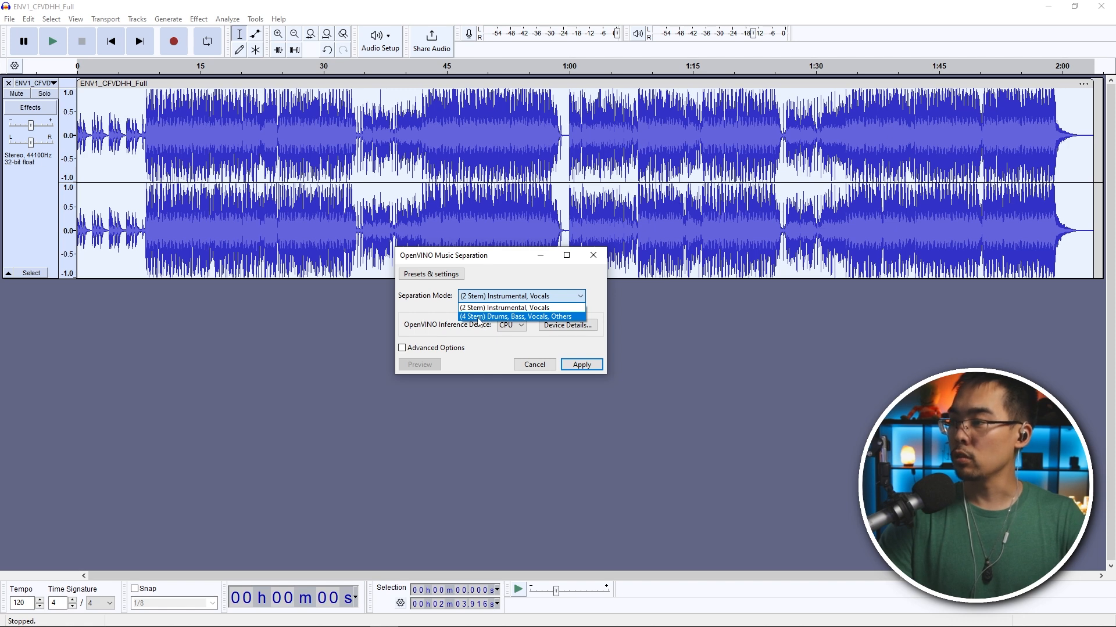
left_click(503, 307)
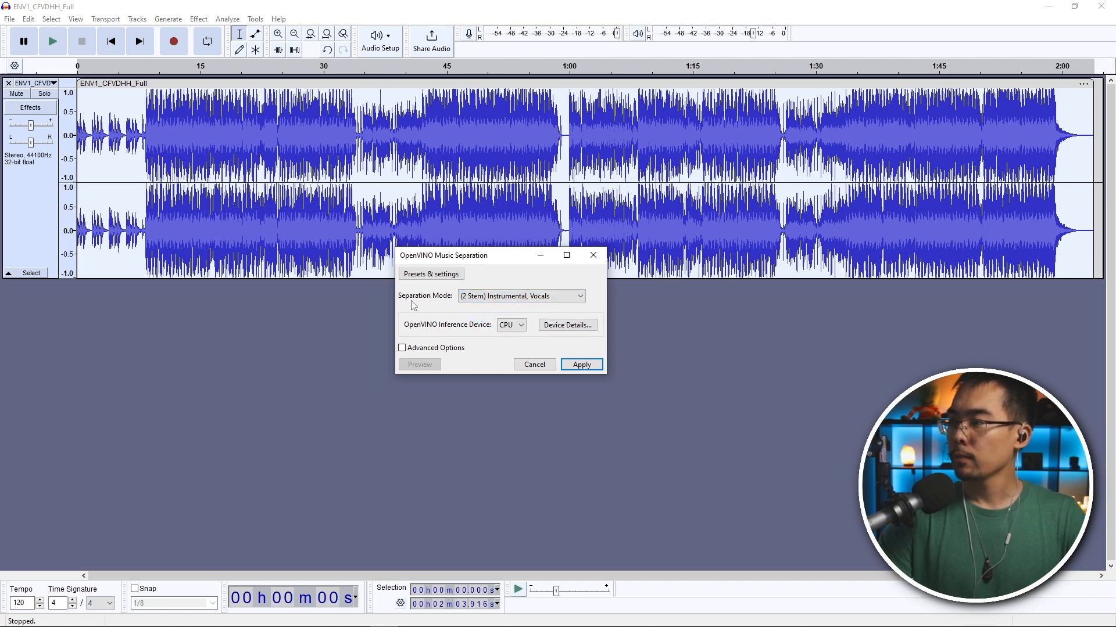
mouse_move(520, 304)
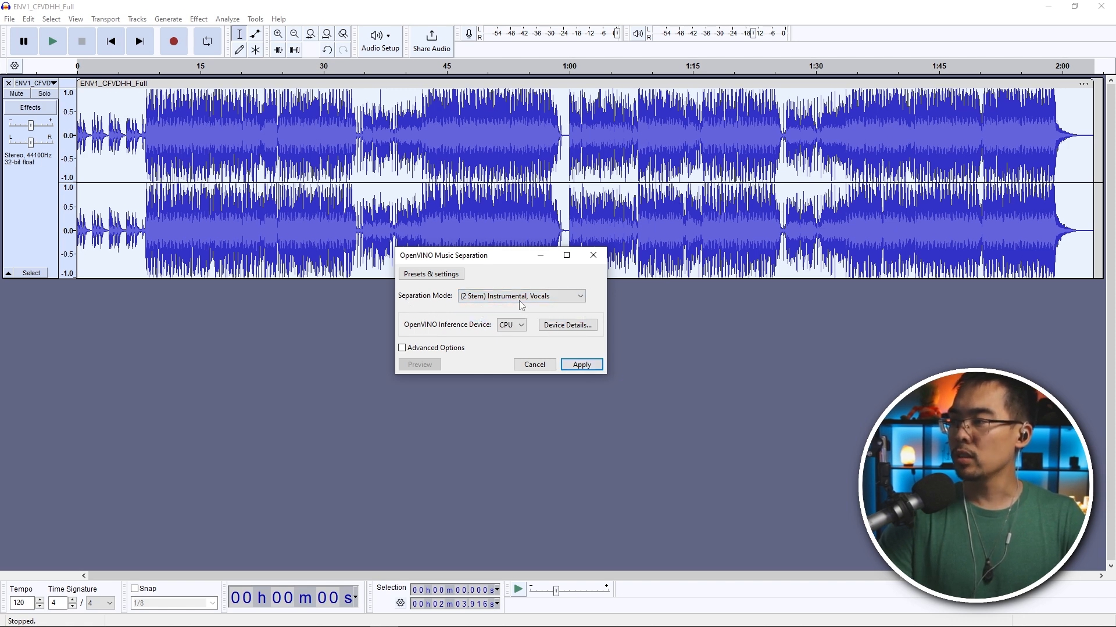
left_click(579, 297)
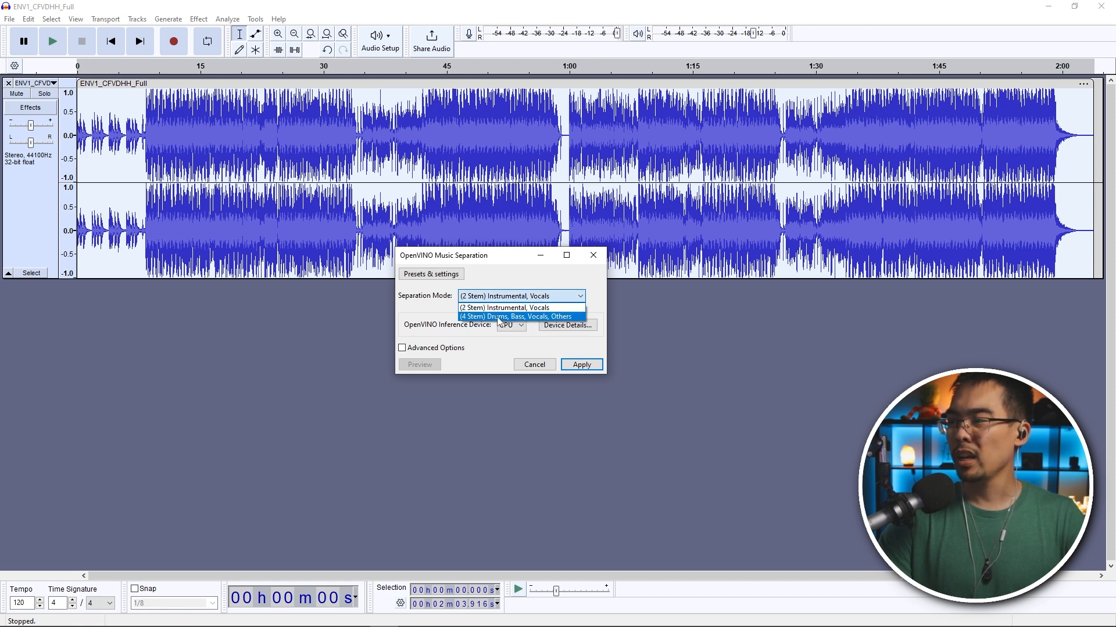
left_click(515, 316)
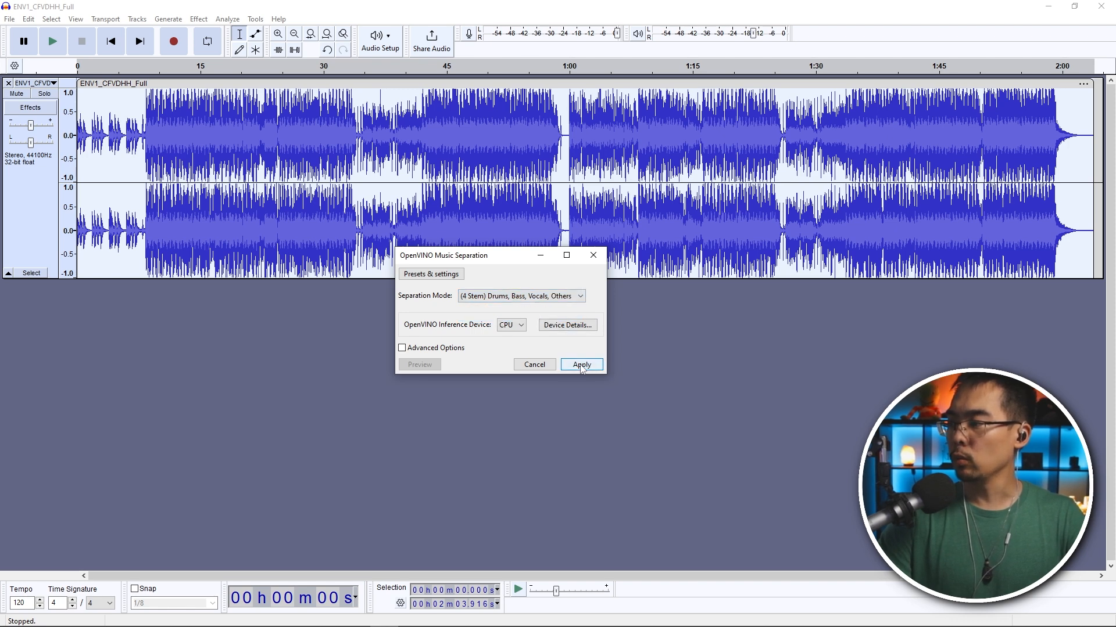
left_click(581, 363)
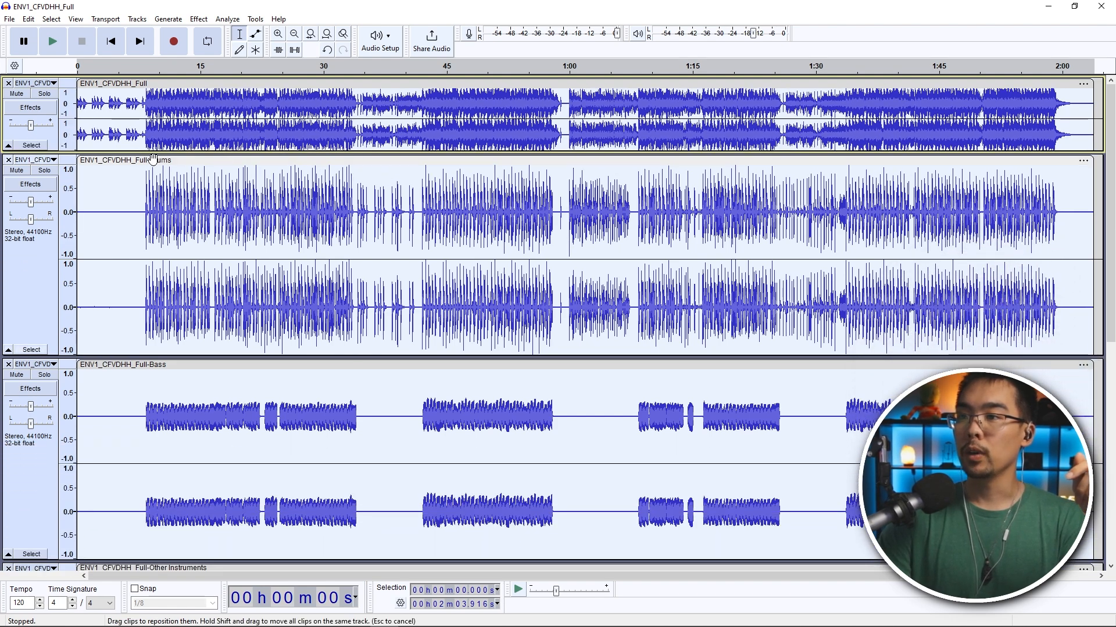
- Move the new Vocals stem track up to sit directly below the original song
scroll("down", 3)
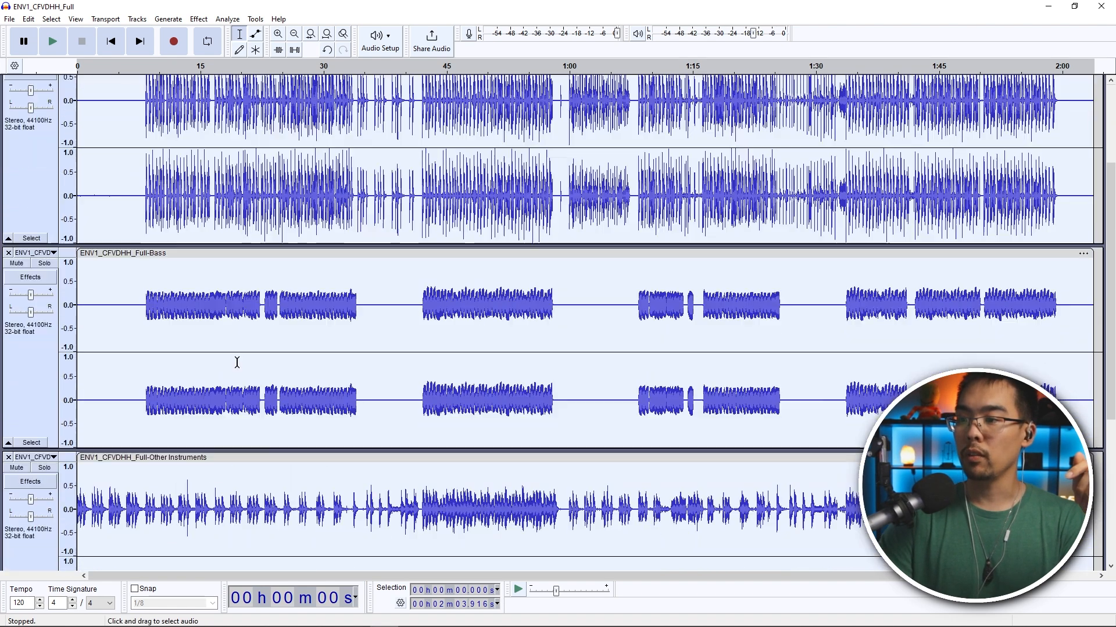
scroll("down", 3)
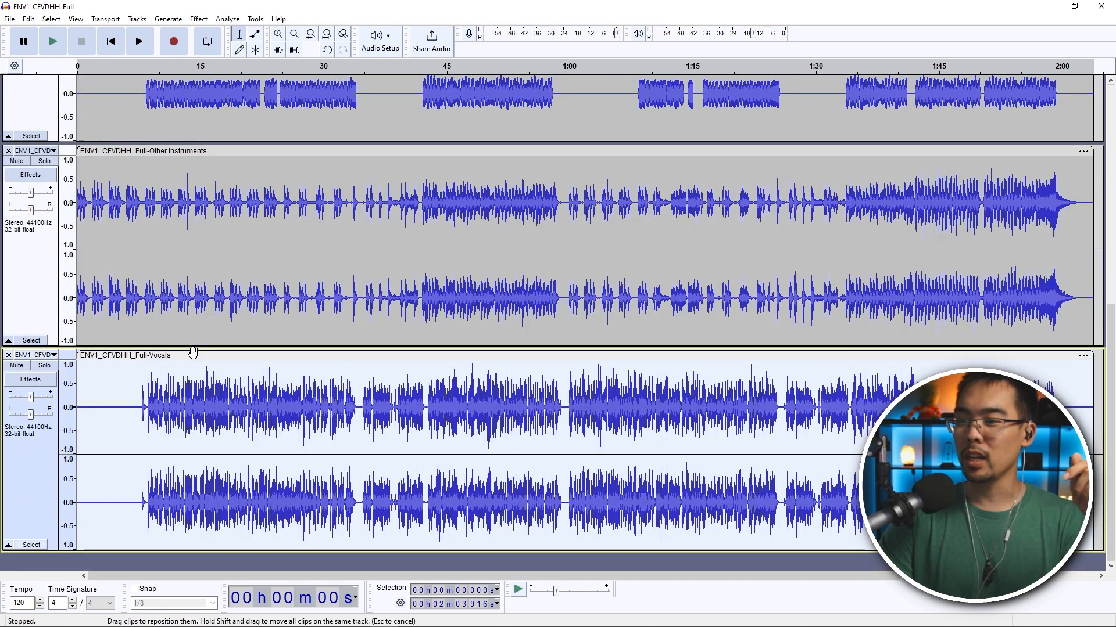
left_click(52, 355)
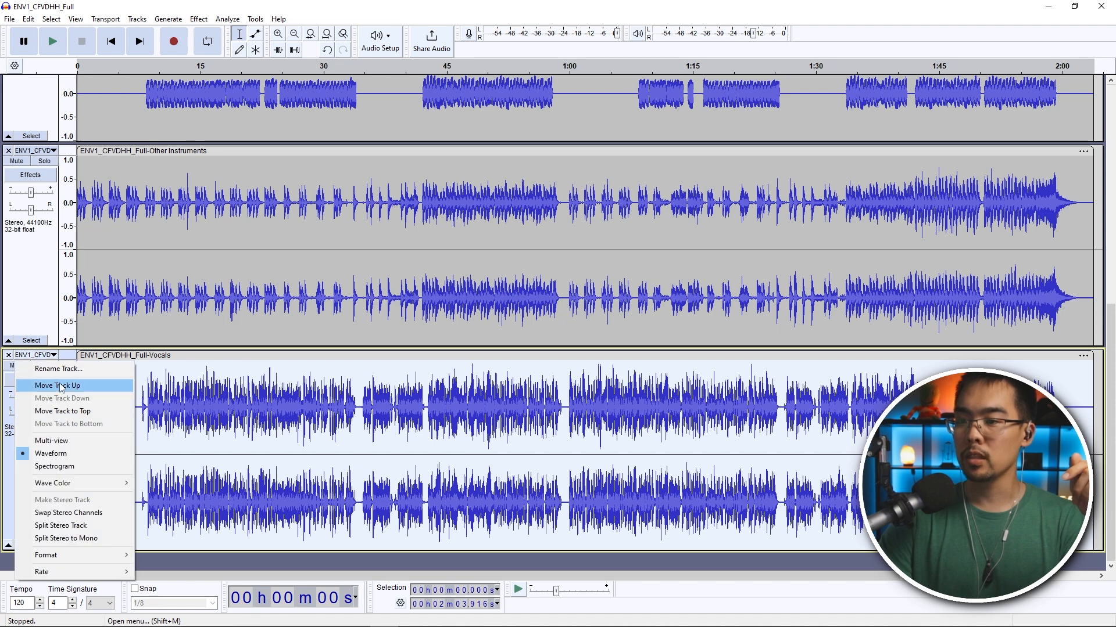
left_click(58, 385)
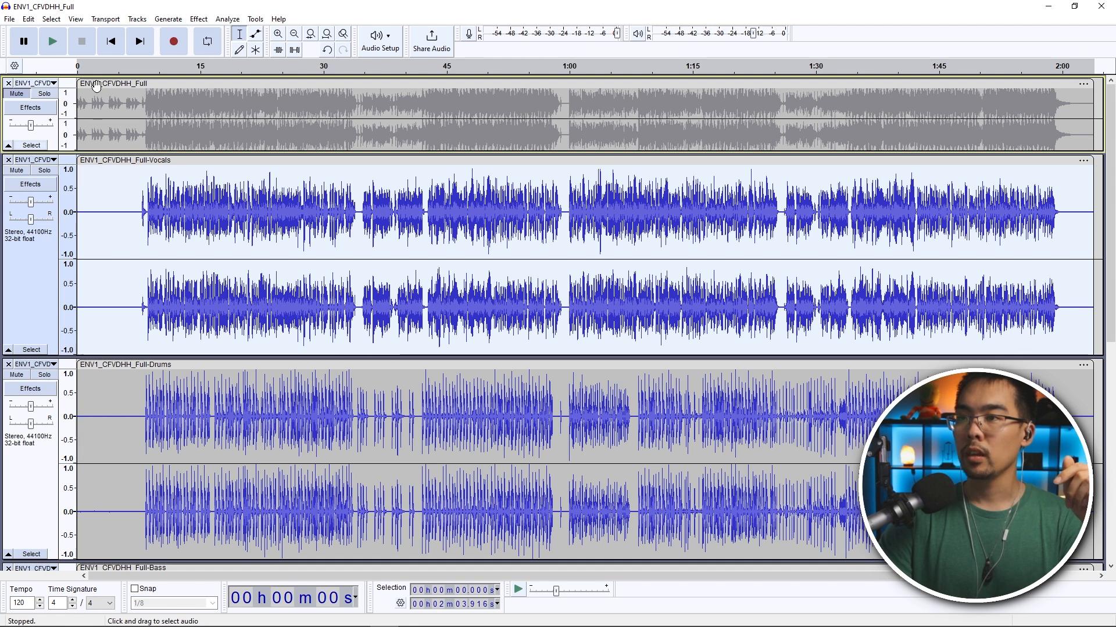
left_click(44, 93)
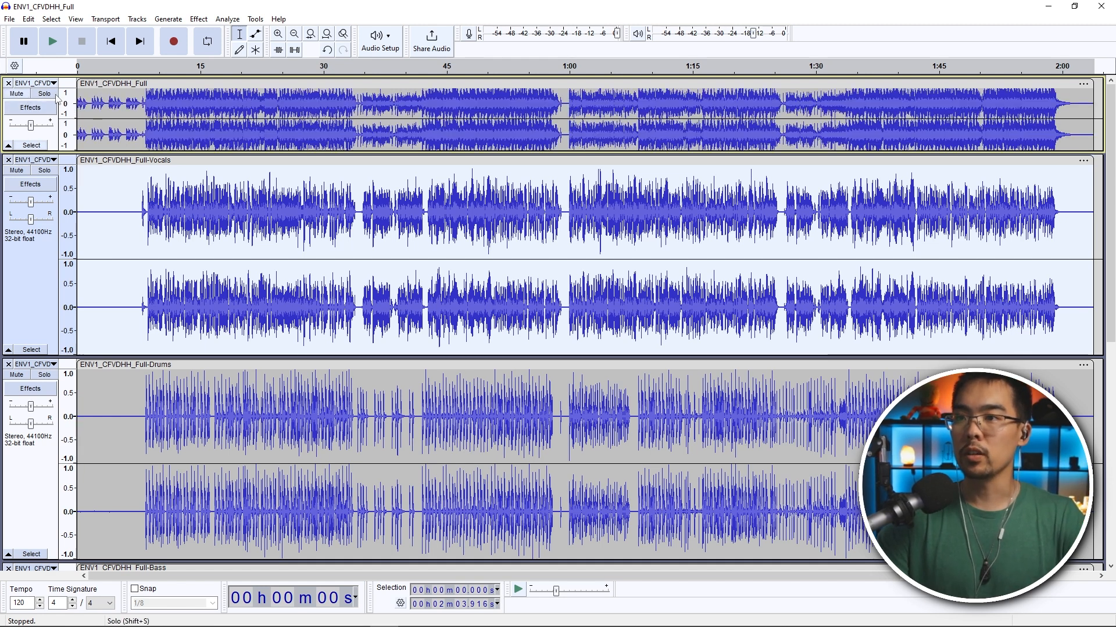
left_click(44, 93)
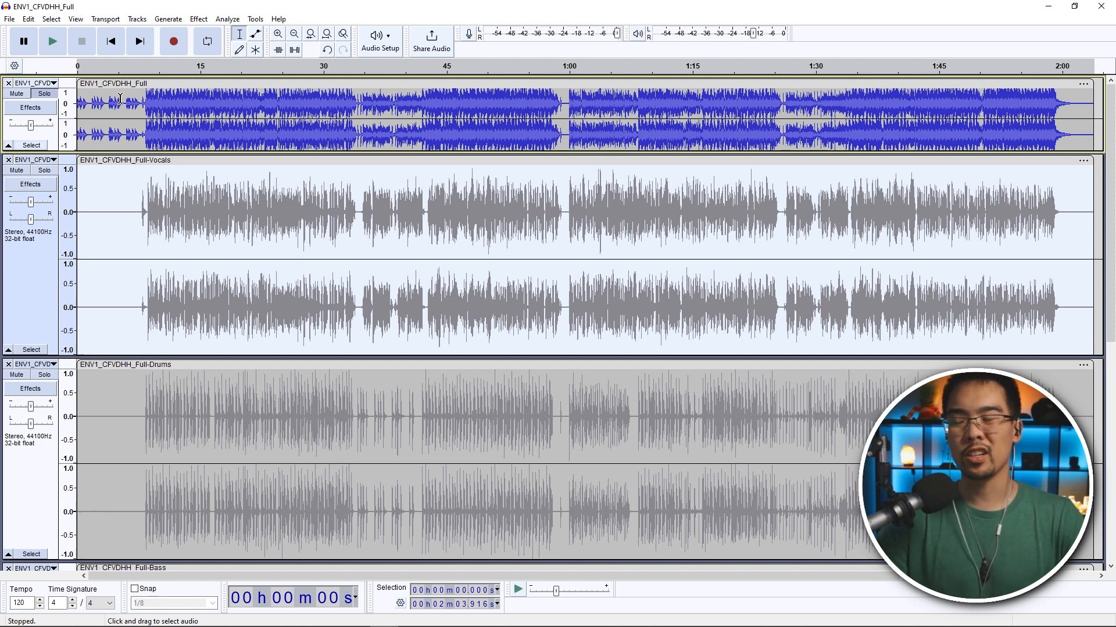
left_click(51, 41)
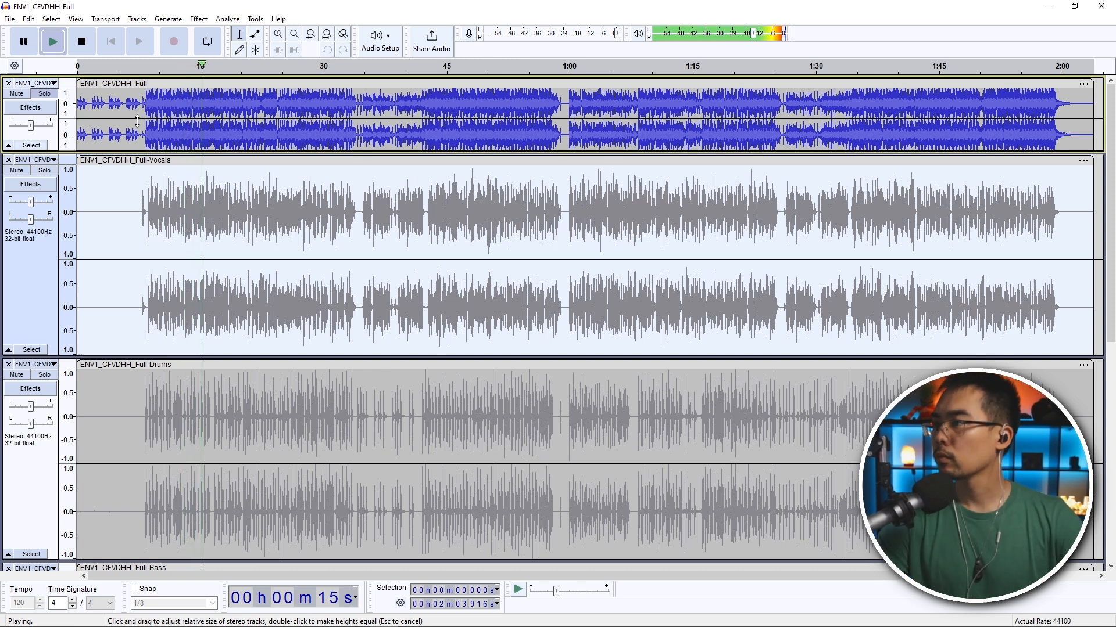
left_click(81, 40)
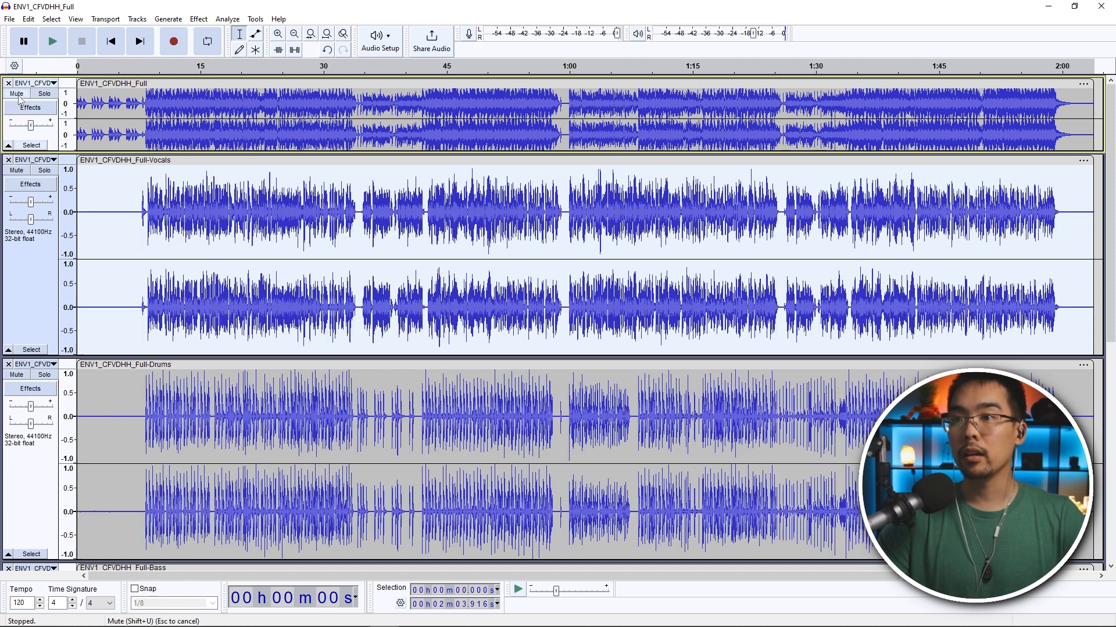
- Mute the original full song track and play back the separated stems
left_click(15, 93)
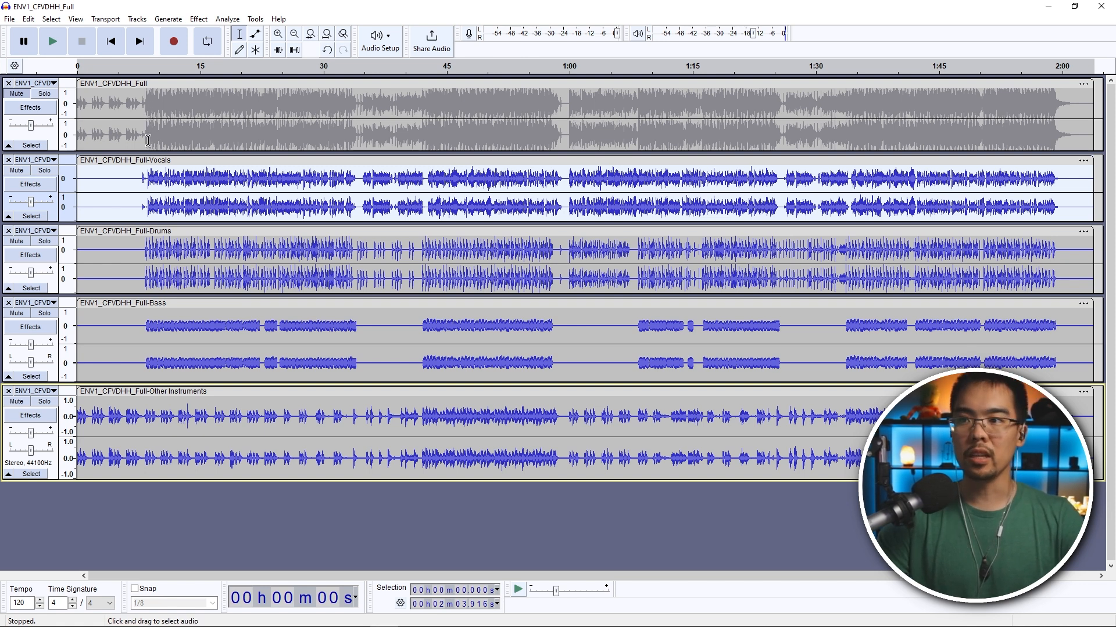
left_click(51, 41)
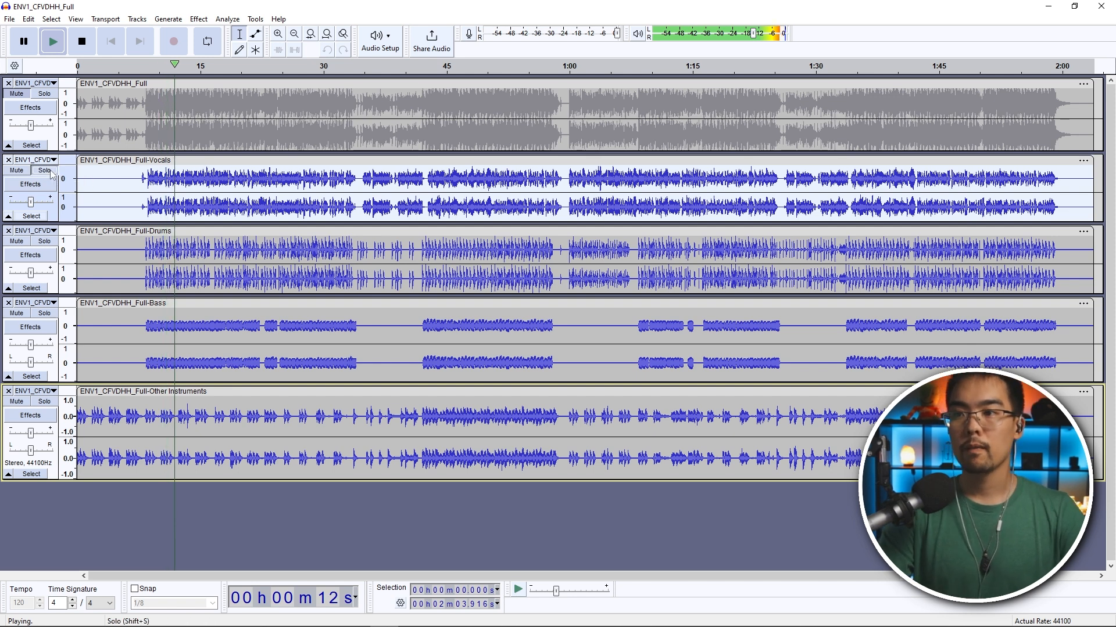
- Solo Vocals, add Drums and Bass, restore all stems, then briefly solo Other Instruments
left_click(44, 170)
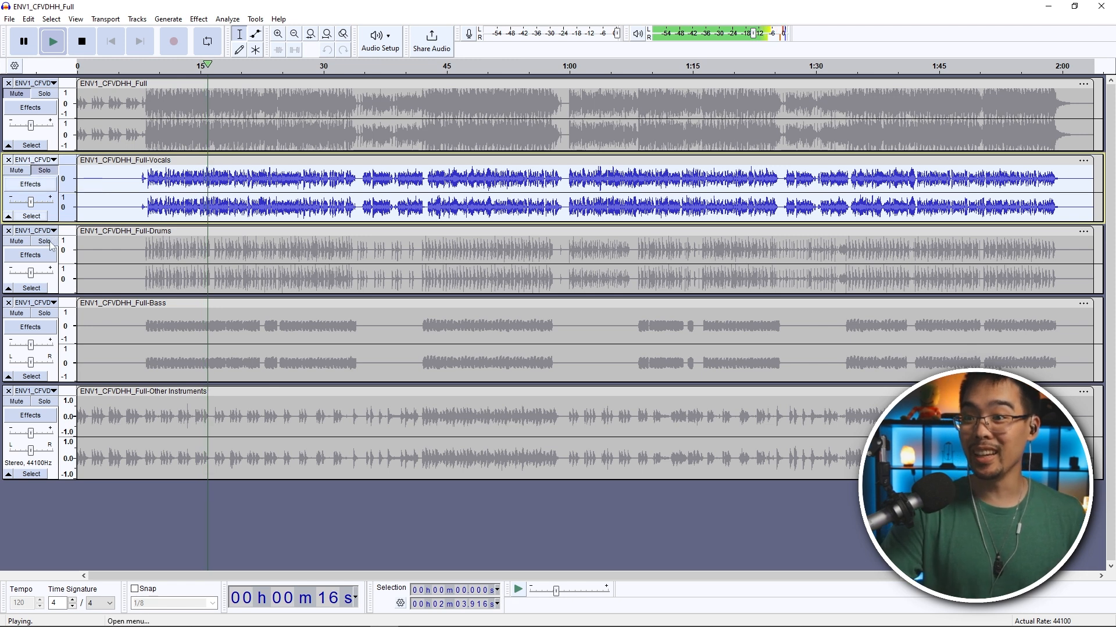
left_click(44, 240)
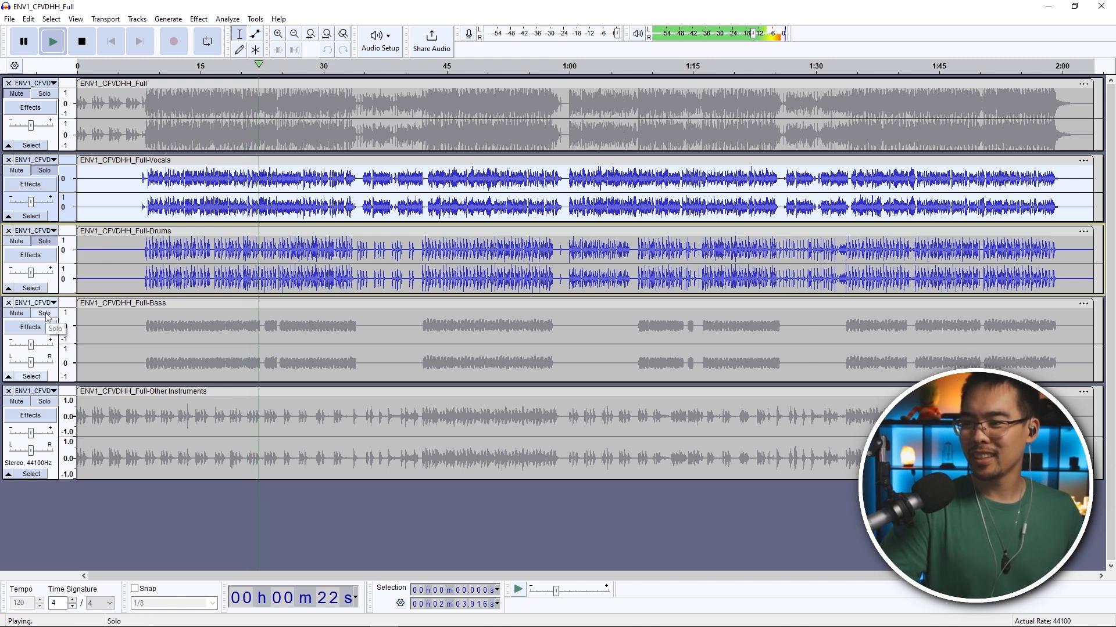
left_click(44, 312)
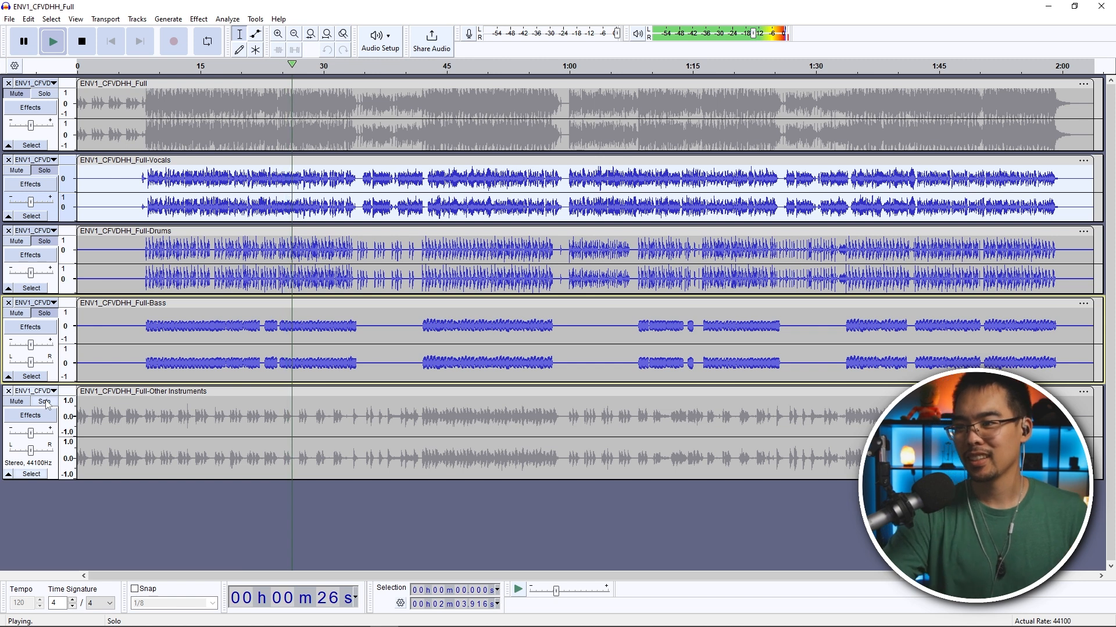
left_click(44, 401)
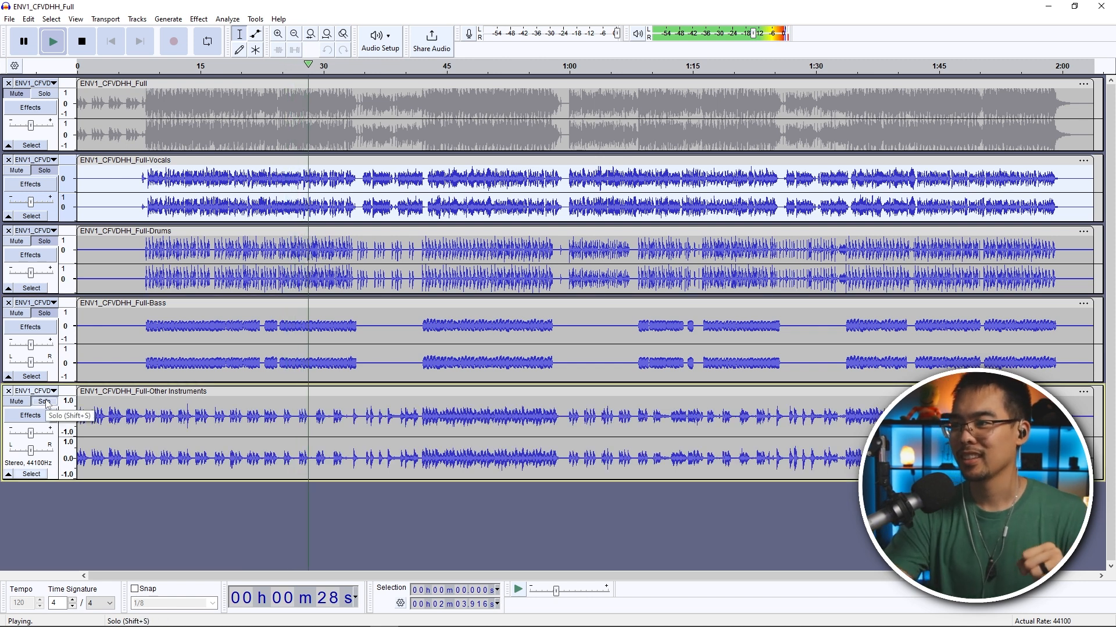
left_click(81, 41)
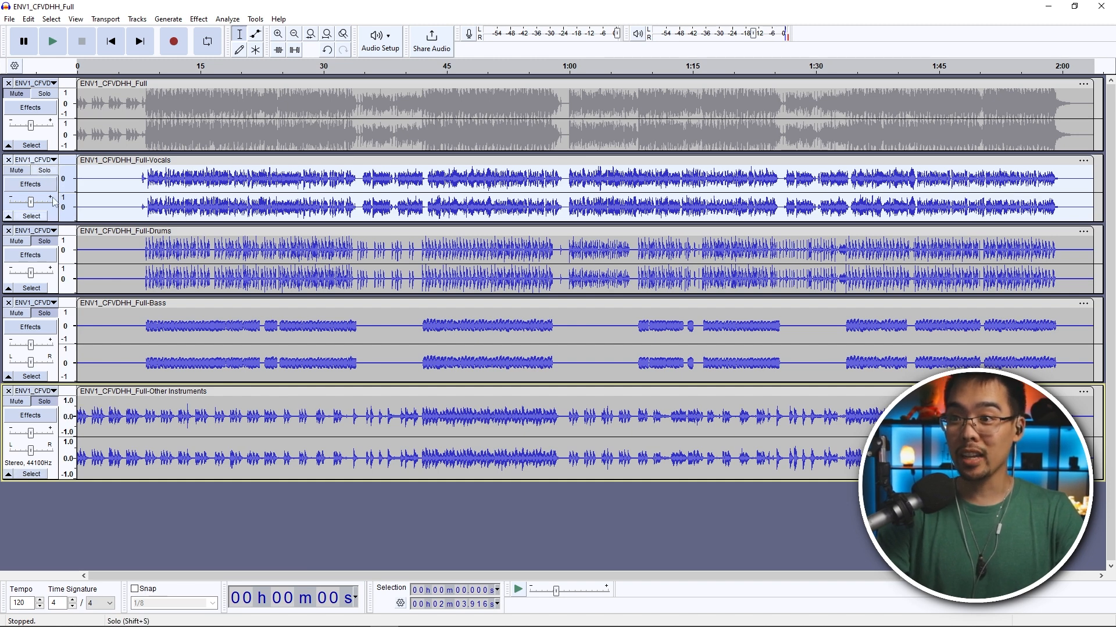
left_click(45, 401)
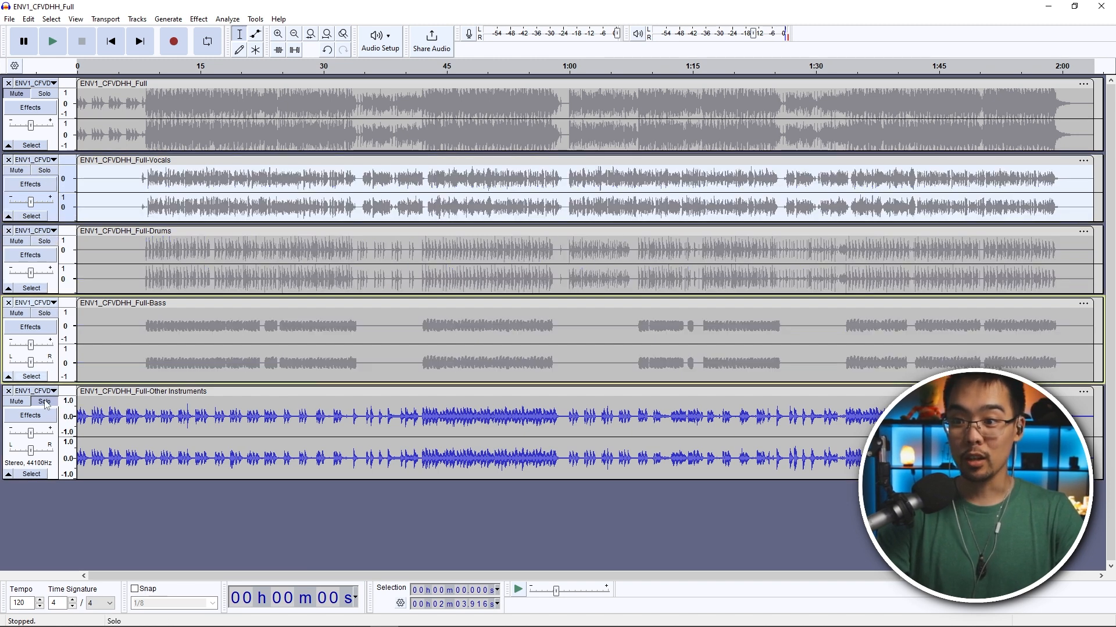
left_click(44, 401)
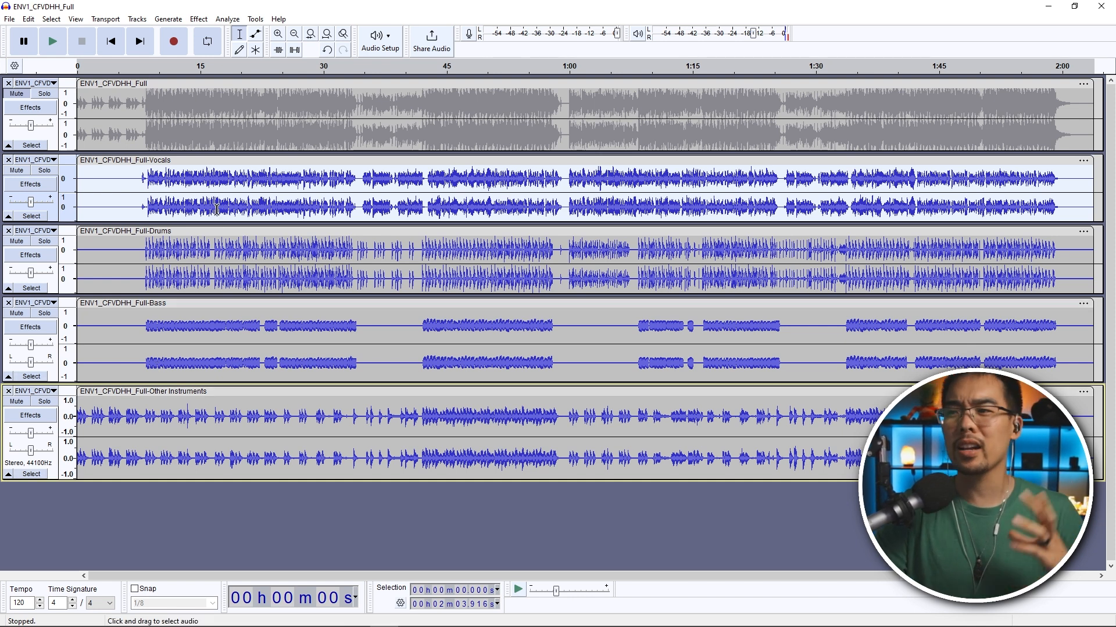
- Audition the Bass stem alone from its entry, then the Other Instruments stem alone
left_click(44, 313)
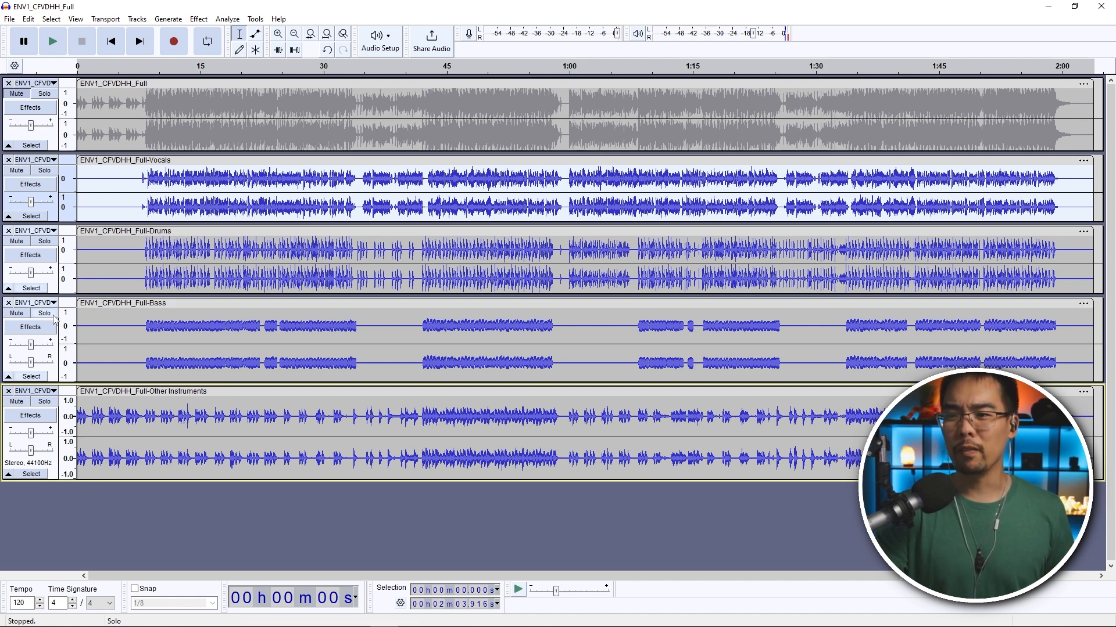
left_click(43, 313)
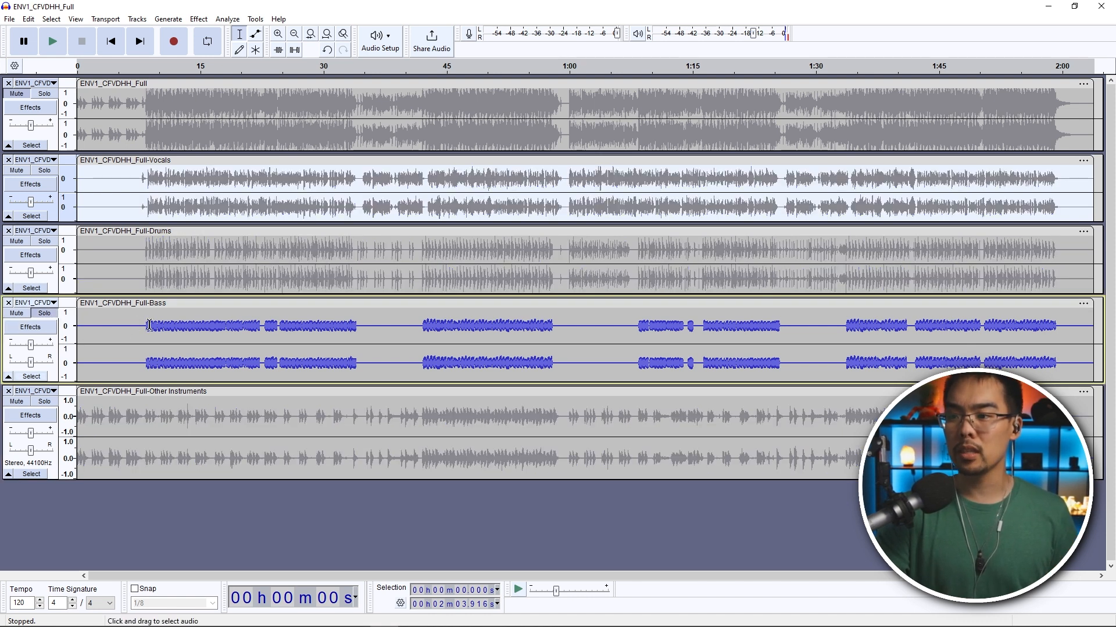
left_click(51, 41)
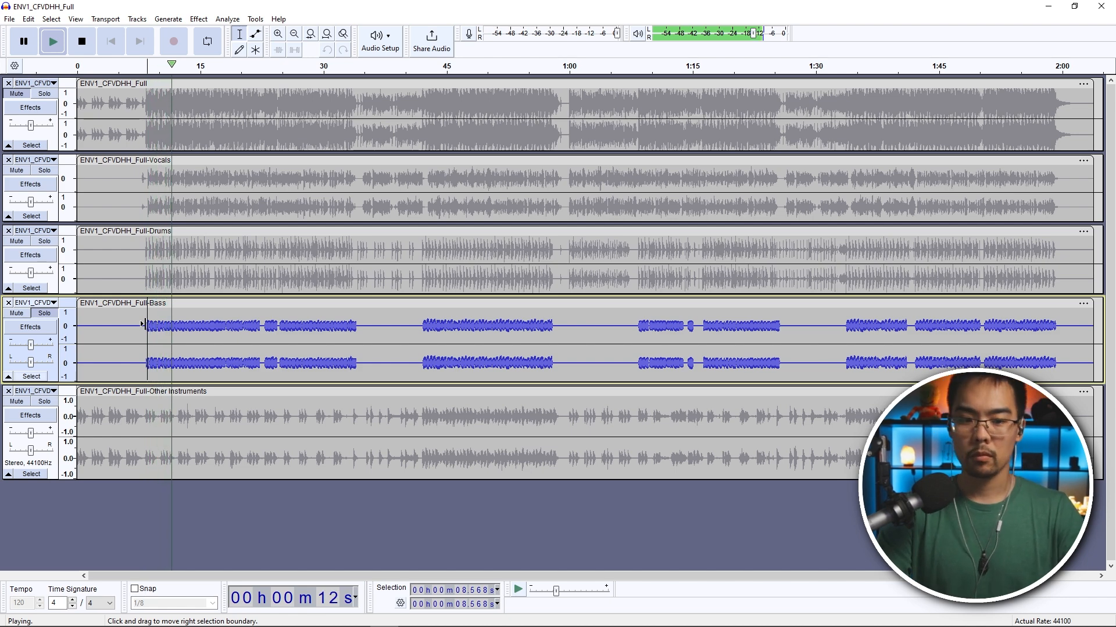
left_click(81, 40)
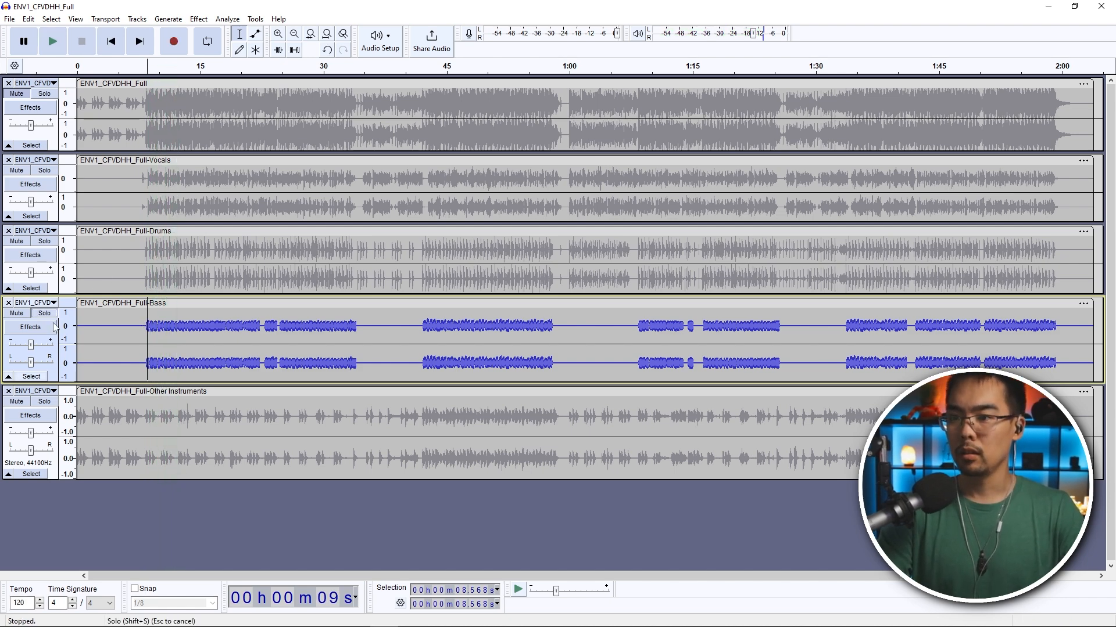
left_click(44, 401)
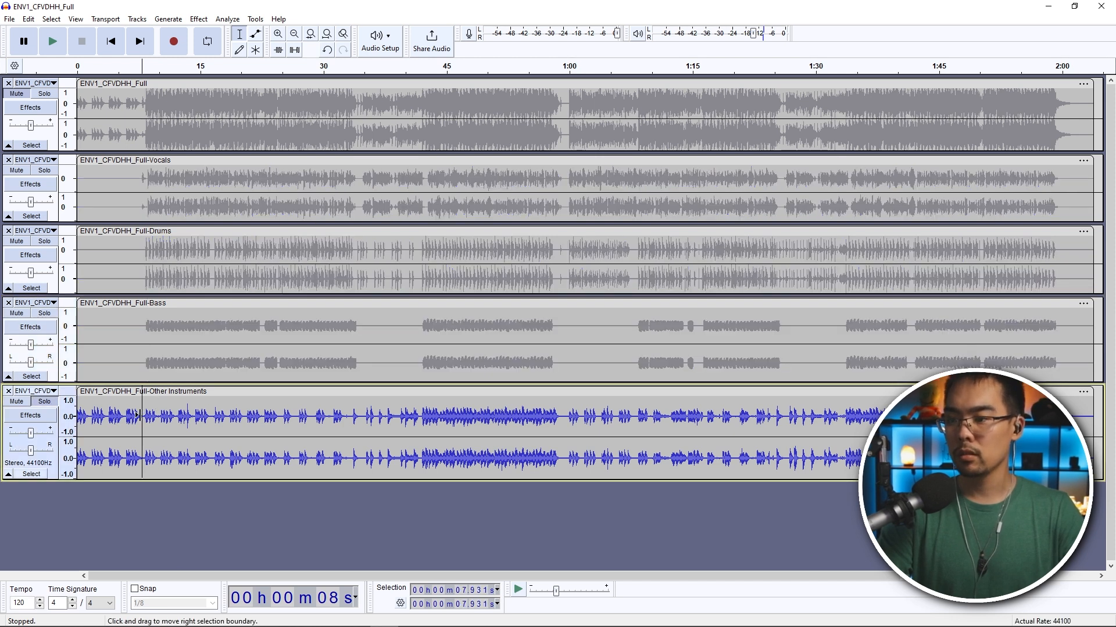
left_click(52, 40)
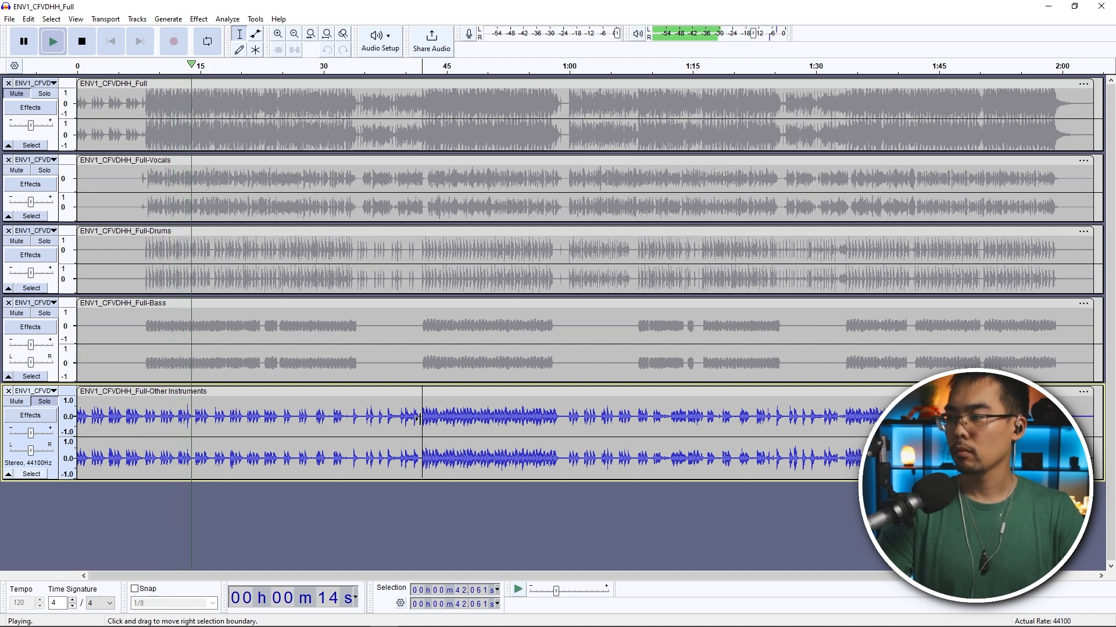
left_click(82, 40)
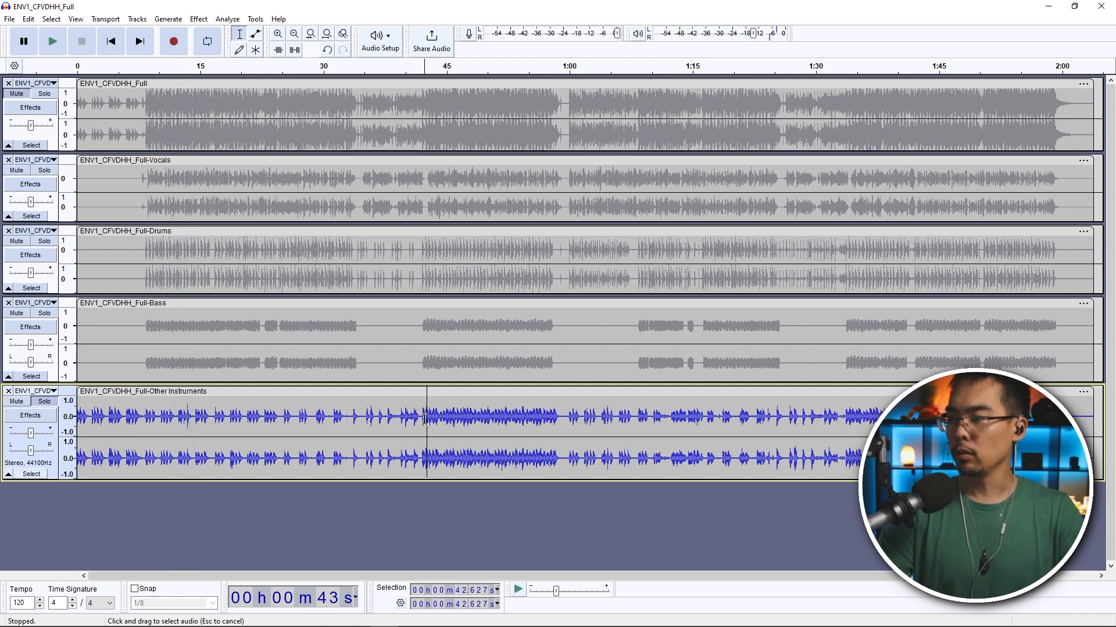
left_click(51, 40)
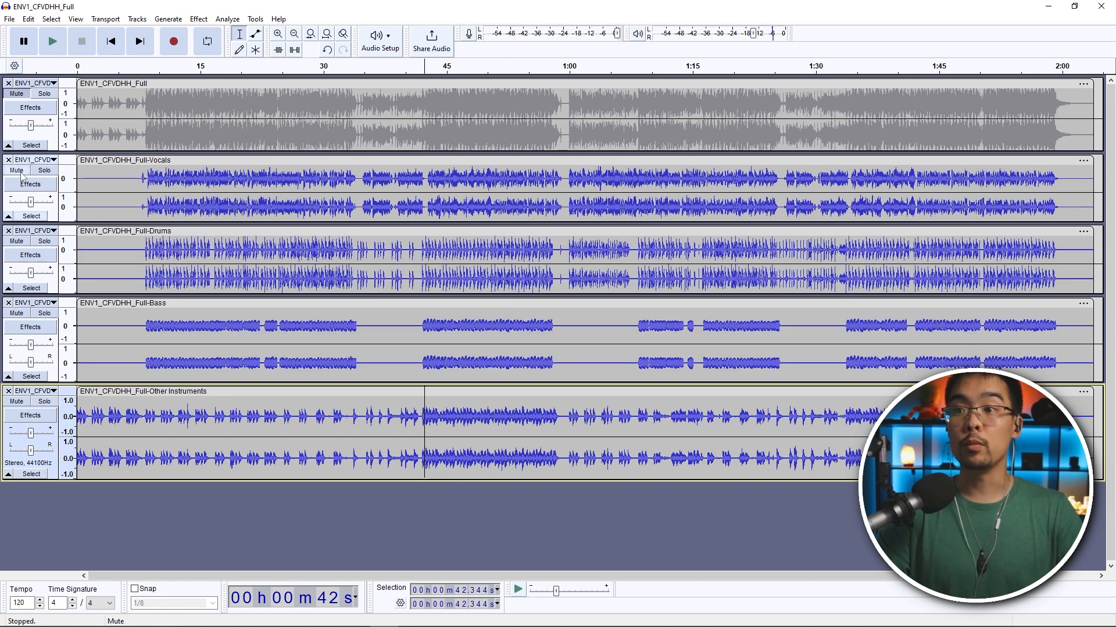
- Mute the Vocals track and play Drums, Bass and Other Instruments as an instrumental
left_click(15, 170)
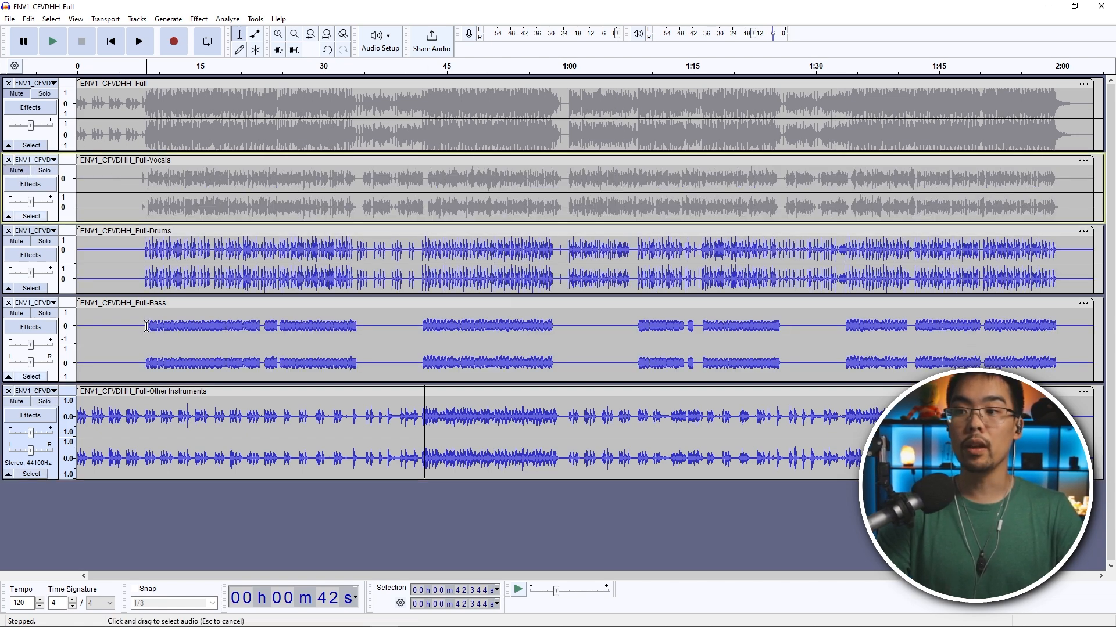
left_click(51, 41)
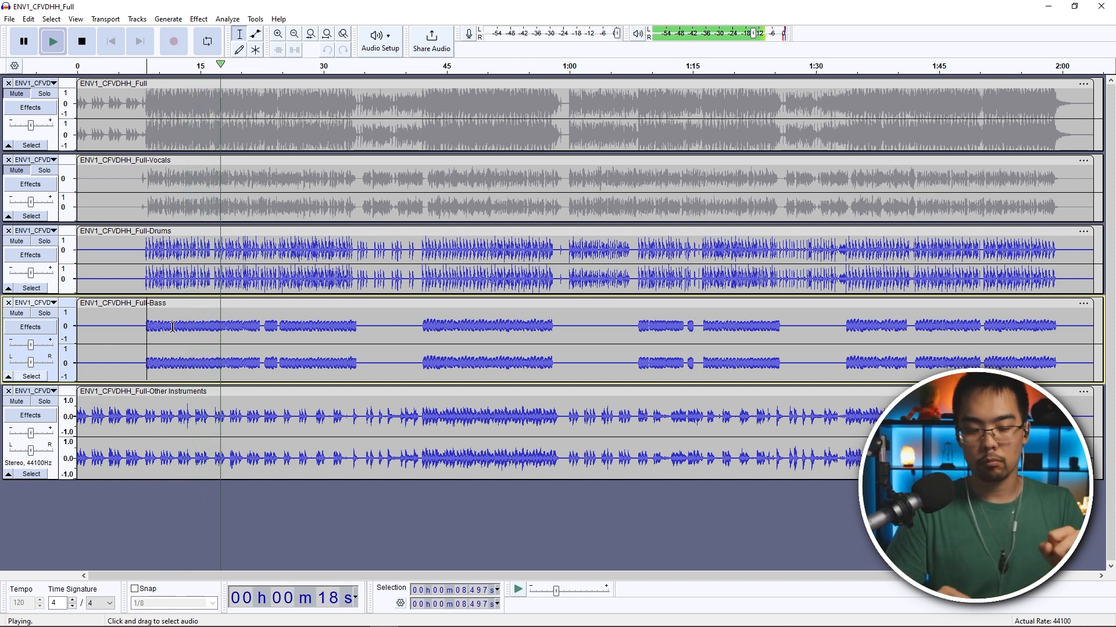
left_click(81, 41)
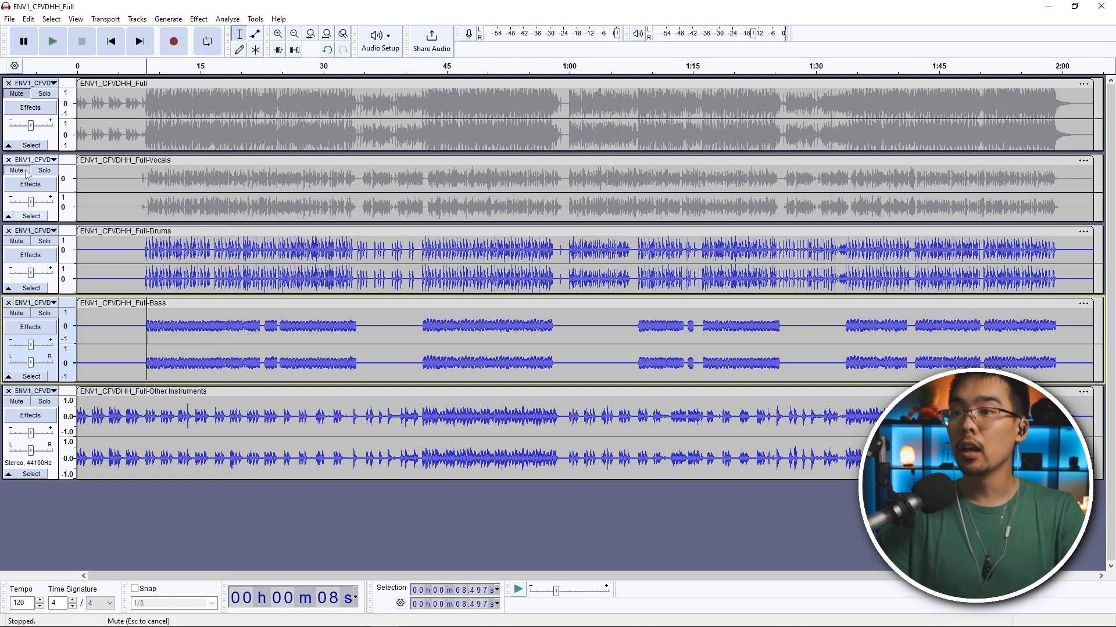
- Solo the Vocals track and zoom in on the vocal phrases around 31-36 seconds
left_click(44, 170)
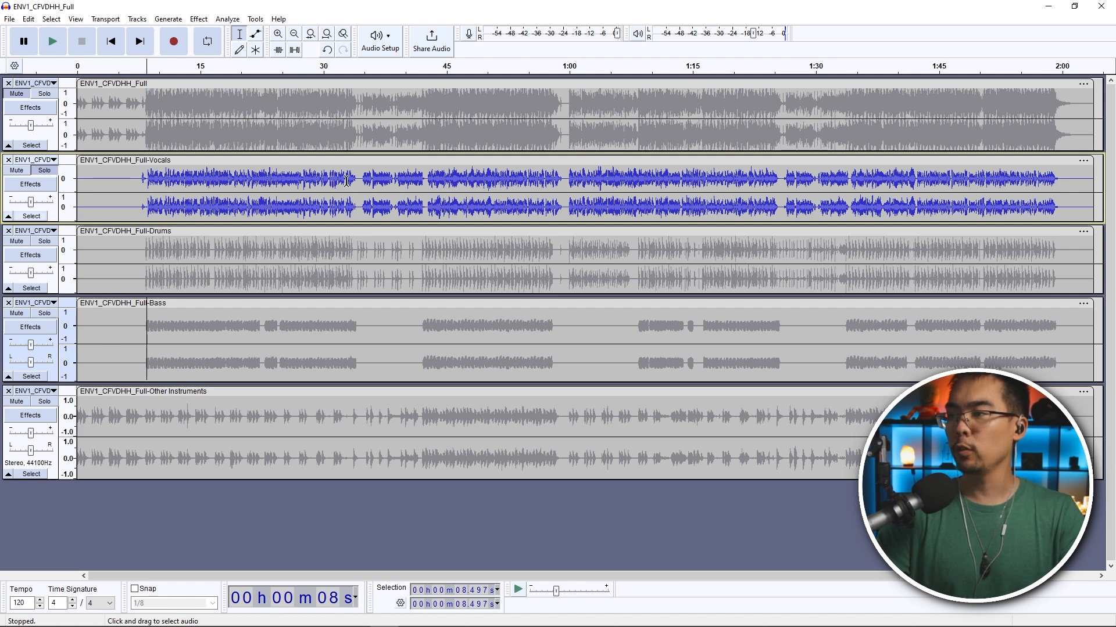
left_click(51, 41)
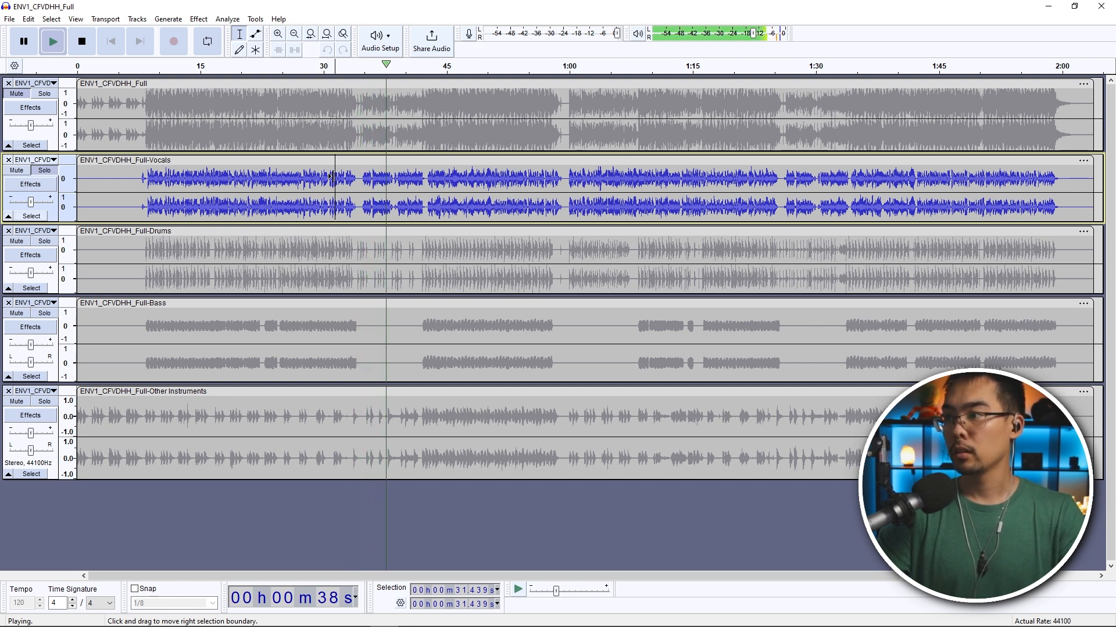
left_click(82, 41)
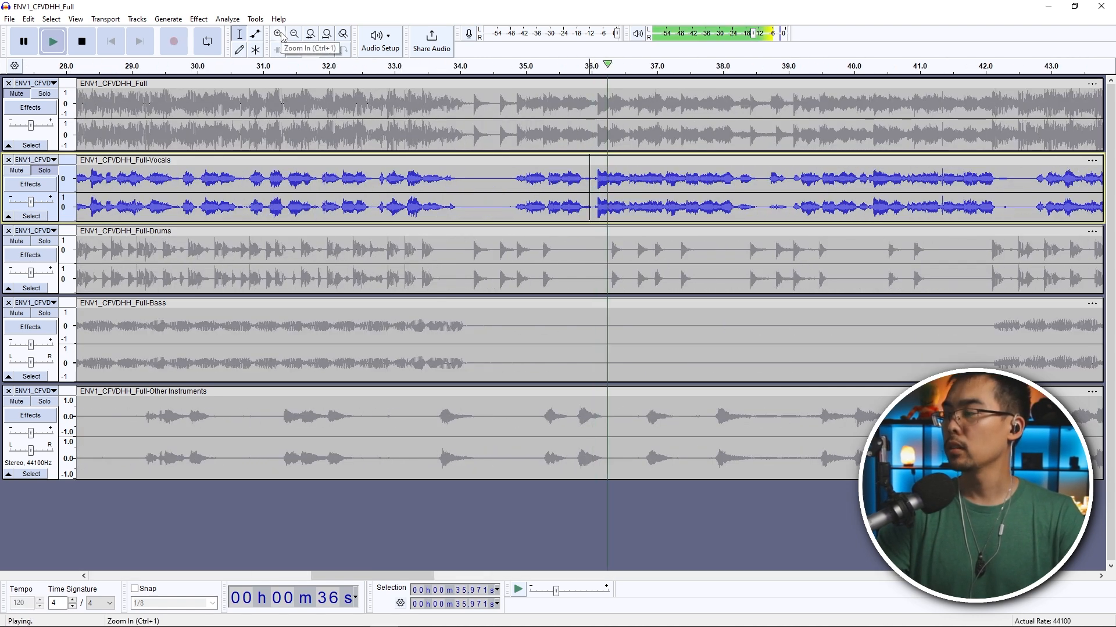
left_click(81, 40)
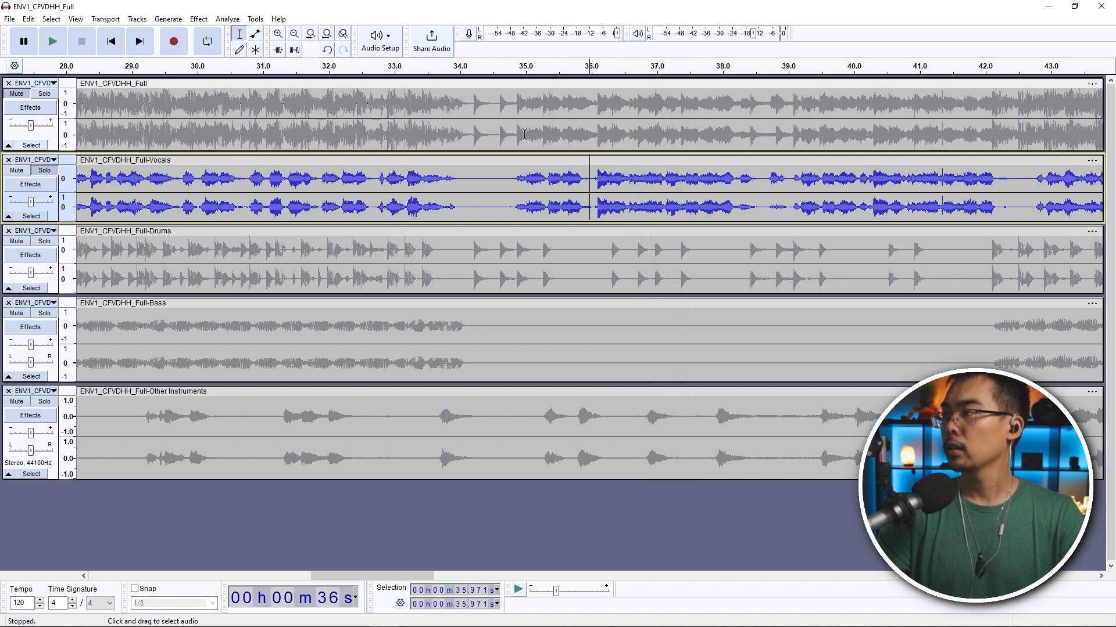
left_click(51, 41)
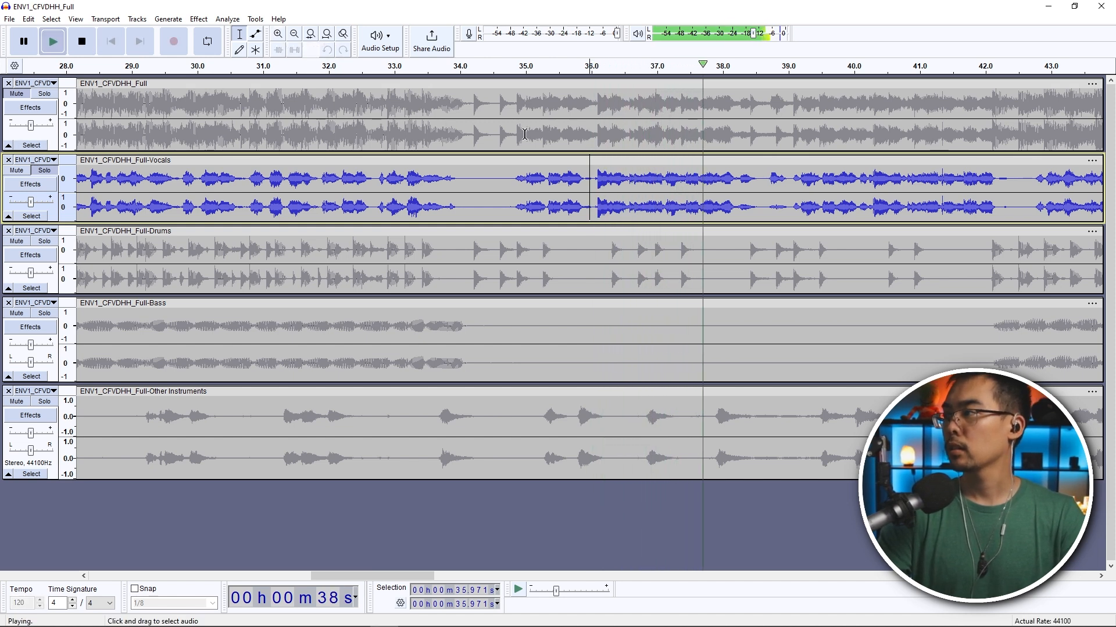
- Select the first sung word after the pause near 36 s and tighten the selection while replaying
left_click(82, 41)
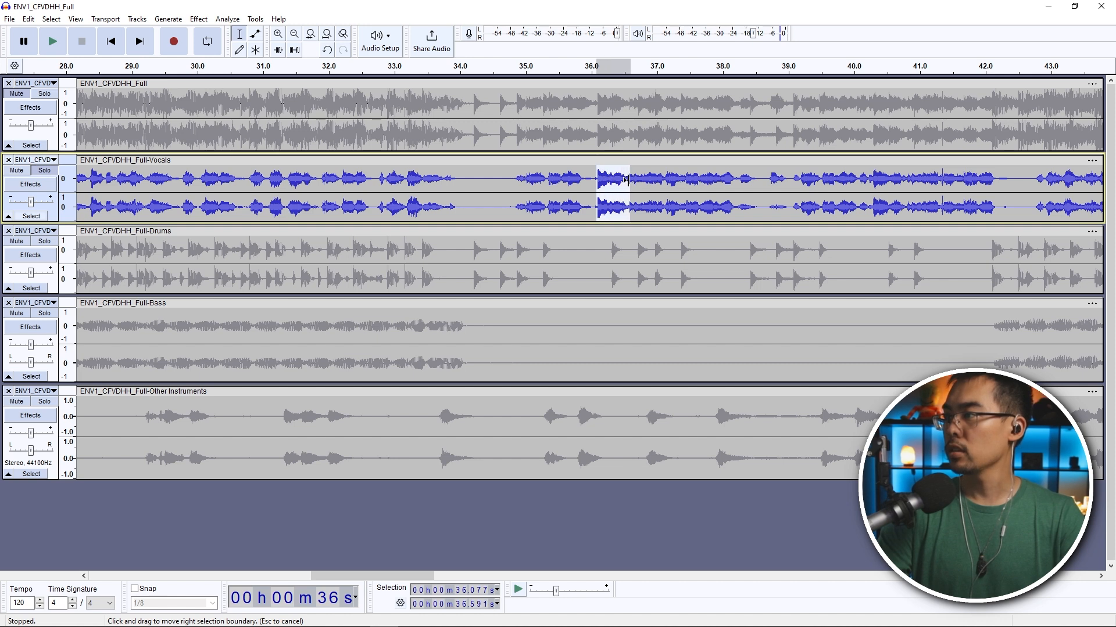
left_click(51, 41)
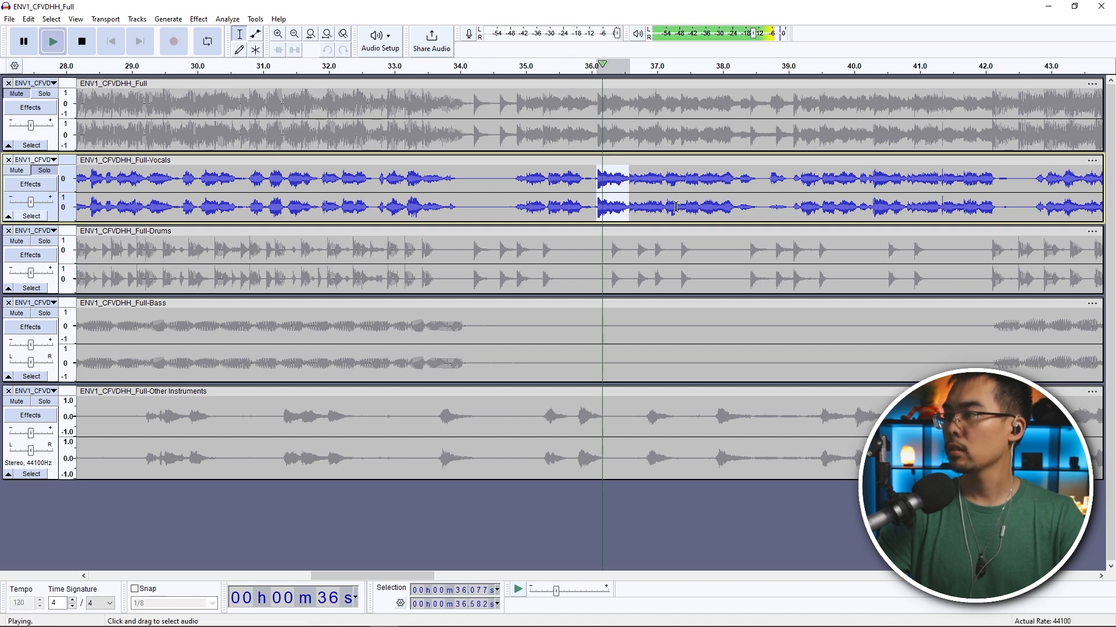
left_click(81, 40)
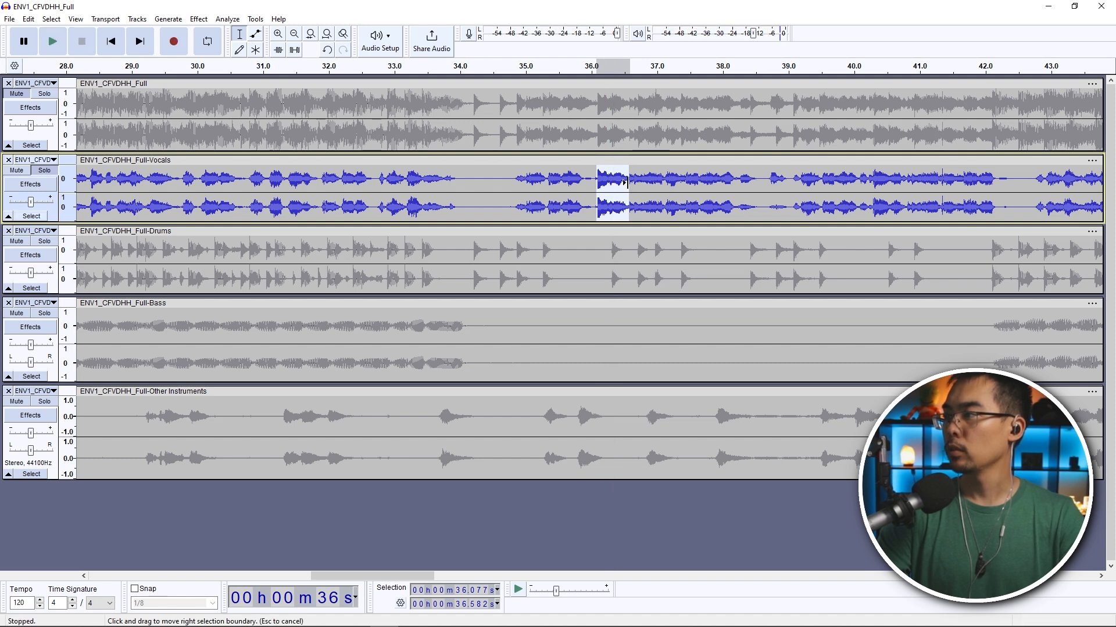
left_click(51, 41)
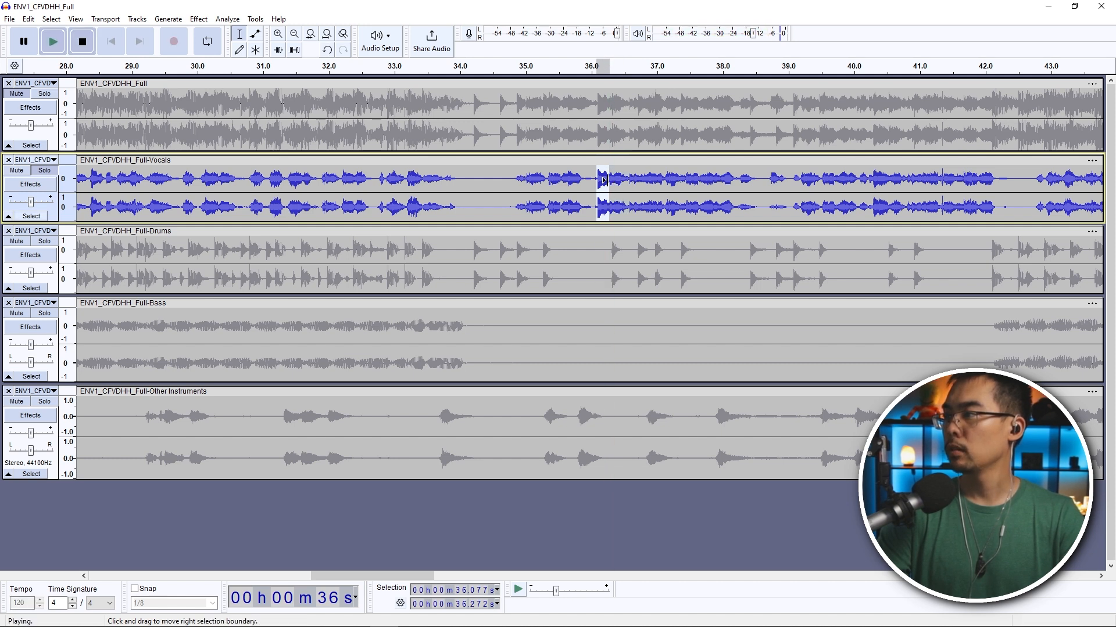
left_click(81, 41)
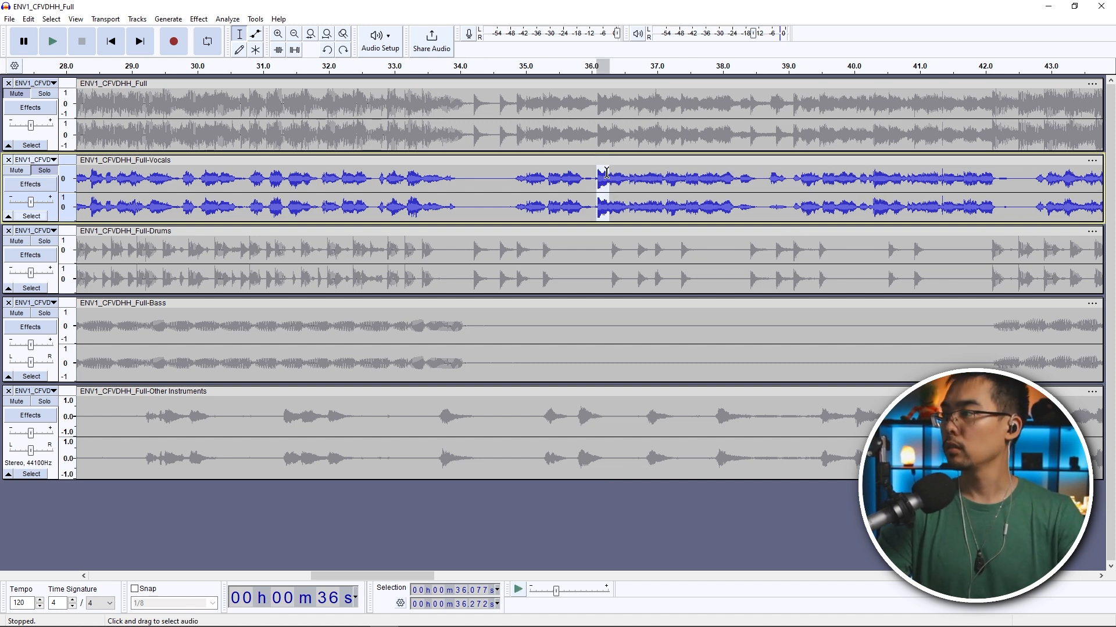
- Cut the marked word near 36 s from the Vocals track, leaving a silent gap
right_click(604, 175)
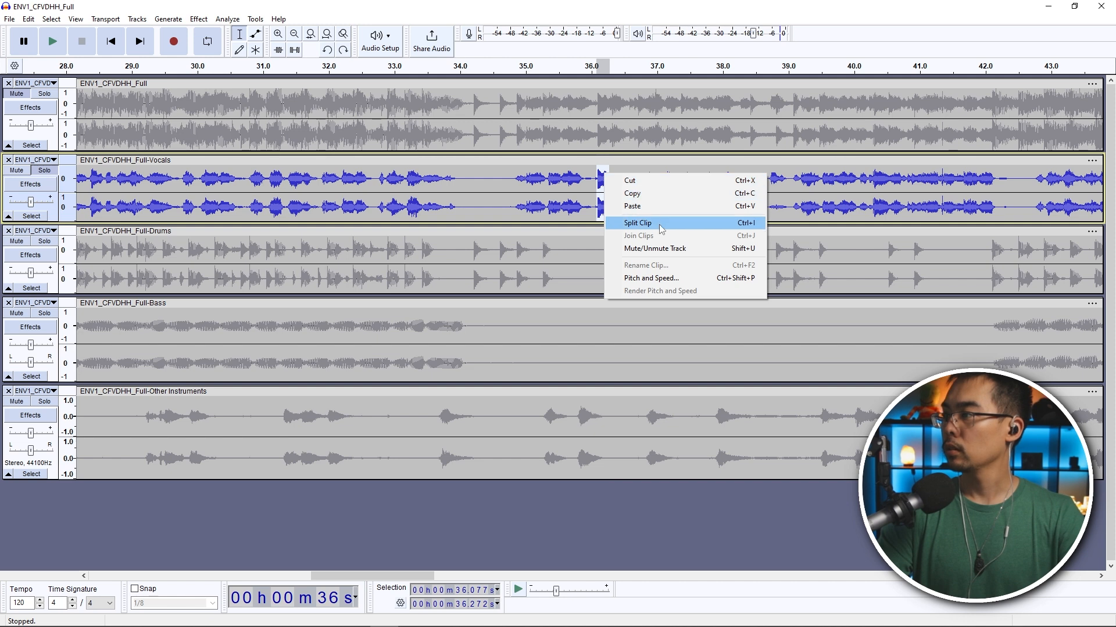
left_click(637, 223)
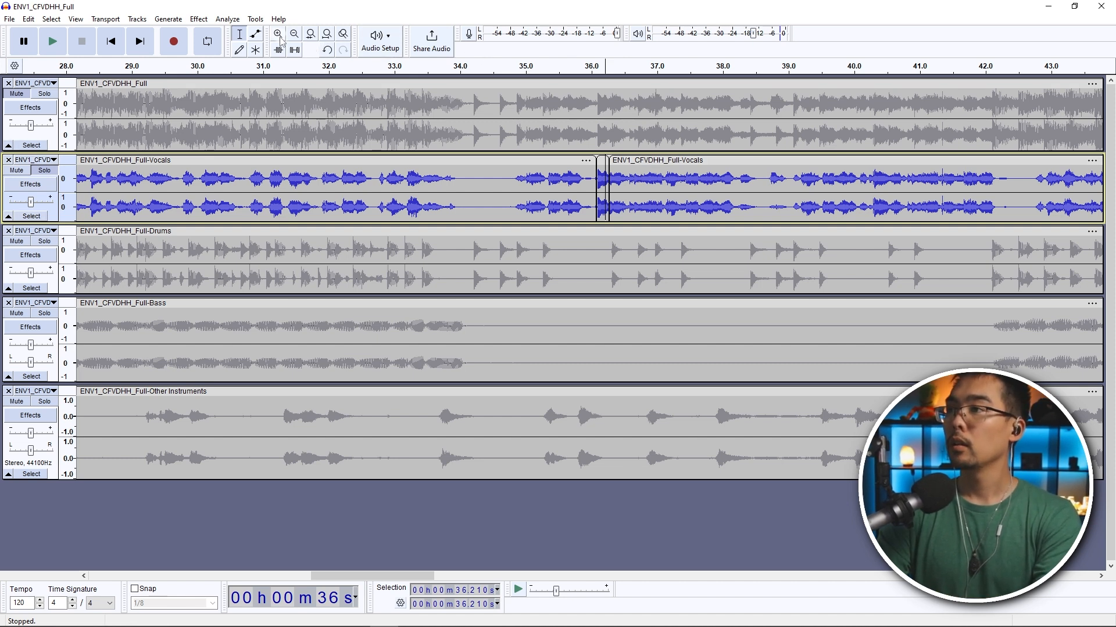
left_click(278, 34)
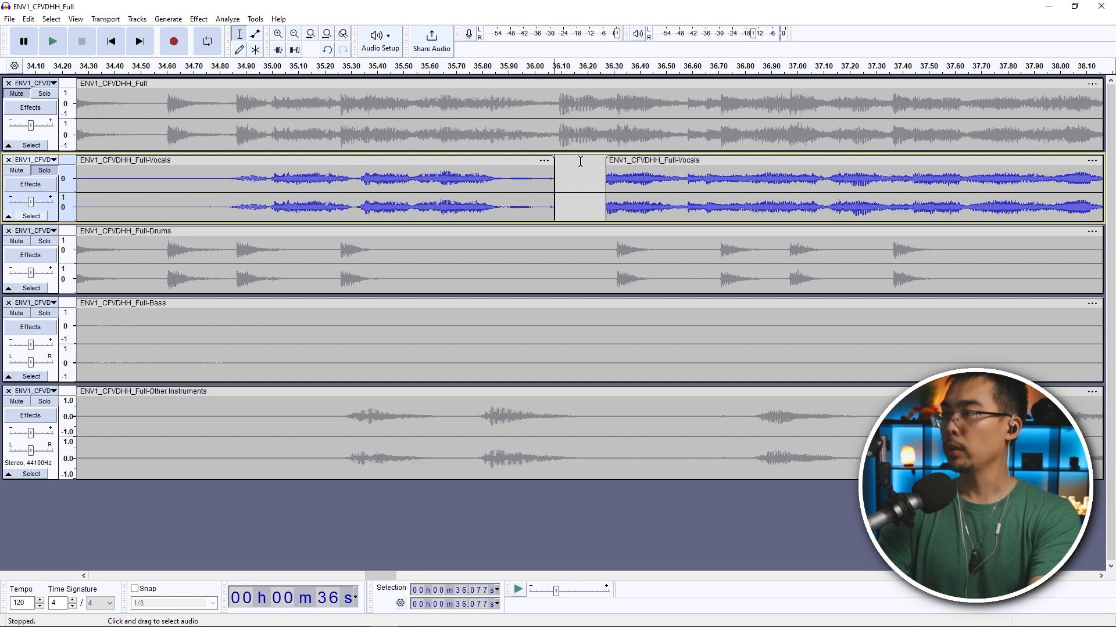
mouse_move(272, 132)
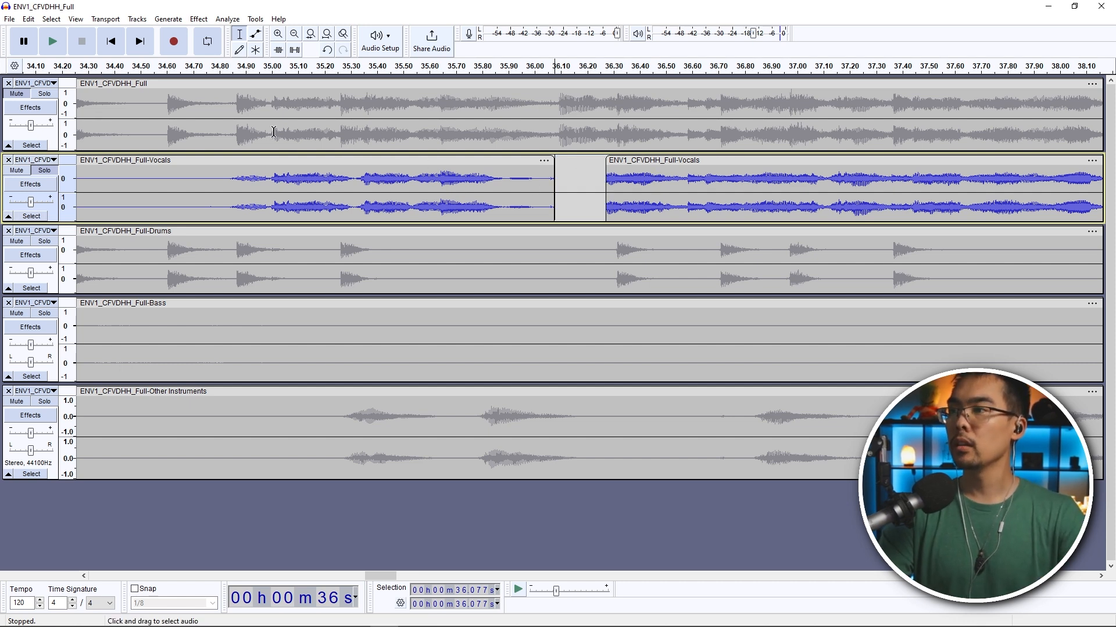
- Audition the edit by replaying from around 35.2 s and 34.7 s before the cut
left_click(52, 40)
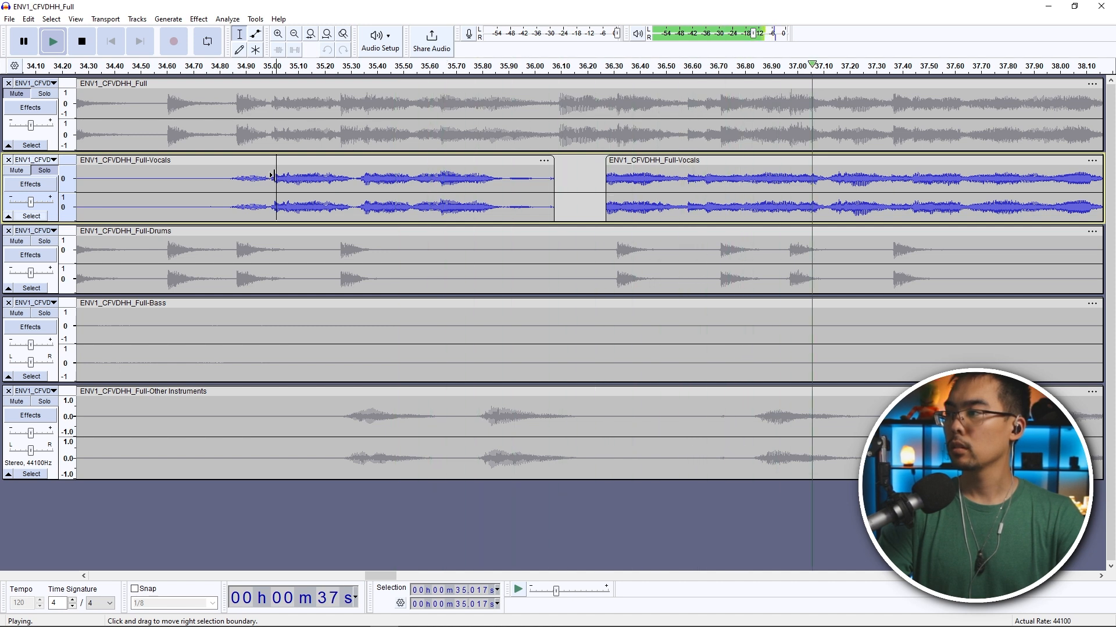
left_click(81, 41)
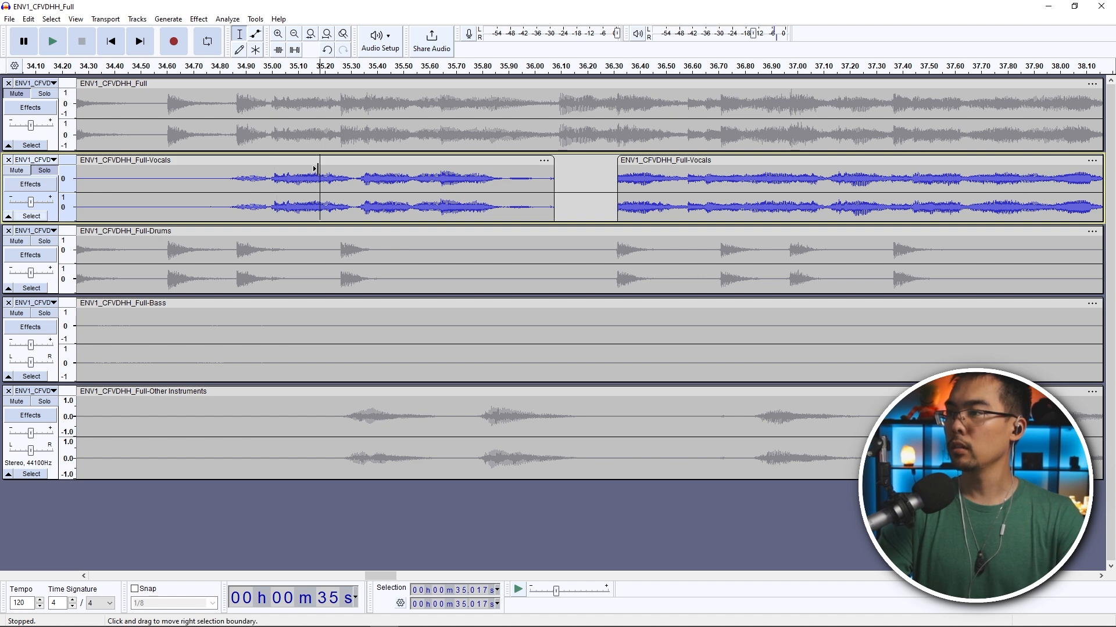
left_click(53, 41)
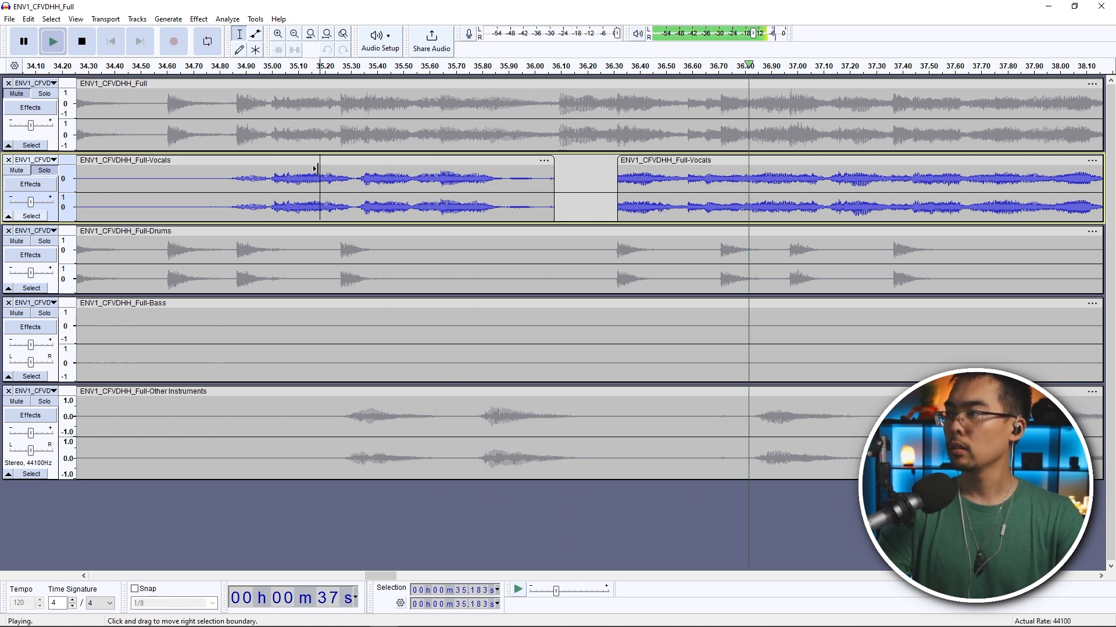
left_click(81, 41)
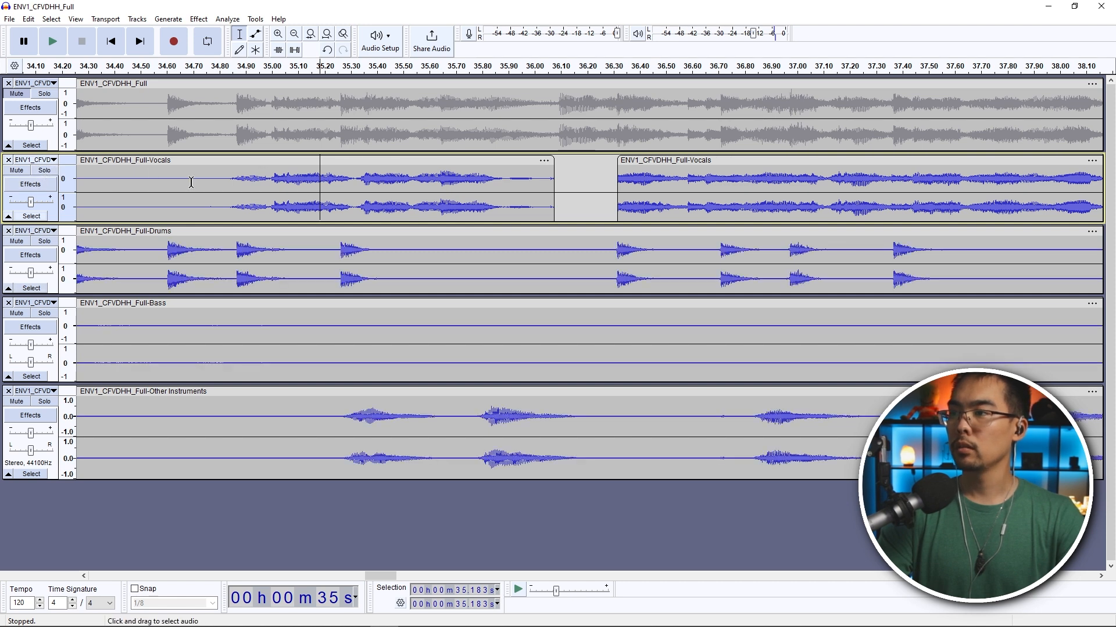
left_click(51, 41)
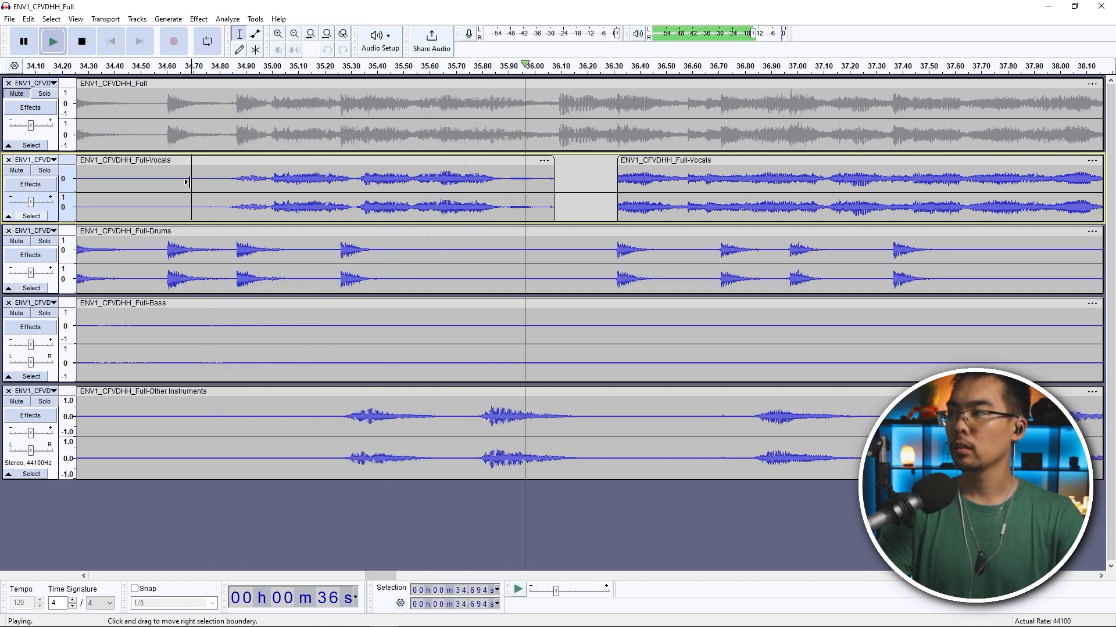
left_click(81, 40)
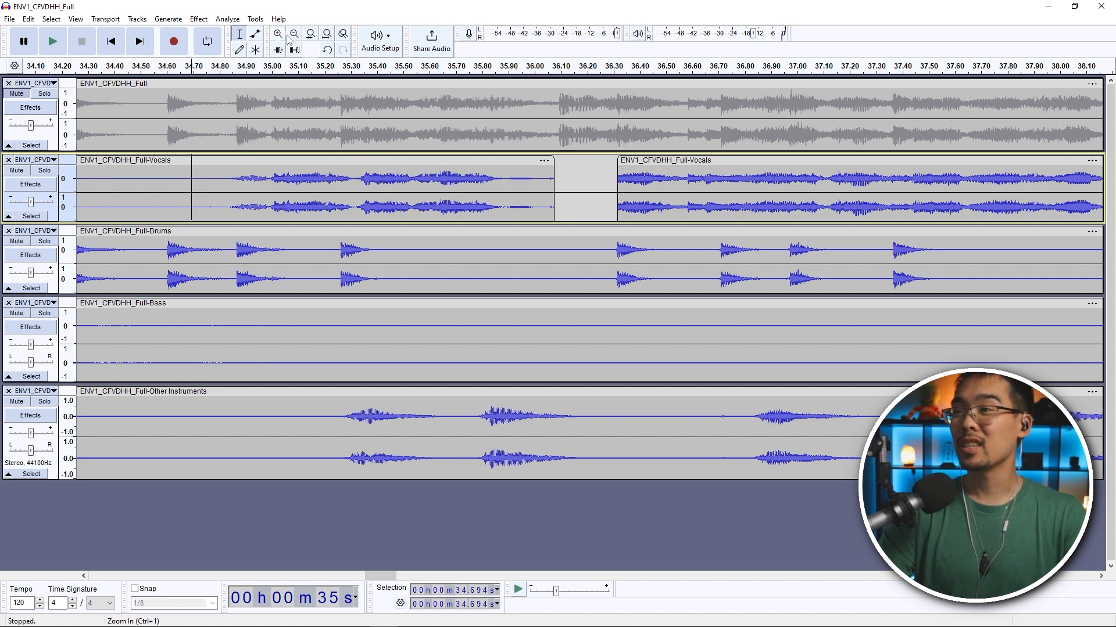
- Audition the song around the one-minute mark, zooming in to locate the next sung word
left_click(294, 34)
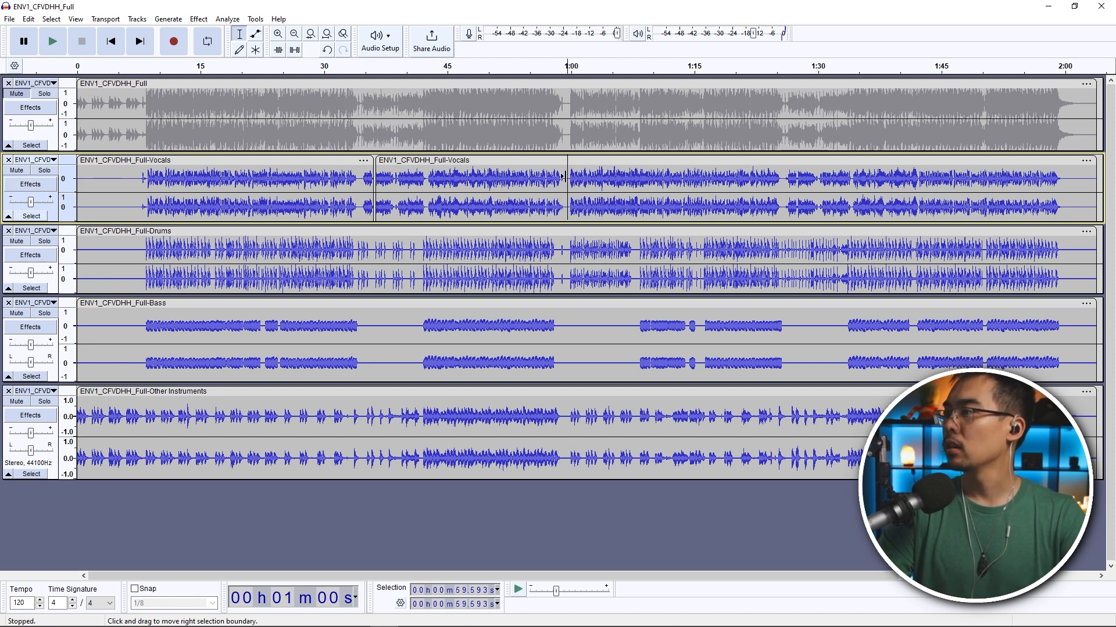
left_click(51, 41)
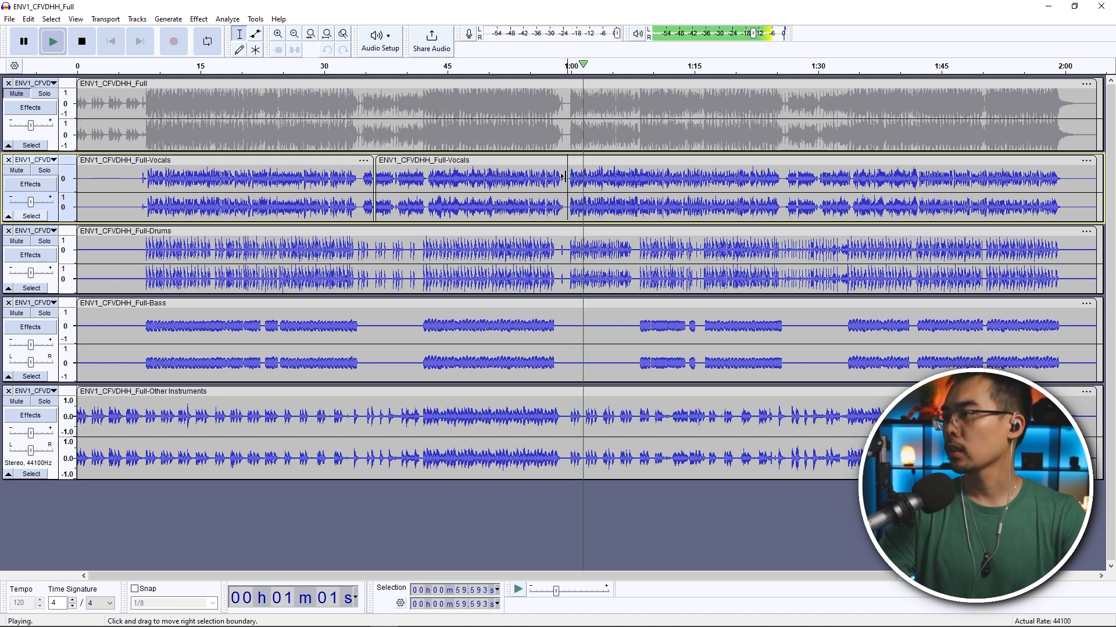
left_click(82, 41)
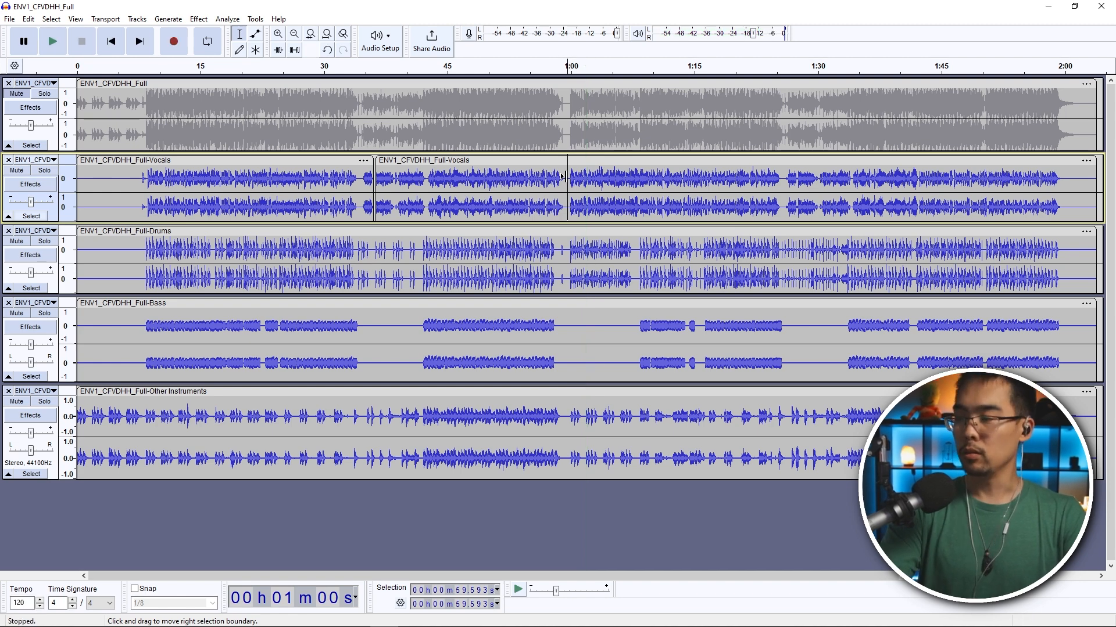
left_click(278, 34)
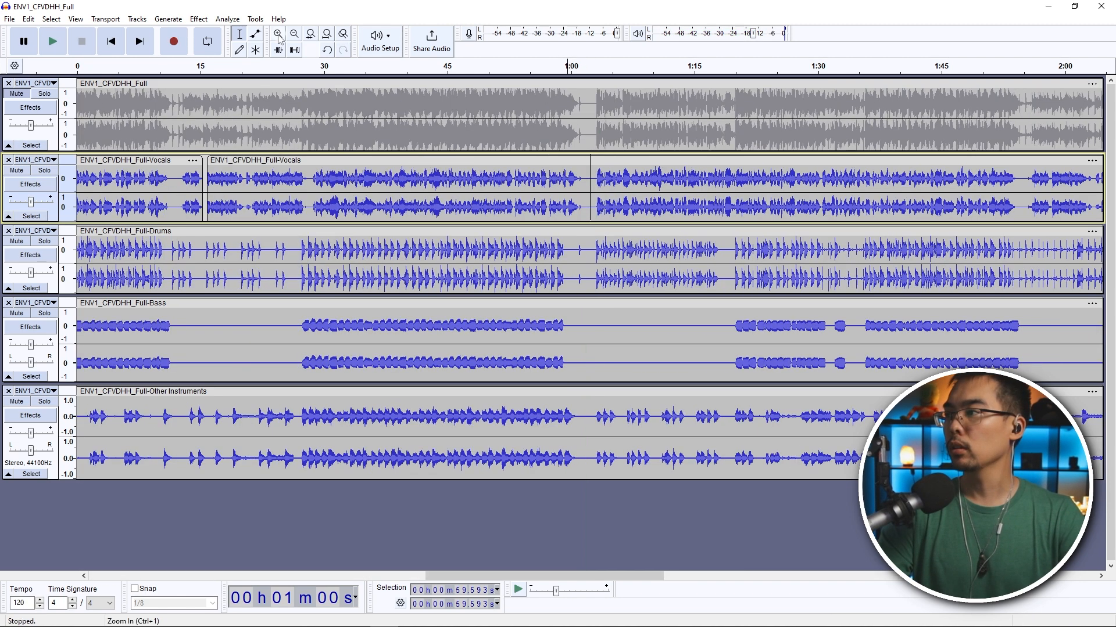
left_click(51, 41)
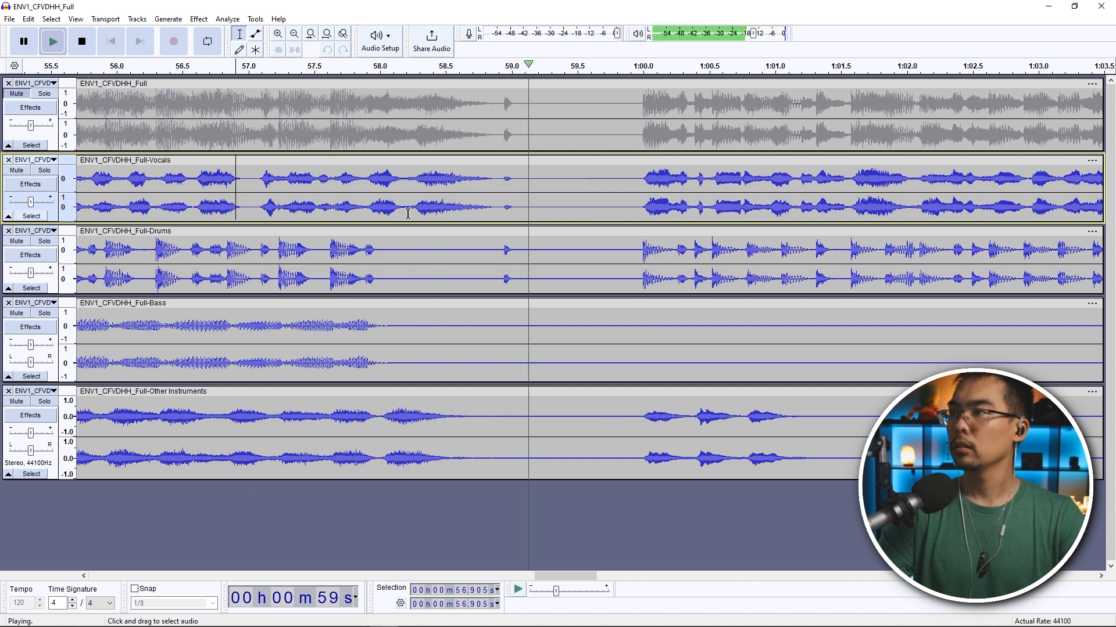
left_click(81, 40)
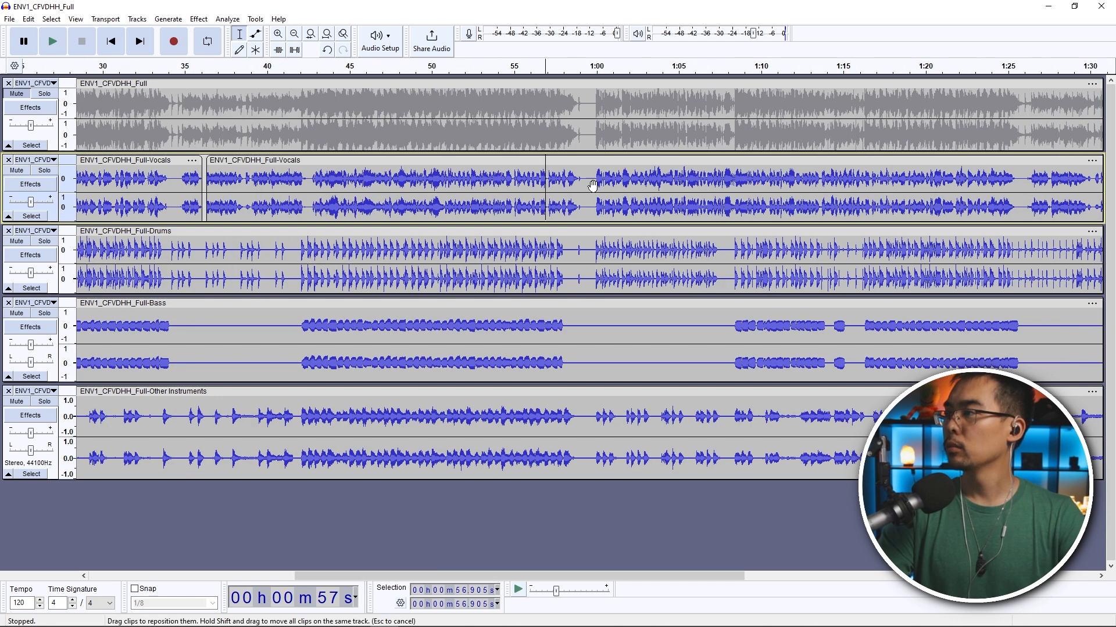
left_click(51, 41)
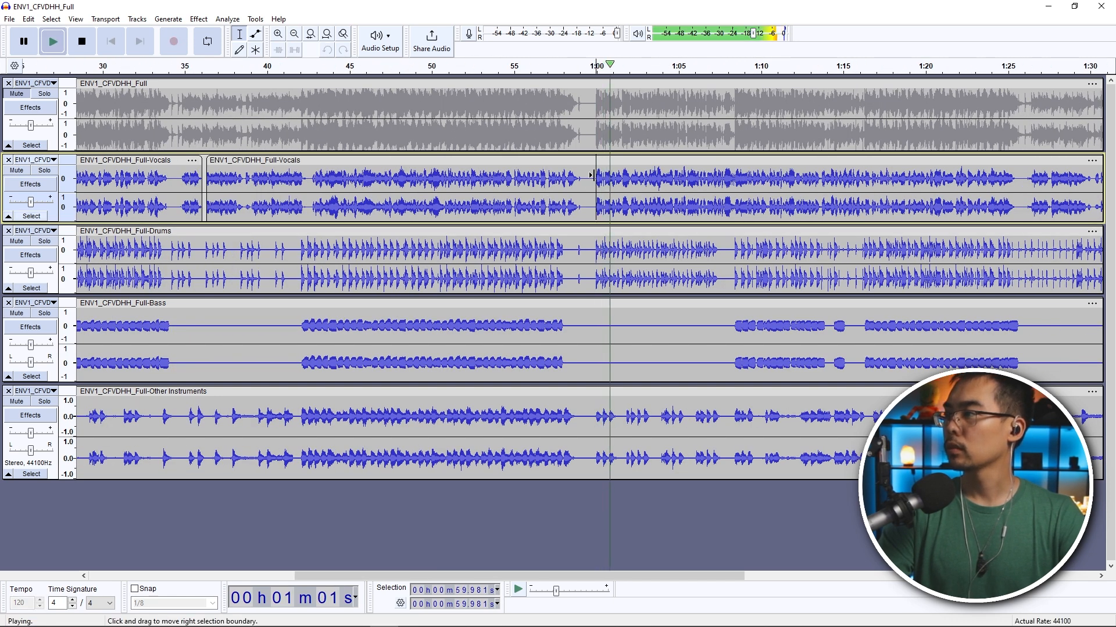
left_click(81, 41)
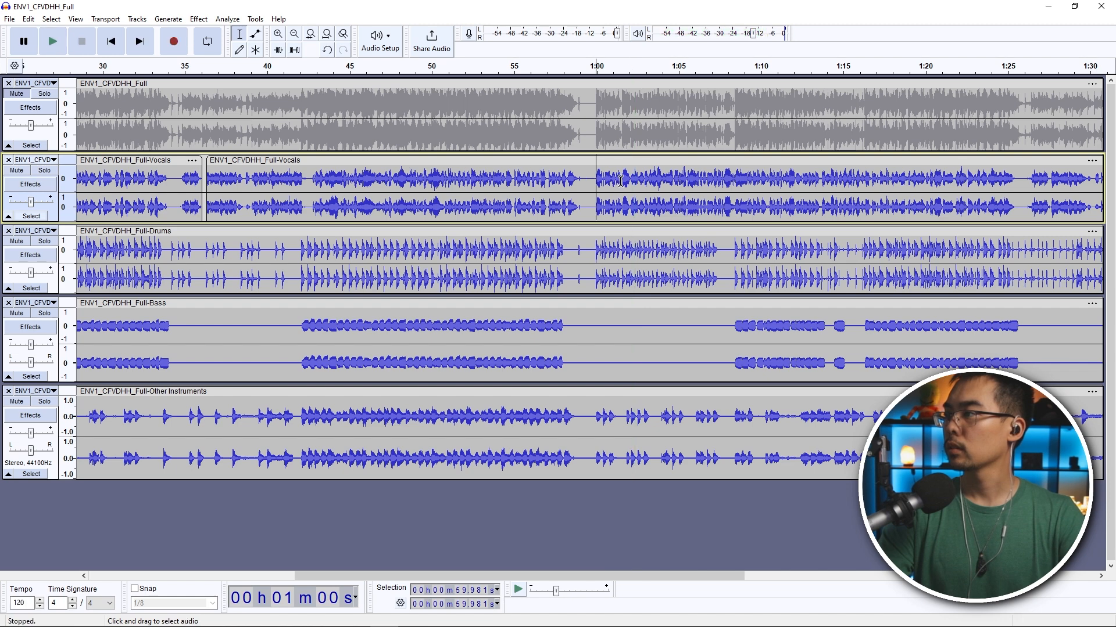
- Mark the start of the word at about 1:01.5 in the Vocals track and zoom in on it
left_click(621, 181)
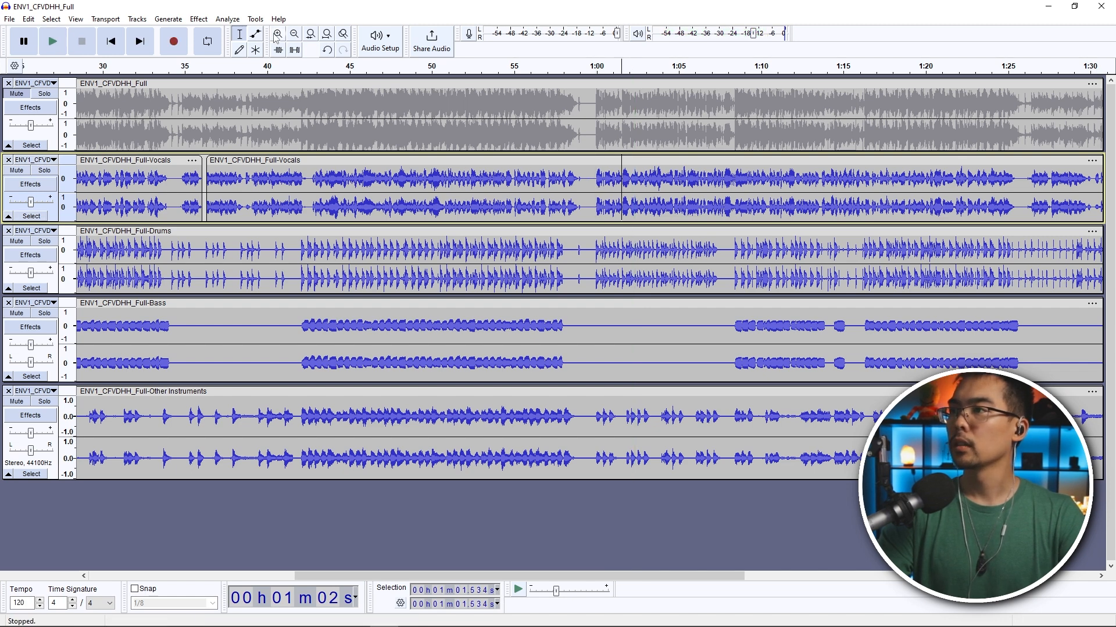
left_click(51, 41)
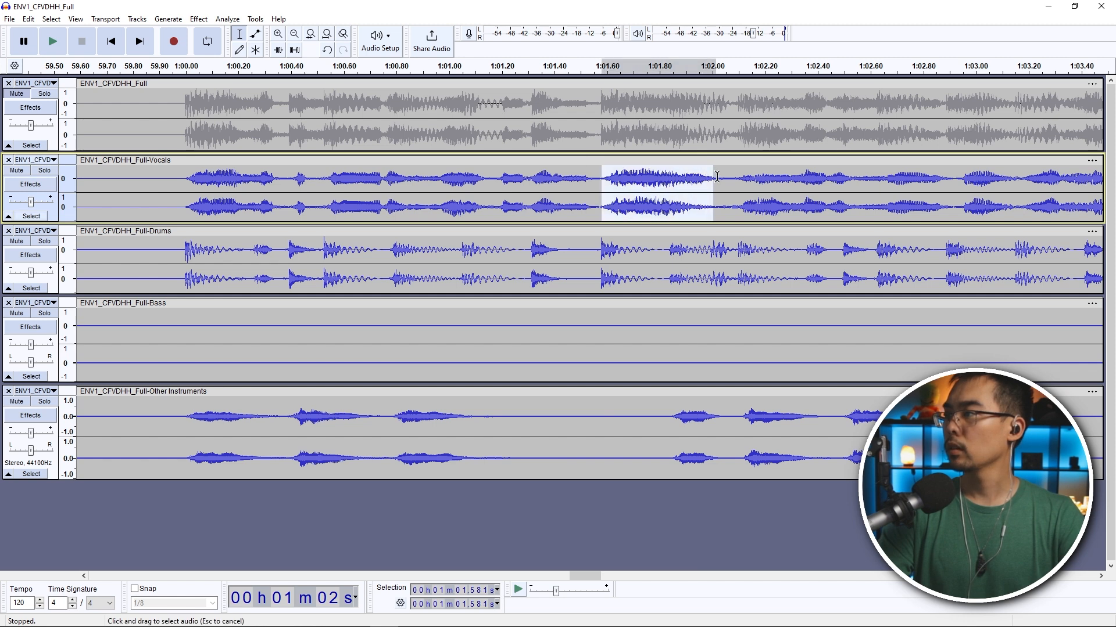
- Cut the word near 1:01.6 from the Vocals track, replay the gap, then show the whole song
right_click(694, 176)
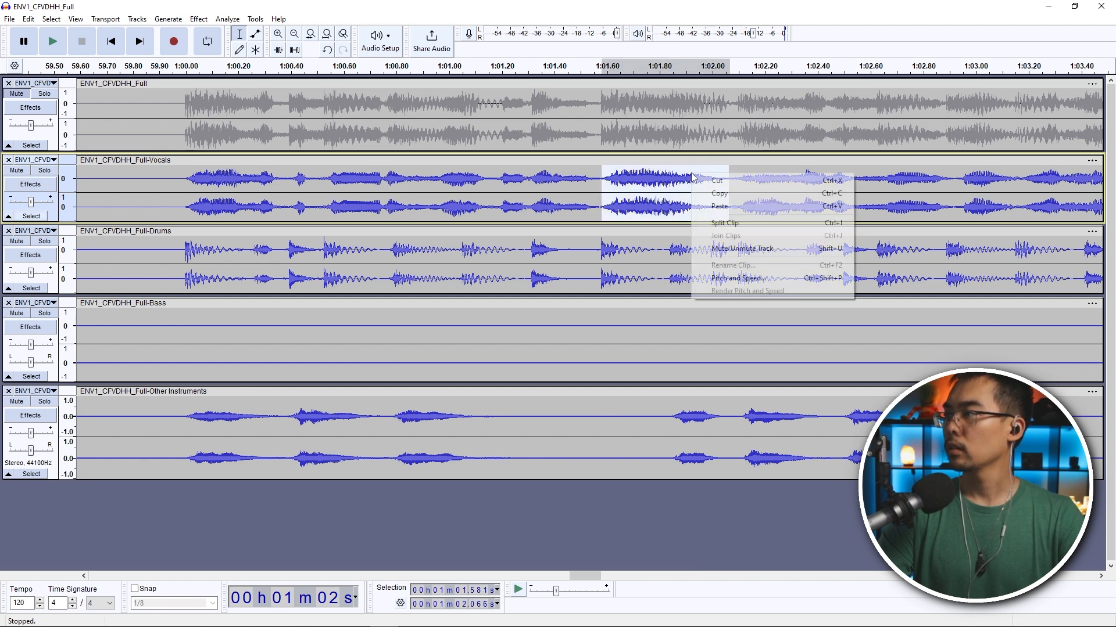
left_click(724, 223)
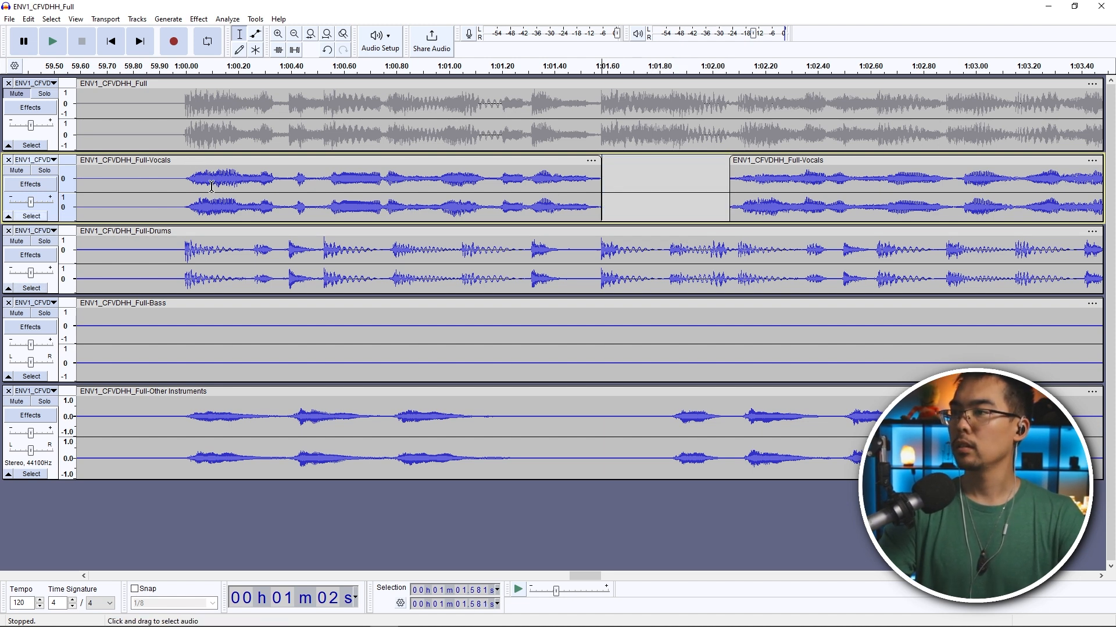
left_click(51, 40)
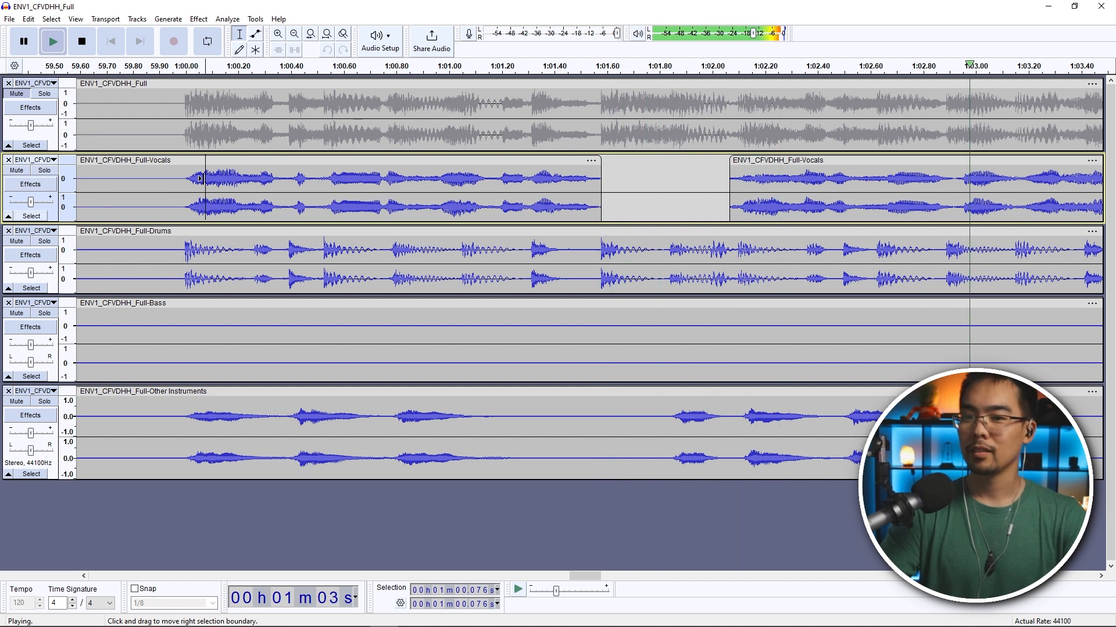
left_click(82, 40)
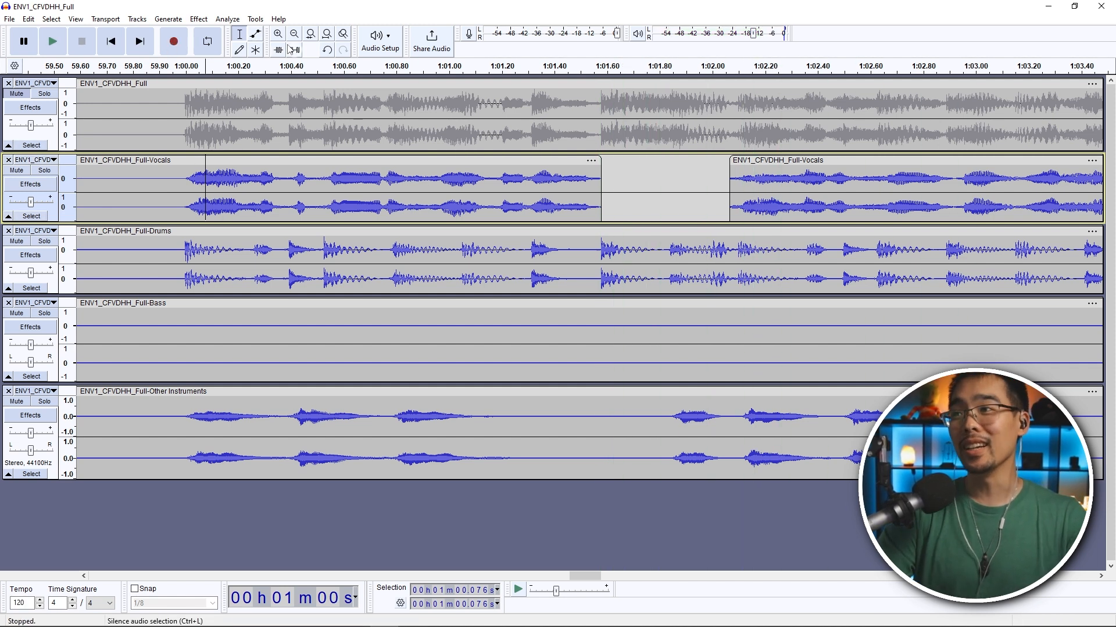
left_click(326, 33)
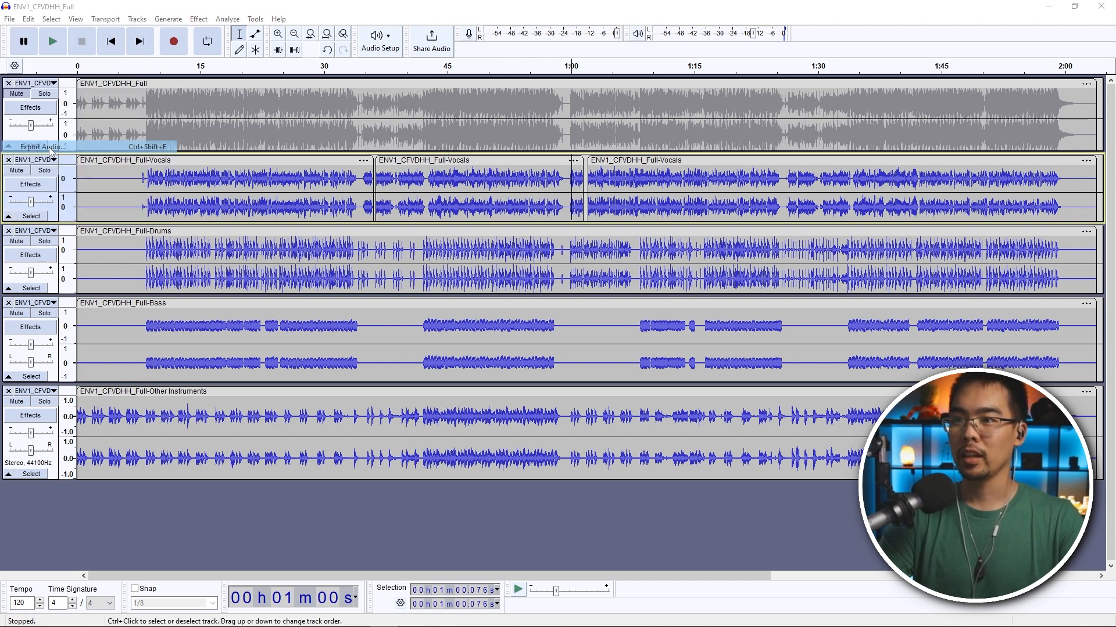
- Start a WAV export of the entire project and choose a different destination folder
left_click(42, 146)
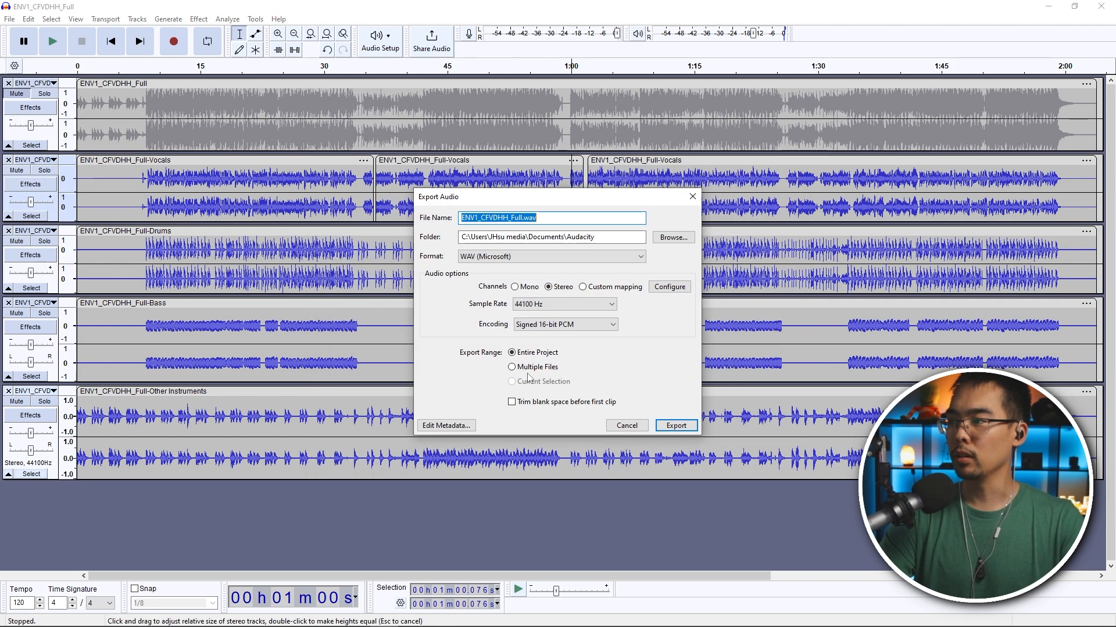
mouse_move(550, 275)
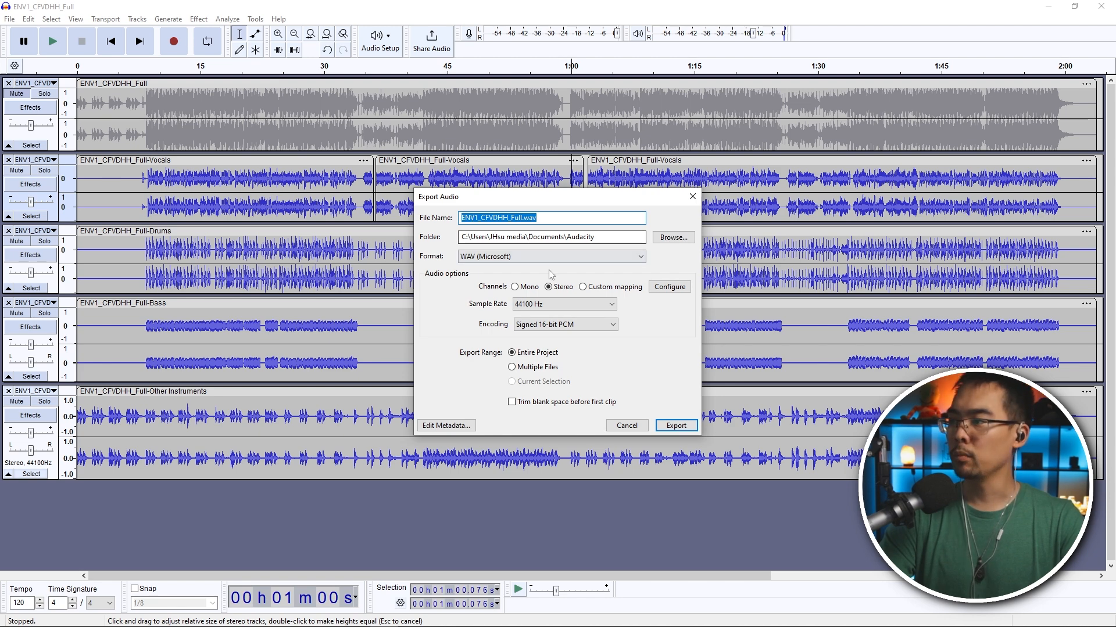
left_click(672, 237)
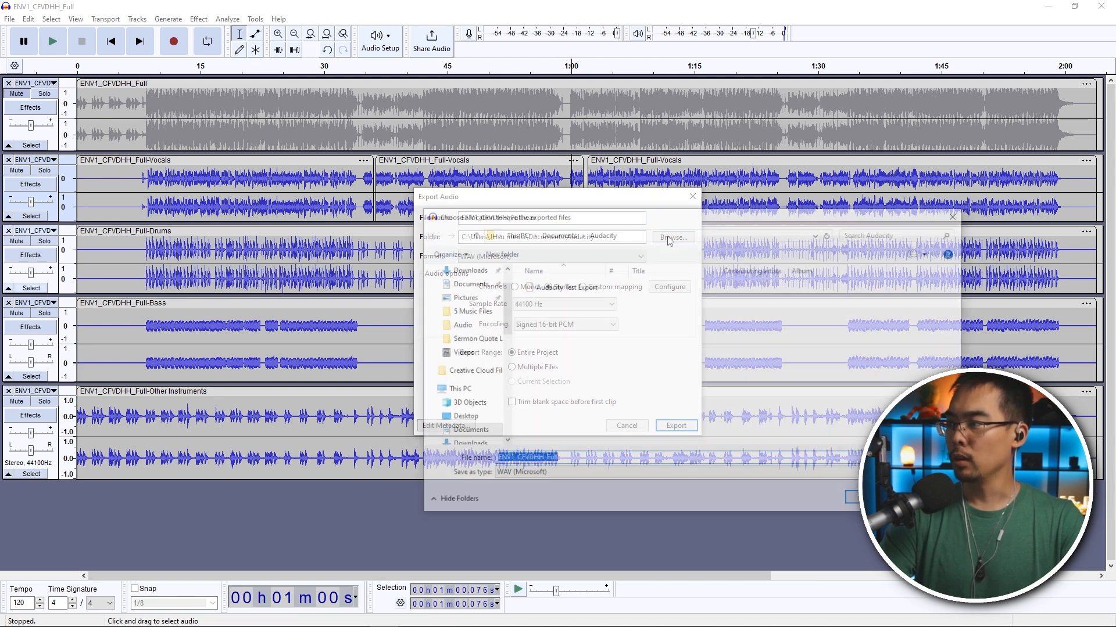